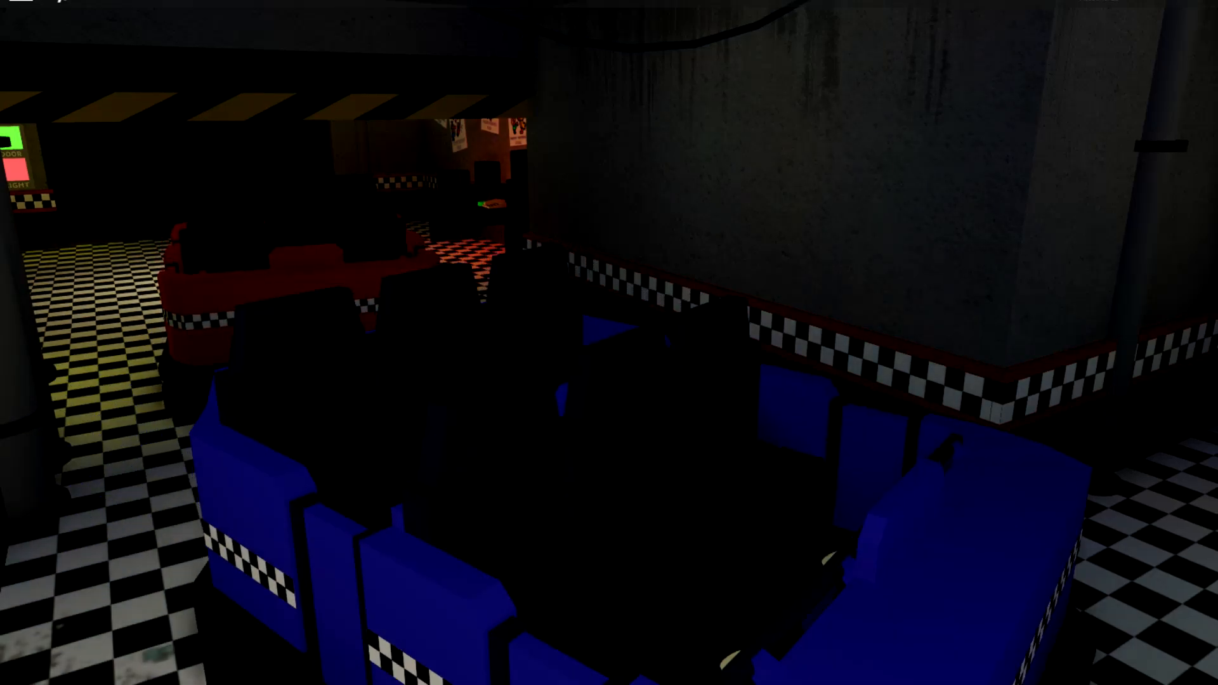
pyautogui.moveTo(609, 343)
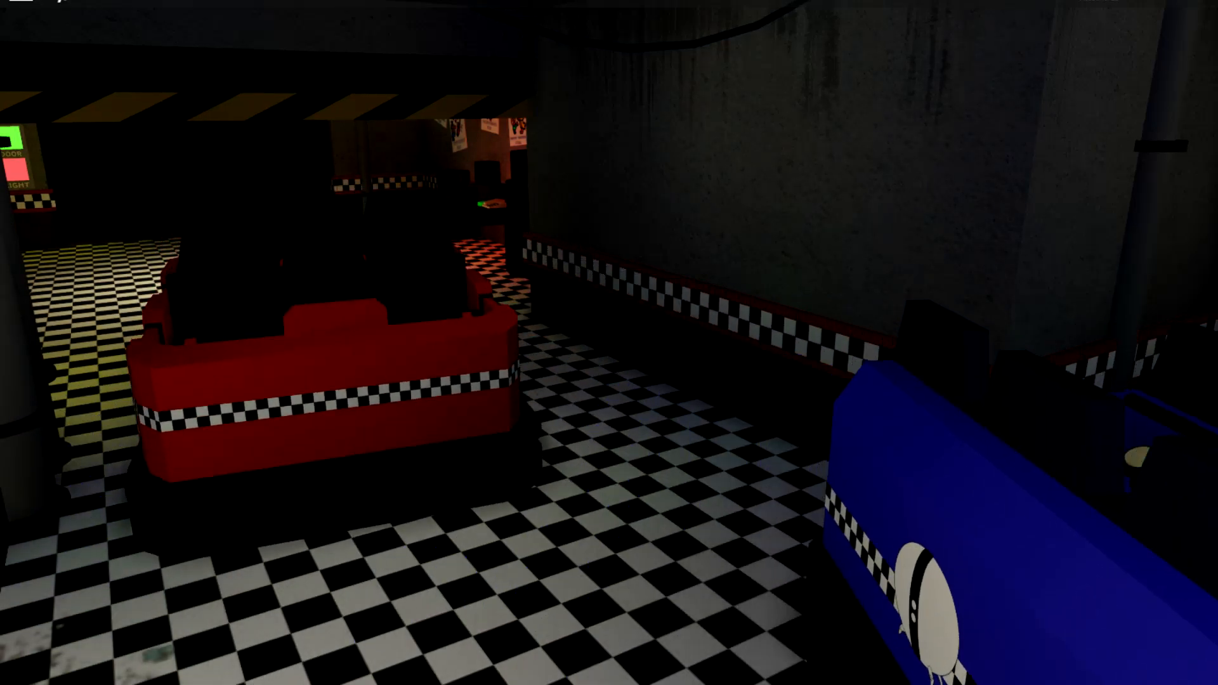
pyautogui.moveTo(609, 342)
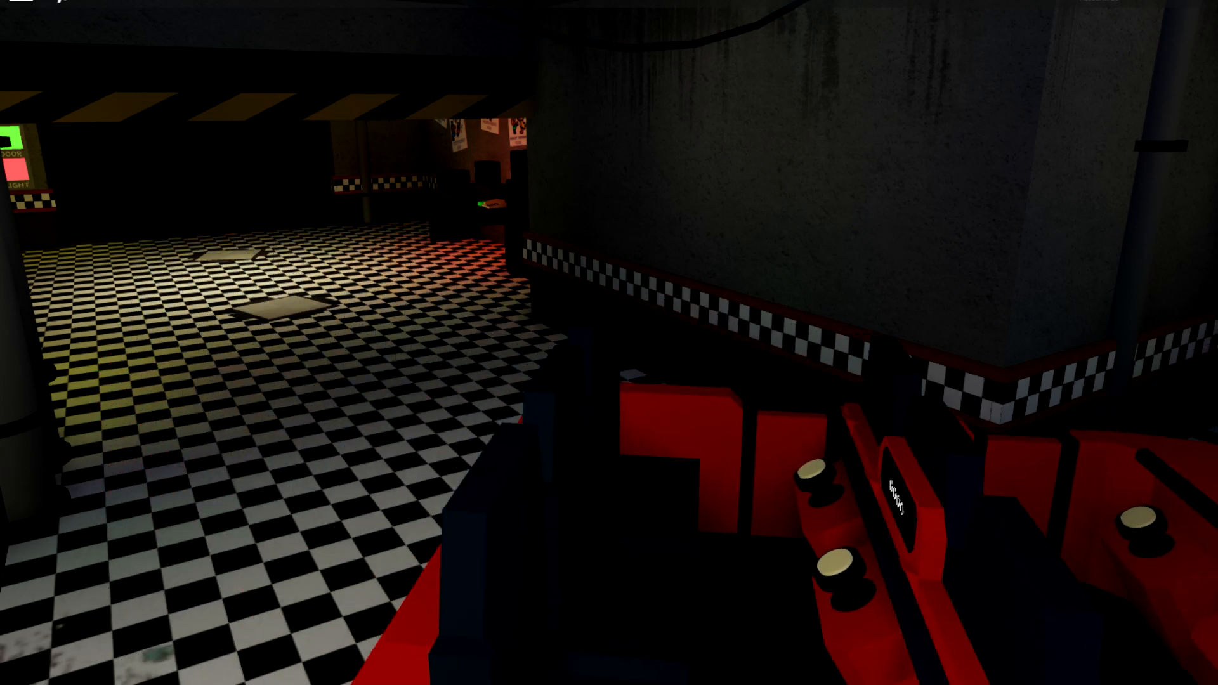
pyautogui.moveTo(609, 342)
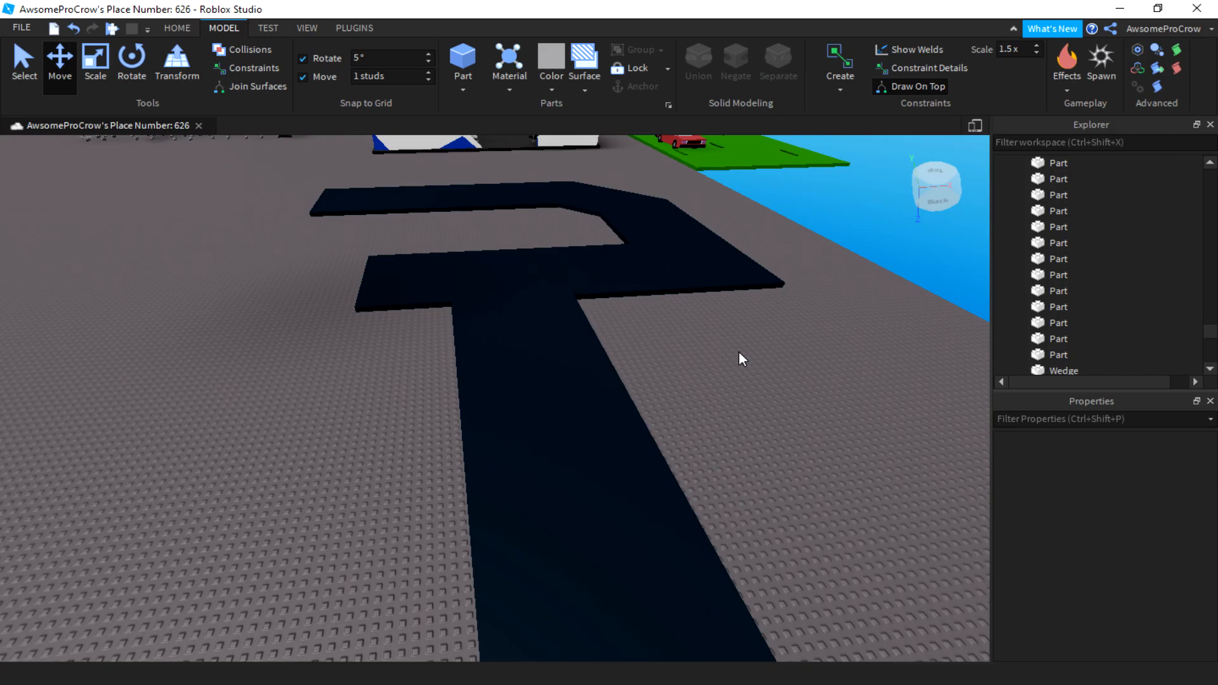
pyautogui.moveTo(750, 354)
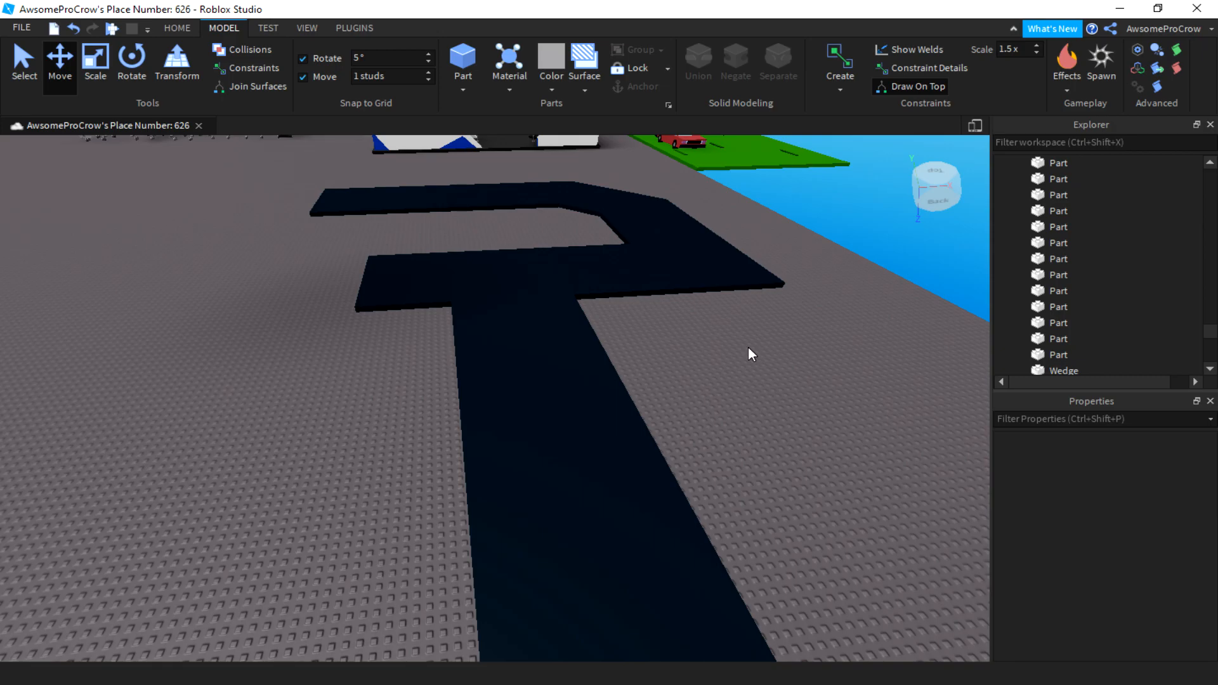
# Step: Switch to the PLUGINS ribbon to reach the installed building plugins
pyautogui.click(354, 28)
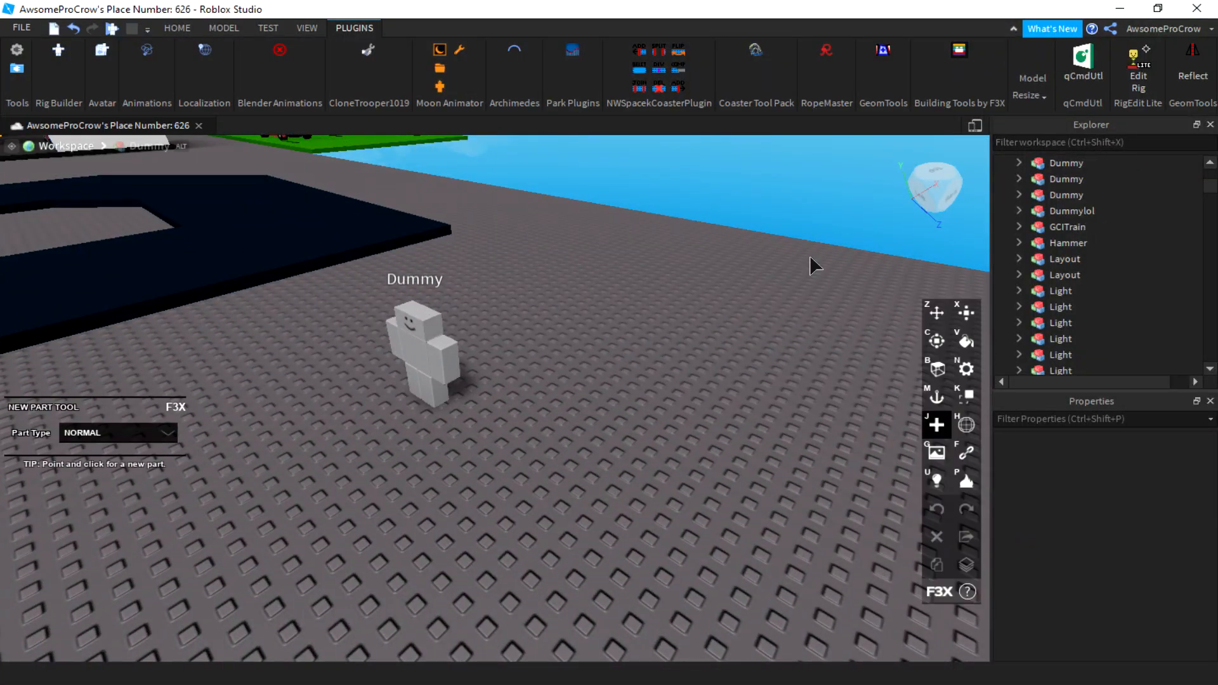
pyautogui.moveTo(403, 487)
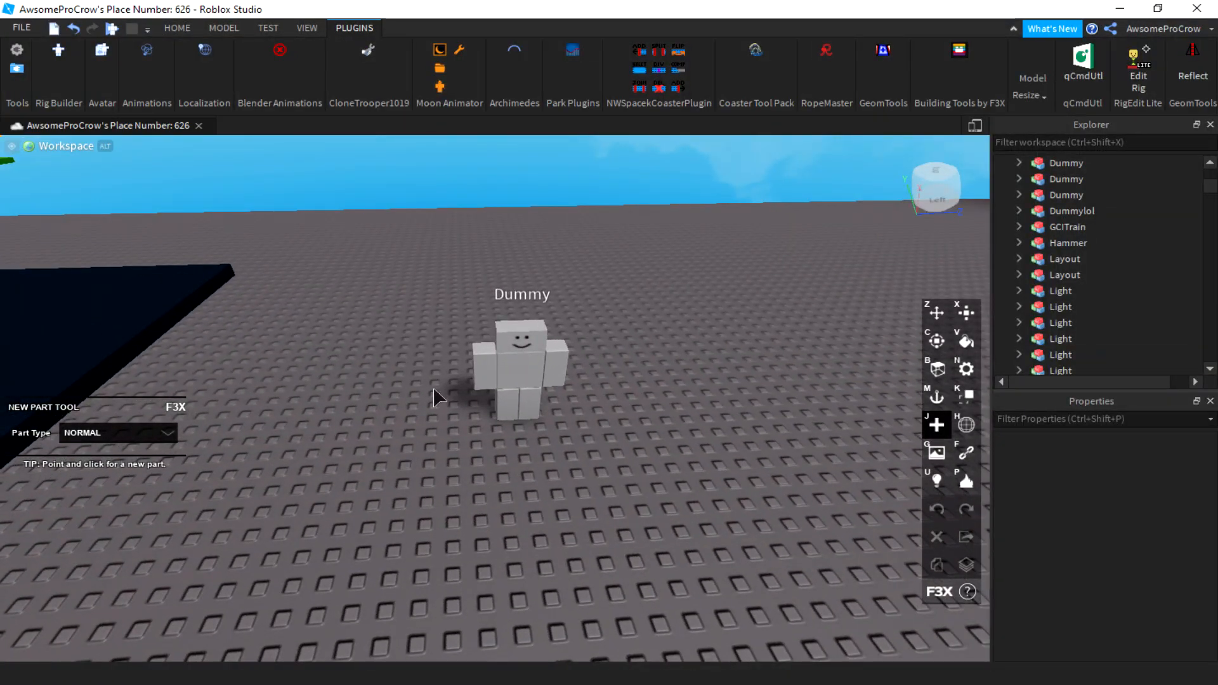
# Step: Create a new grey part on the ground and resize the small block into a cube
pyautogui.click(381, 469)
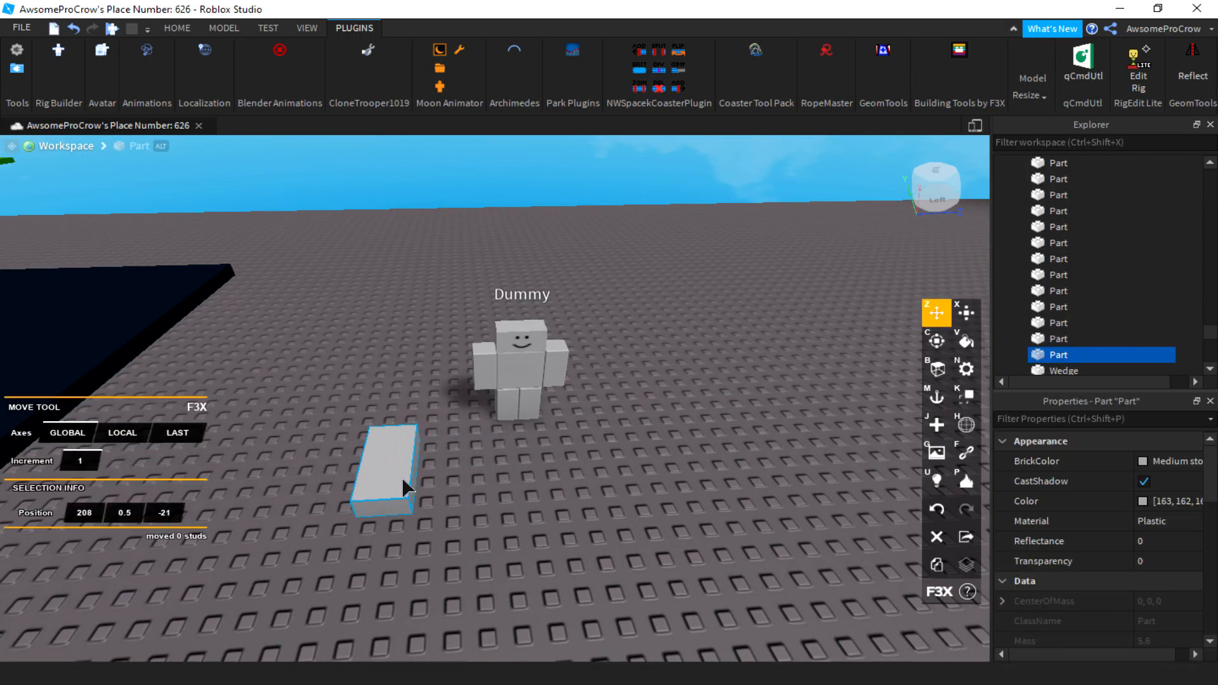
pyautogui.click(966, 312)
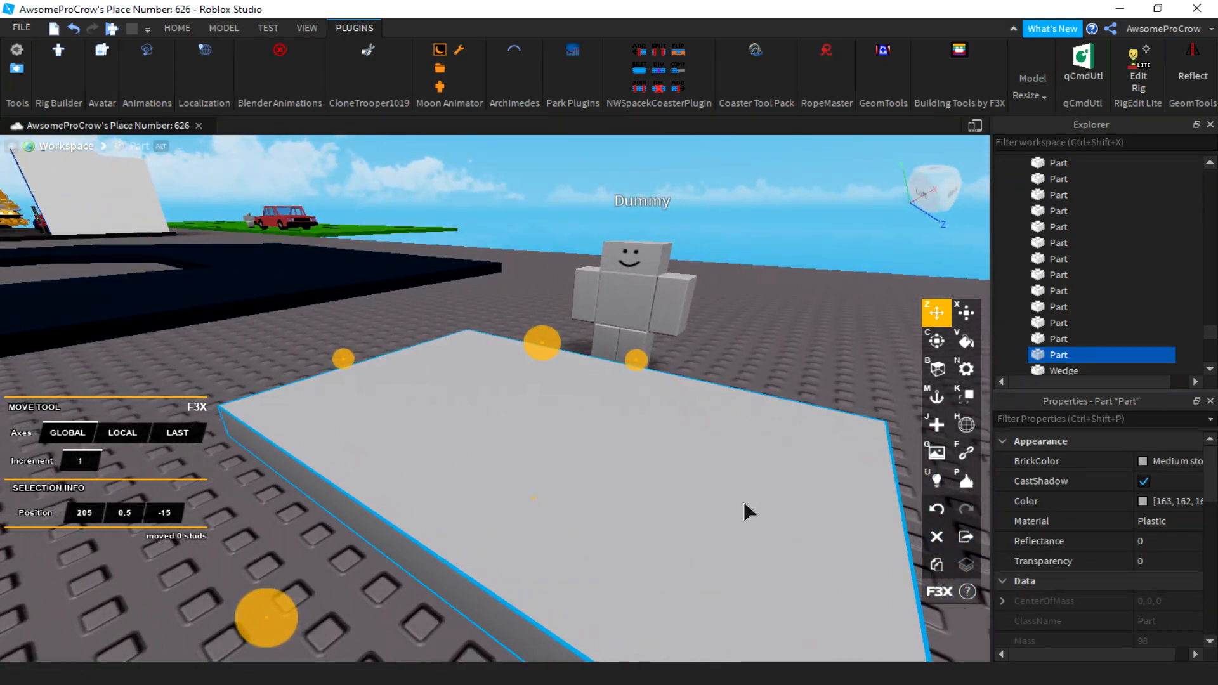
pyautogui.moveTo(544, 350)
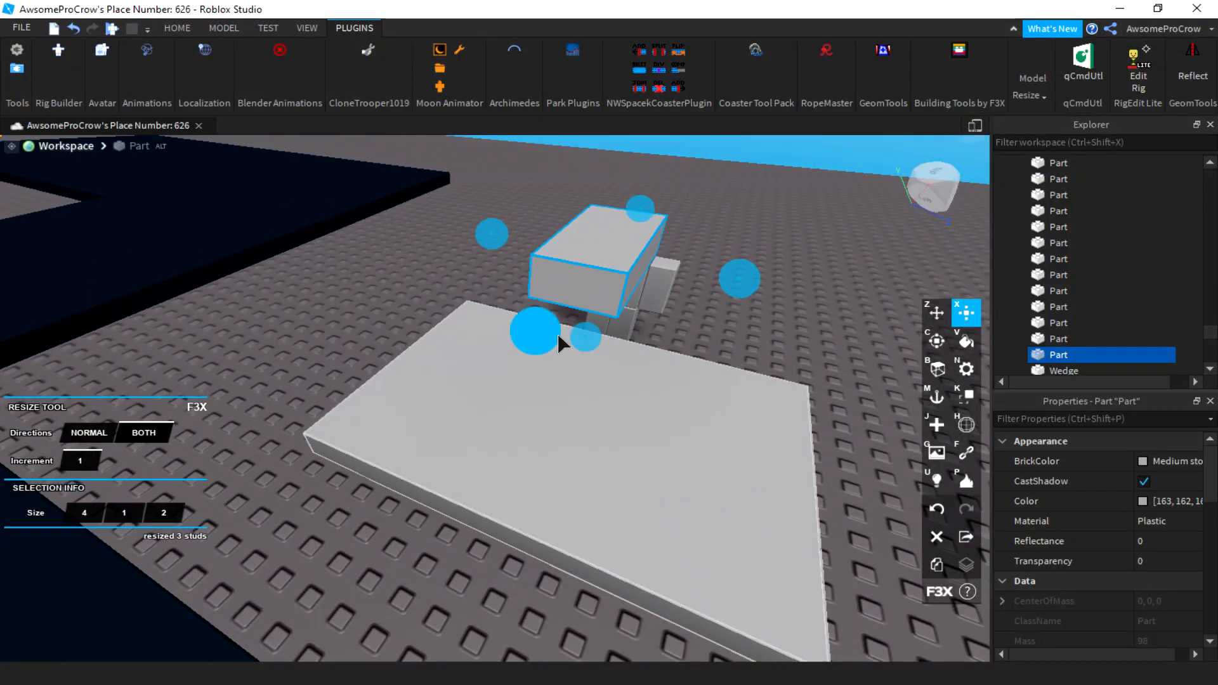
pyautogui.click(742, 361)
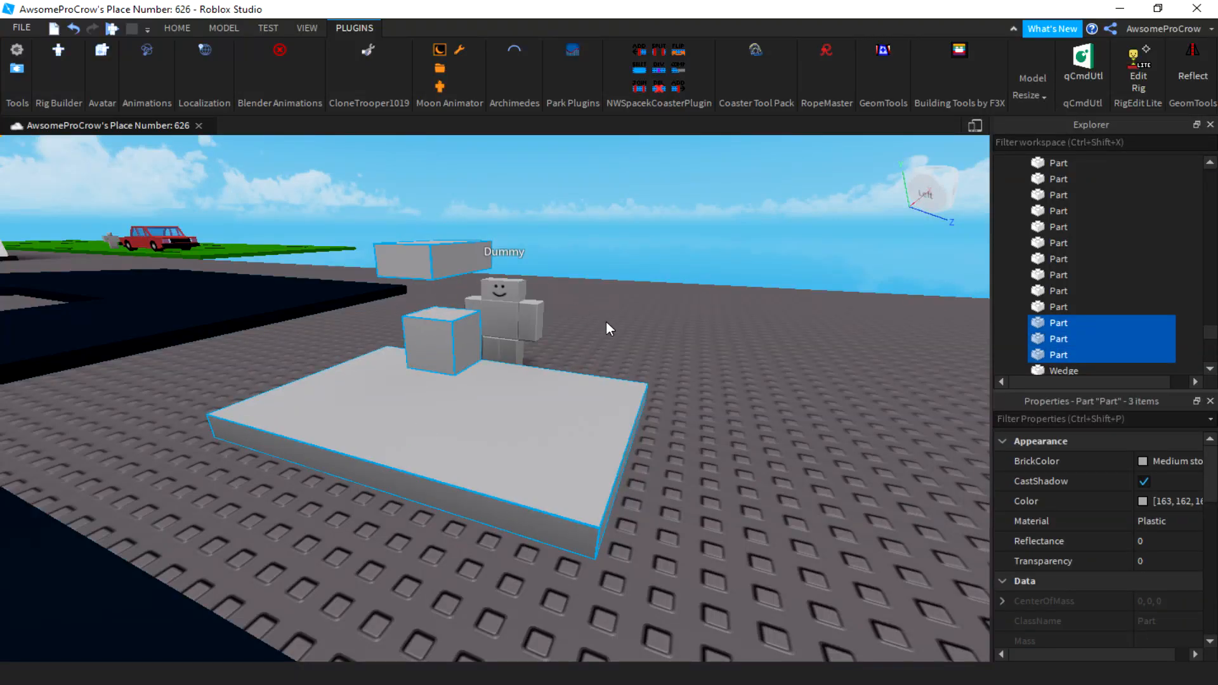
# Step: Set the Transparency of the three selected parts to 0.5
pyautogui.click(1157, 560)
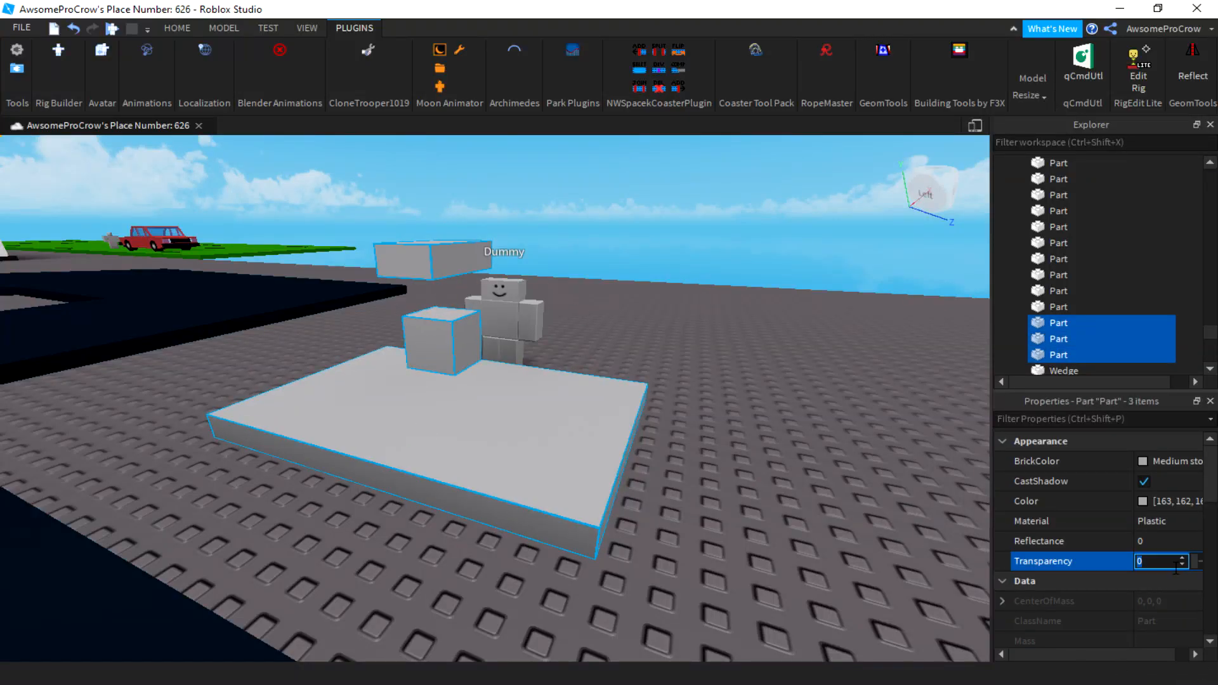
pyautogui.write('0.5')
pyautogui.write('Vase')
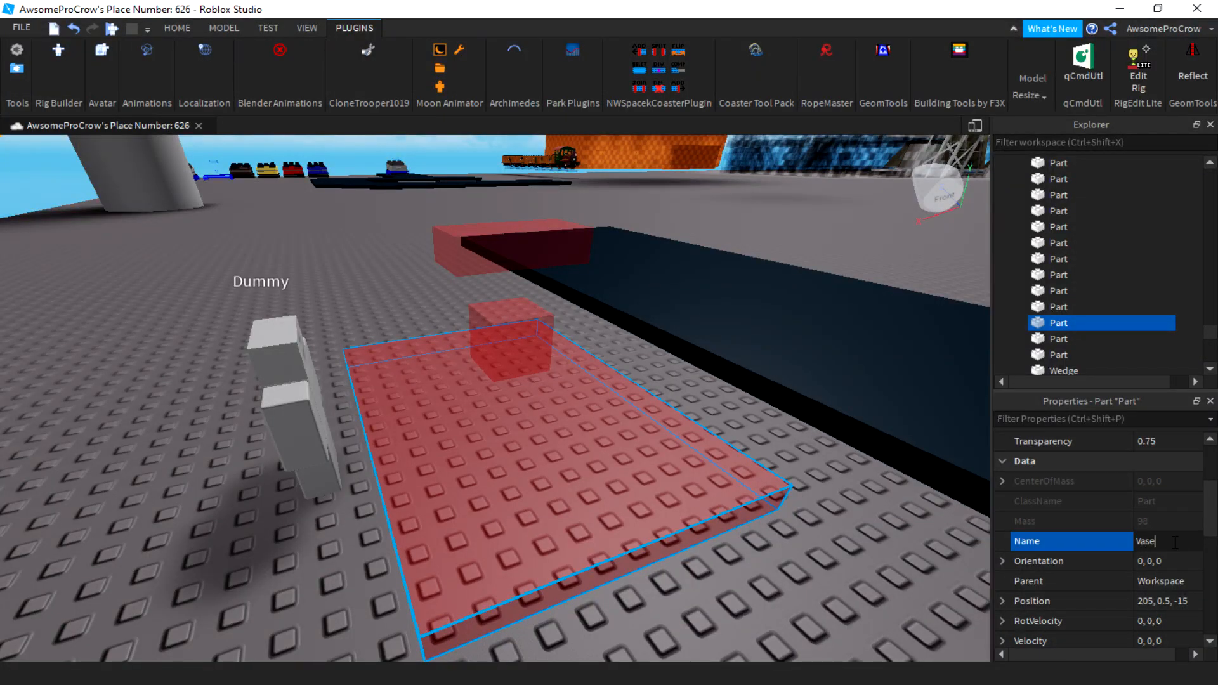
# Step: Name the flat slab Base and the small cube HumanoidRootPart
pyautogui.write('Base')
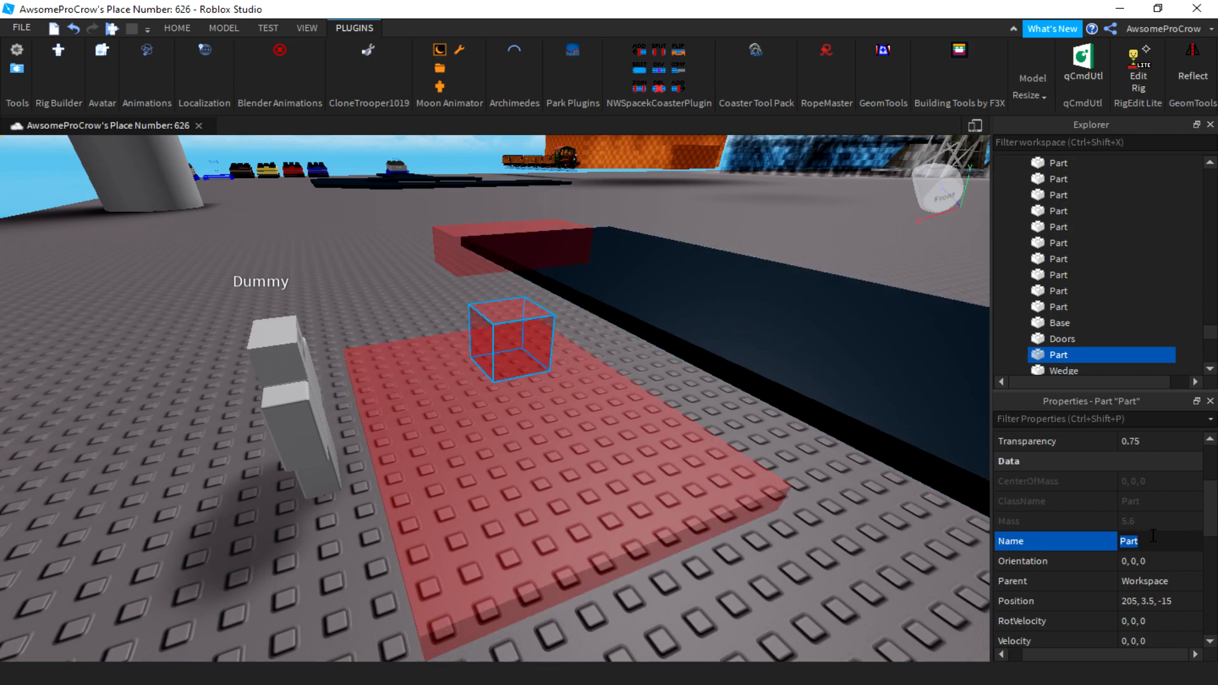
pyautogui.write('H')
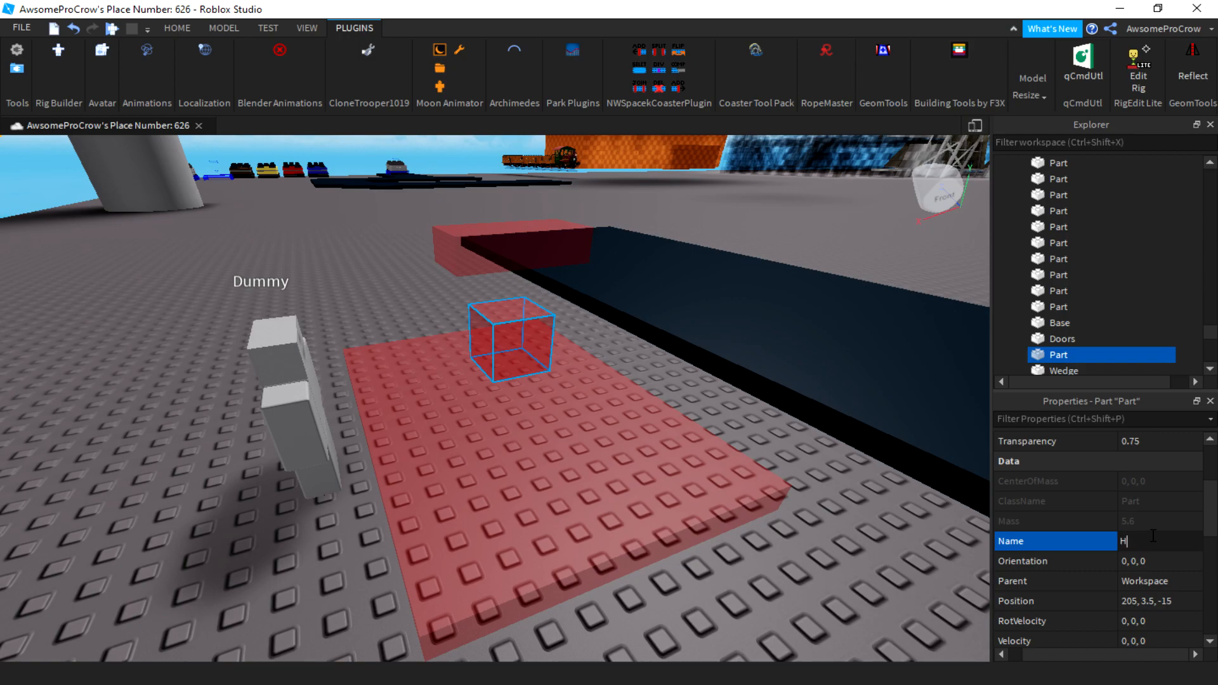
pyautogui.write('umanoidRo')
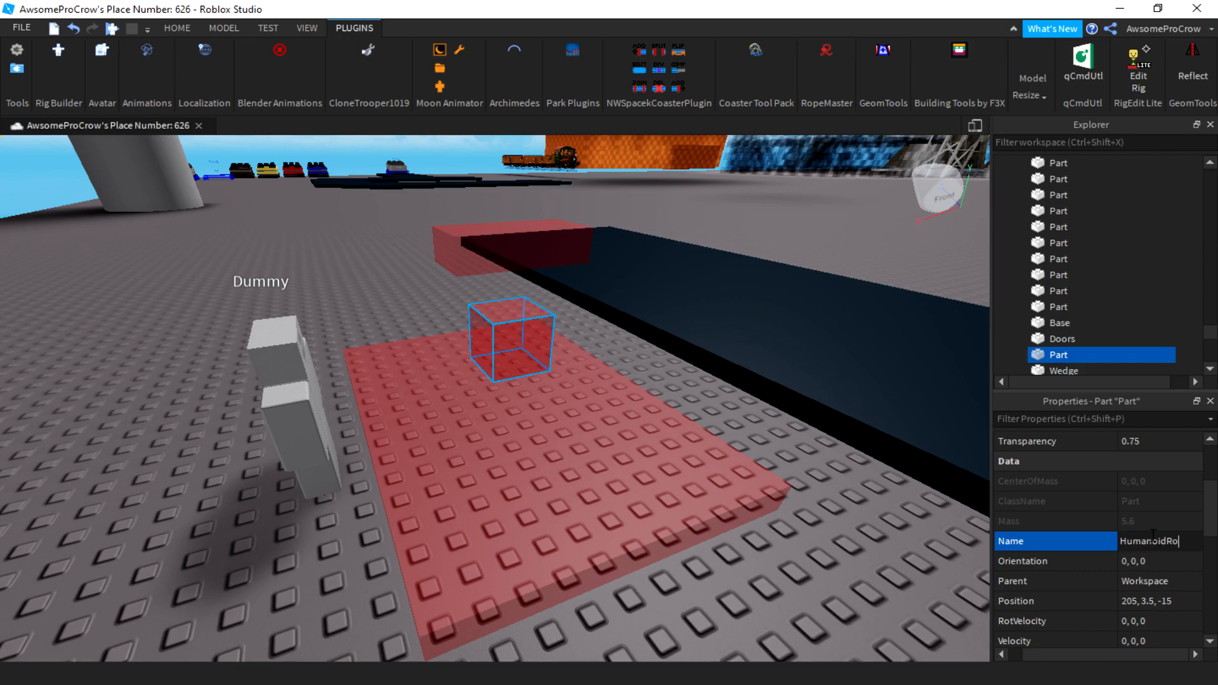
pyautogui.press('Return')
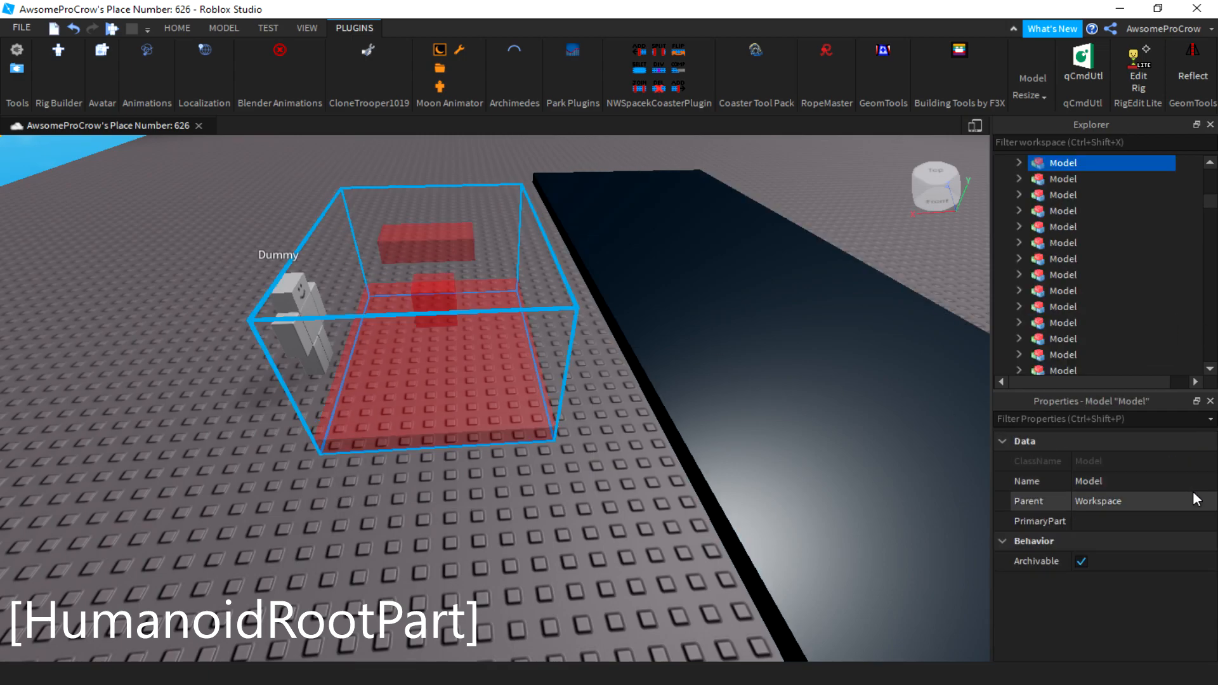
# Step: Rename the grouped model to TracklessRigTutorial and reselect it
pyautogui.doubleClick(1087, 481)
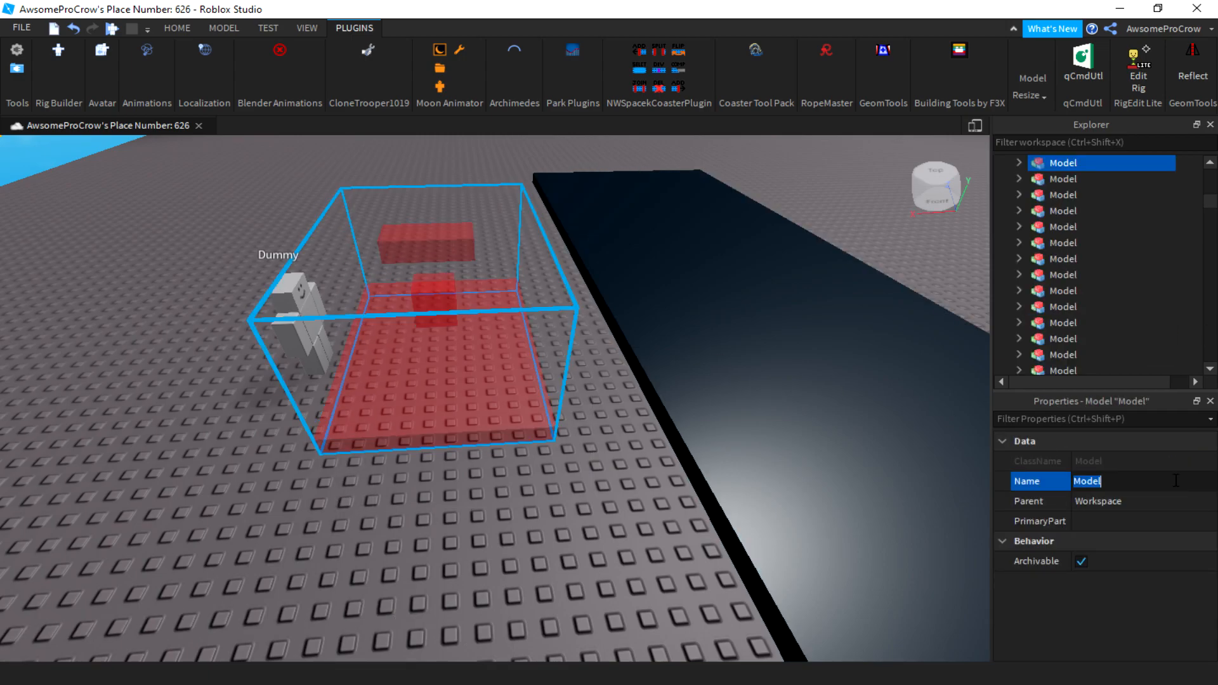
pyautogui.write('Trackl')
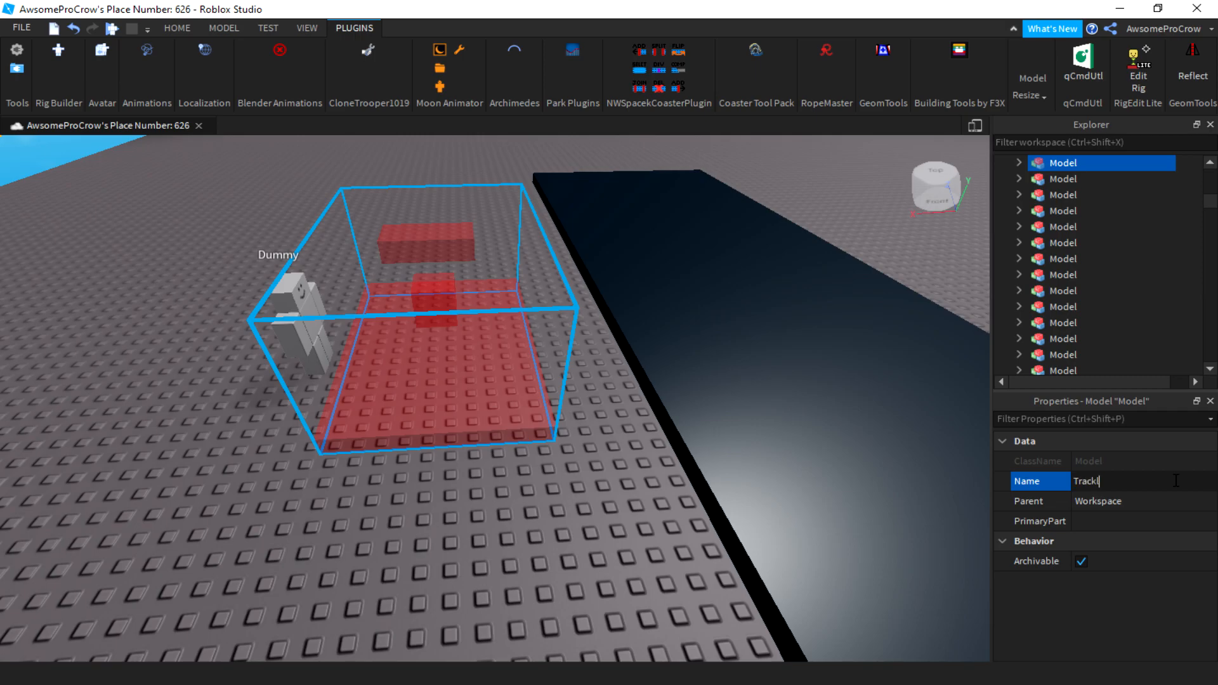
pyautogui.write('ess')
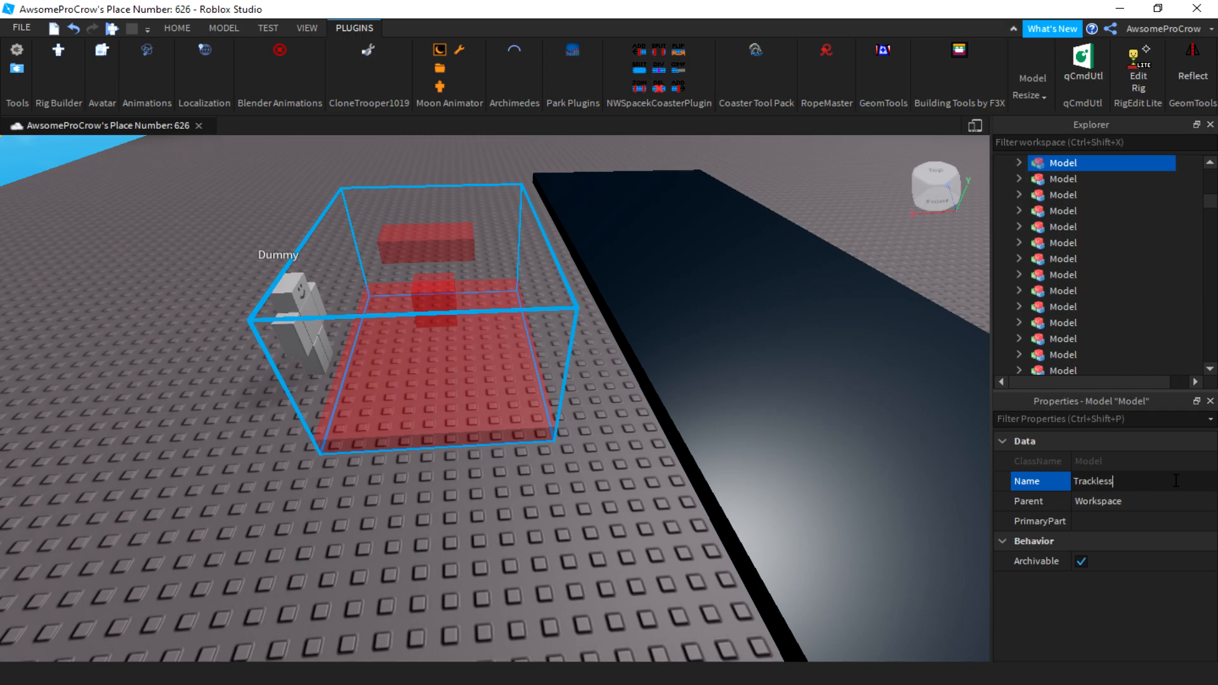
pyautogui.write('RigTutorial')
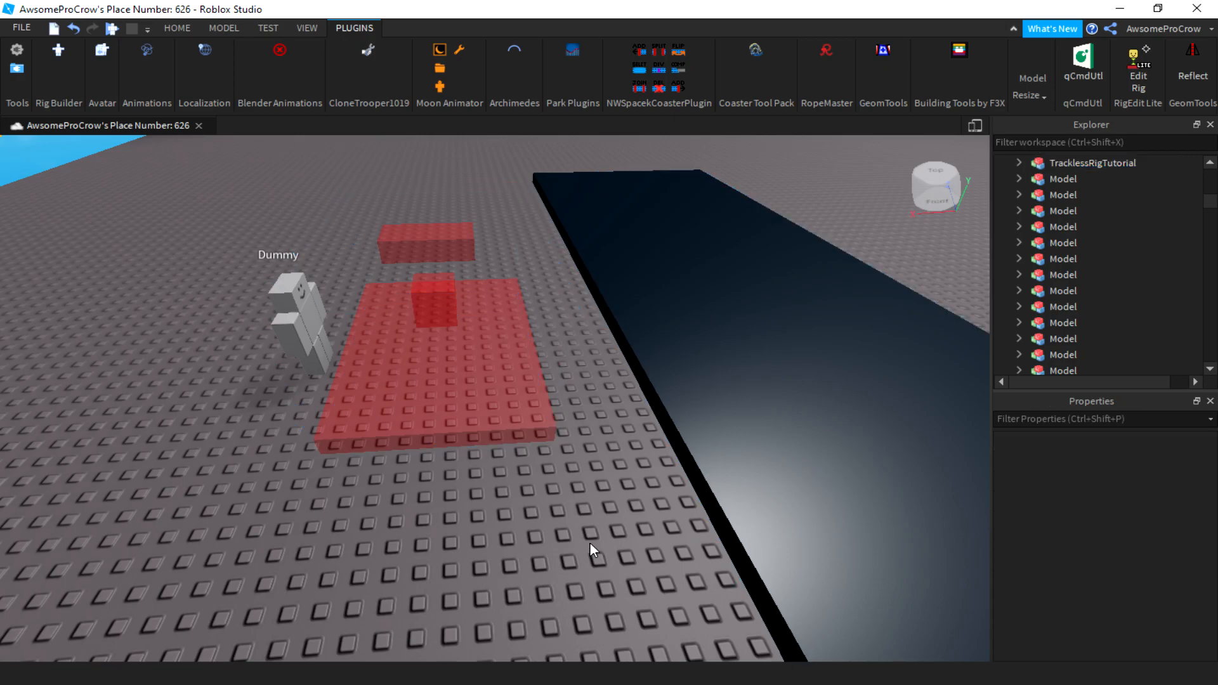
pyautogui.click(1092, 163)
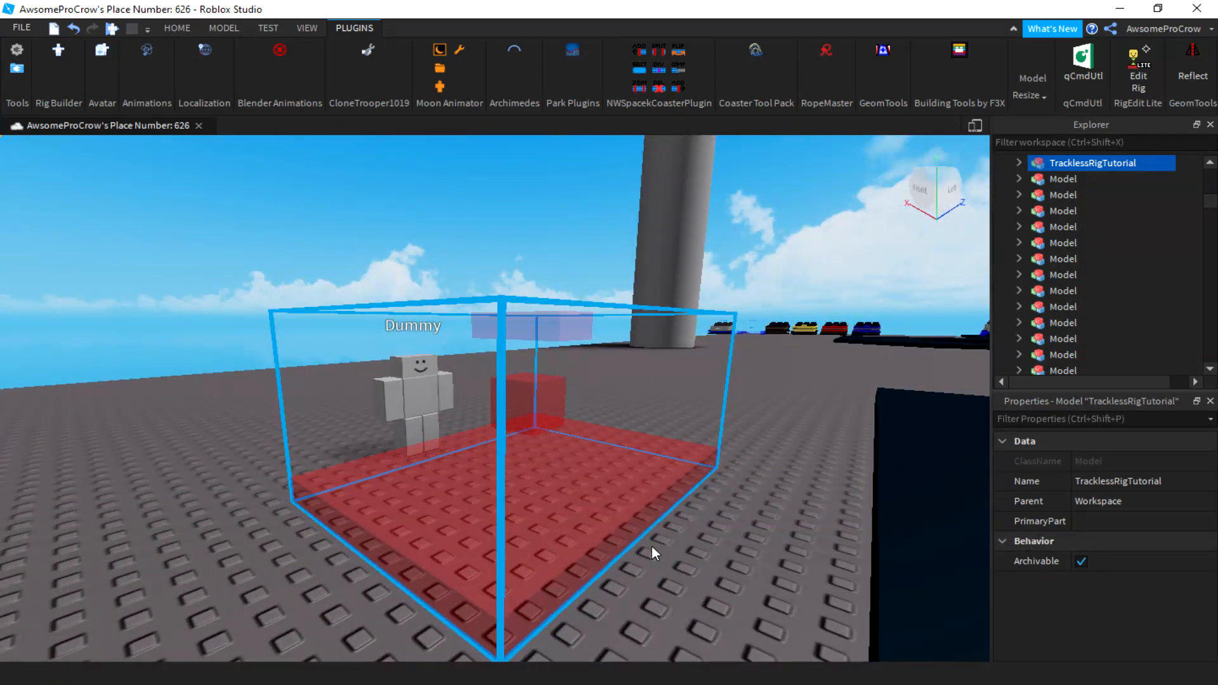
# Step: Expand TracklessRigTutorial in Explorer and launch the Easy Weld plugin on it
pyautogui.click(1019, 162)
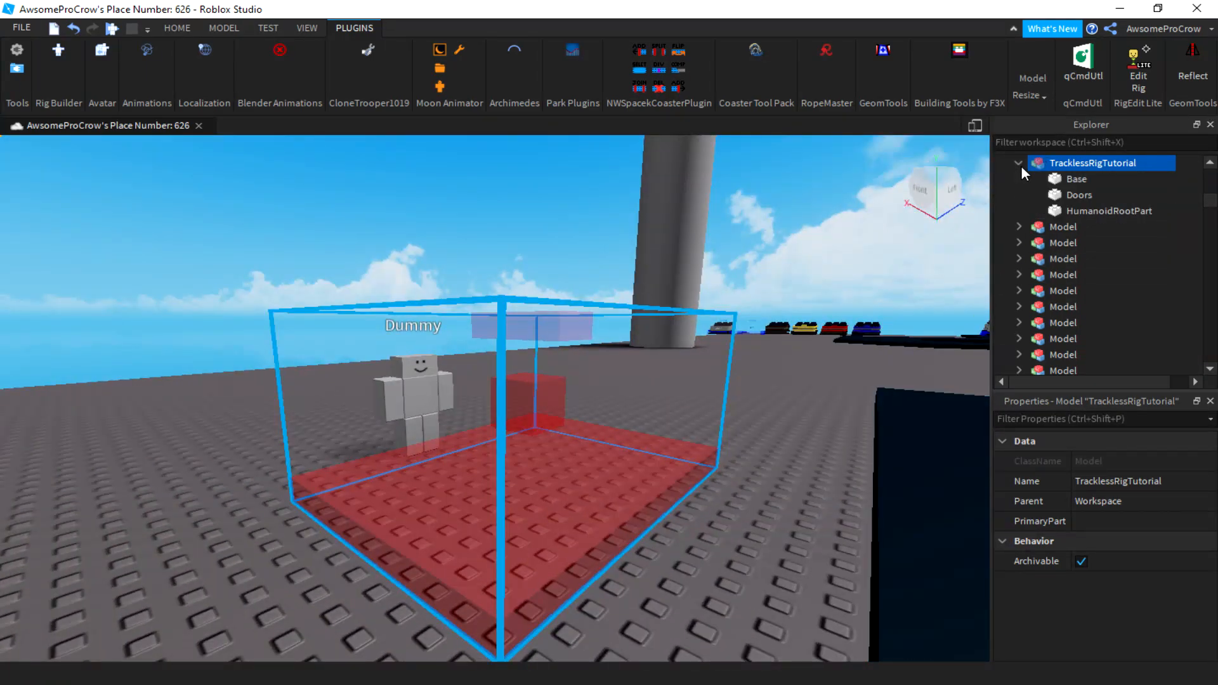
pyautogui.moveTo(520, 219)
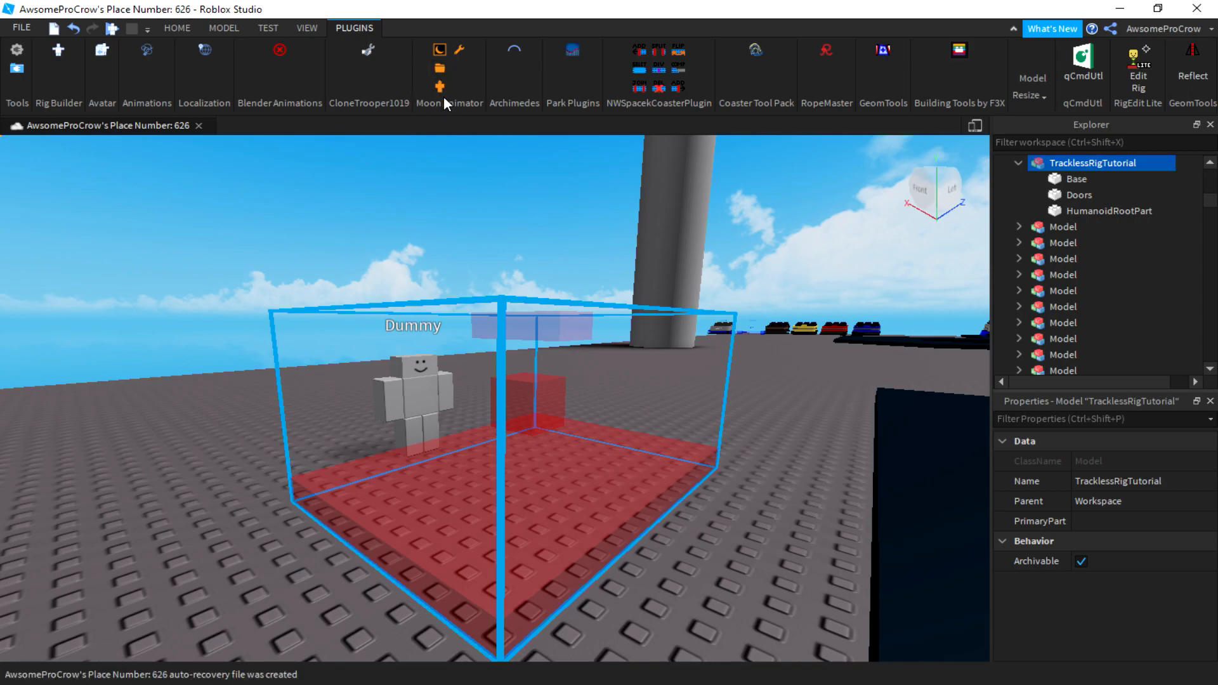
pyautogui.moveTo(459, 49)
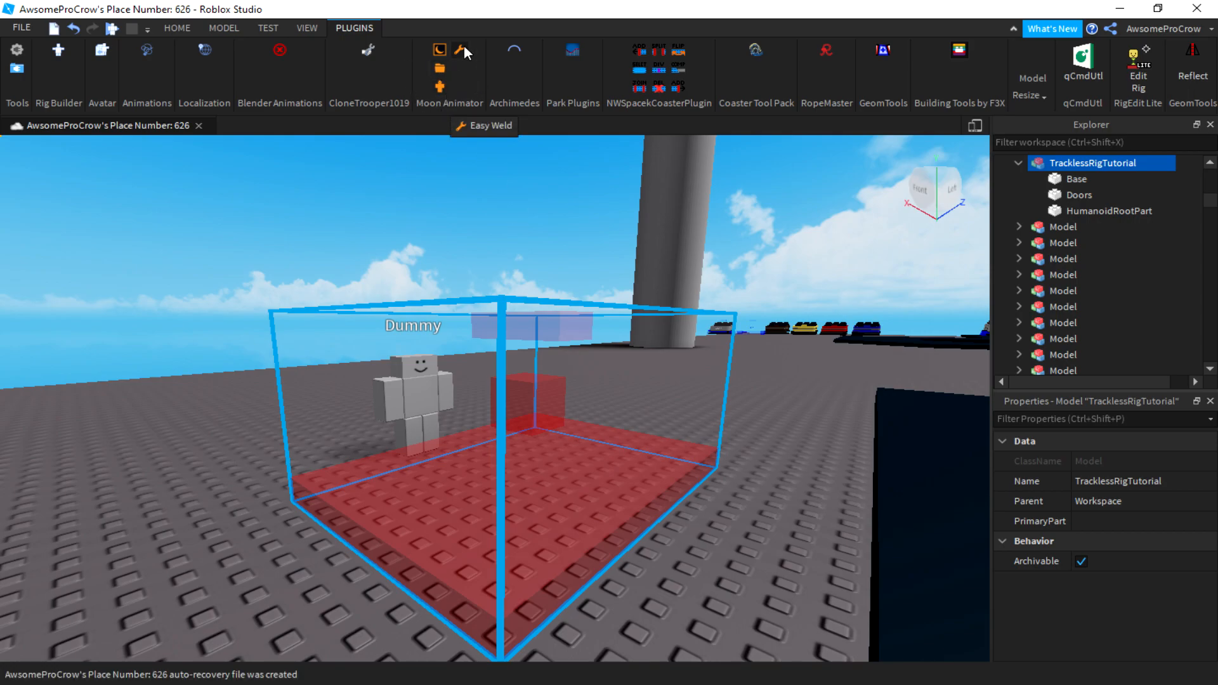
pyautogui.click(463, 50)
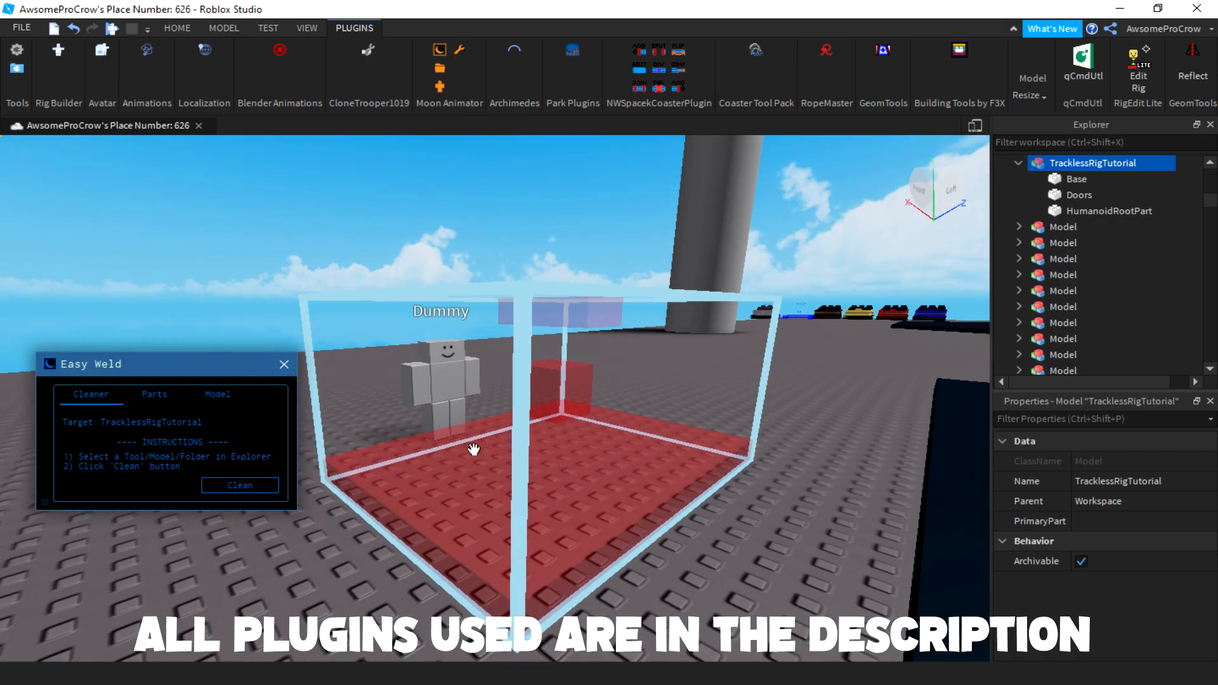
# Step: Join HumanoidRootPart to Base in place with an animatable Motor6D joint
pyautogui.click(240, 485)
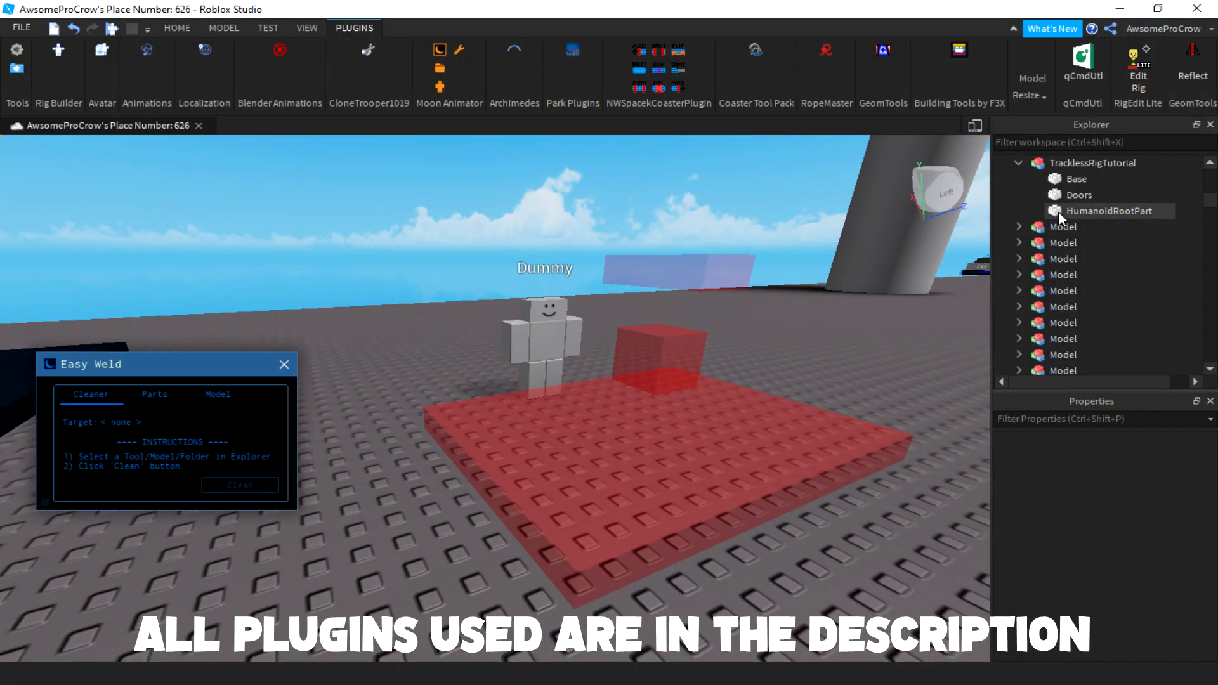
pyautogui.click(1103, 211)
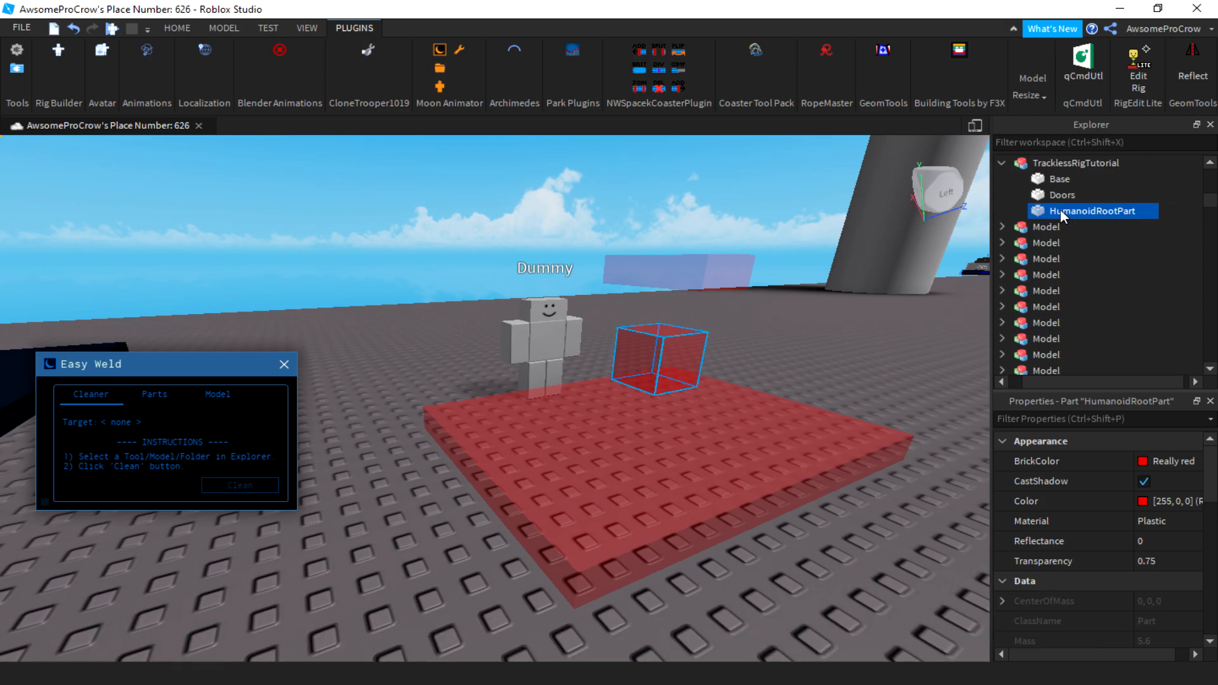
pyautogui.click(1058, 179)
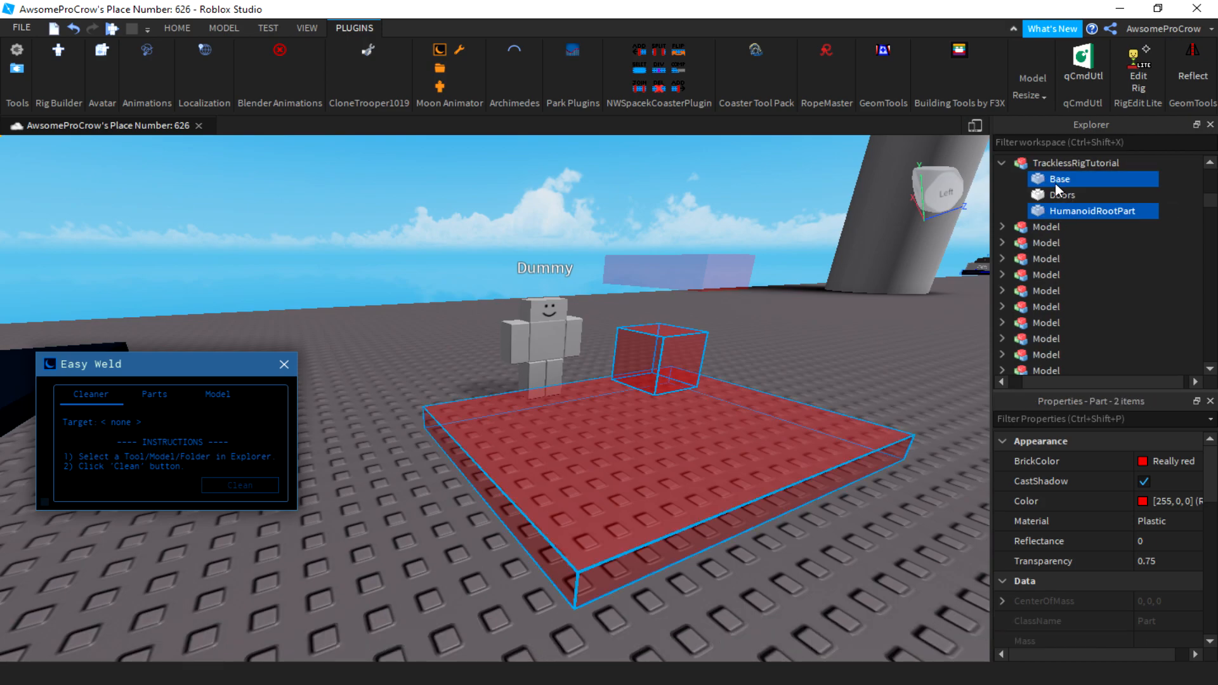
pyautogui.click(154, 393)
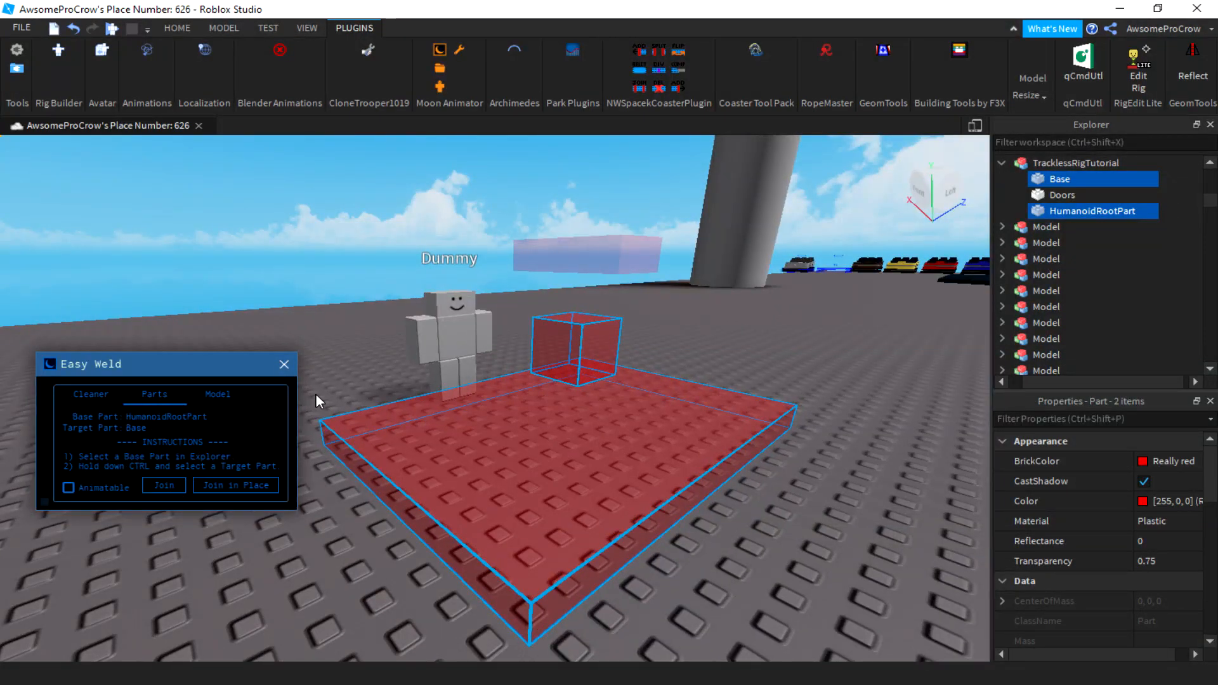
pyautogui.click(67, 487)
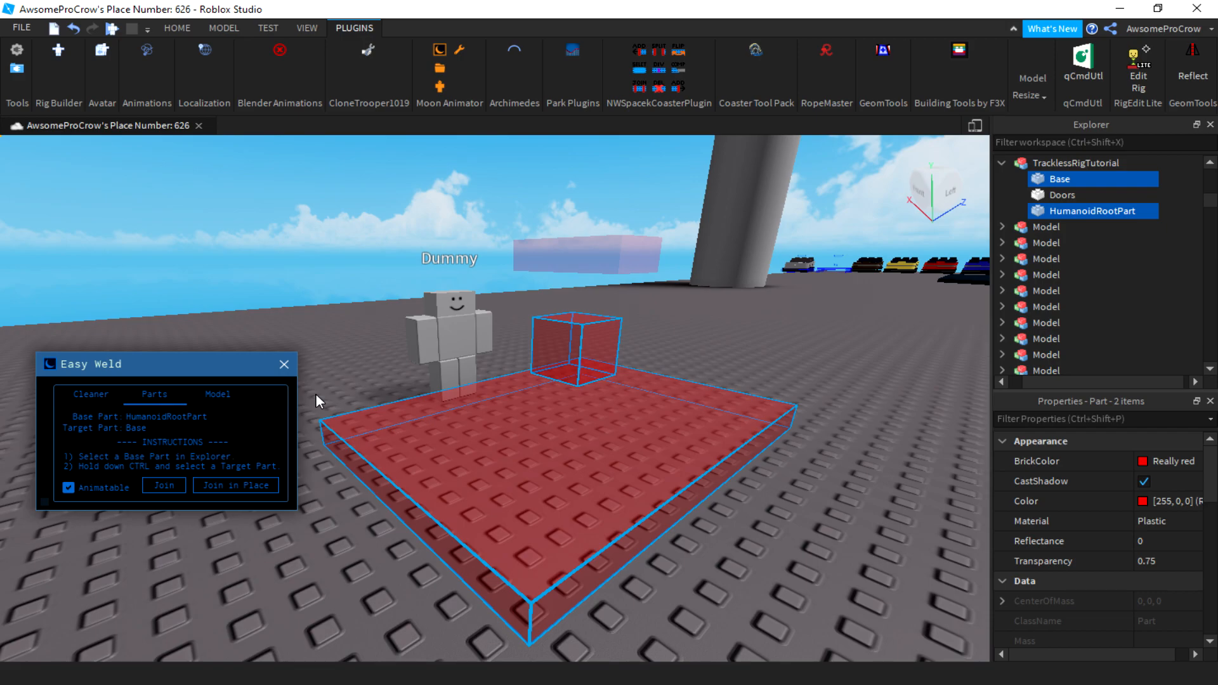
pyautogui.moveTo(493, 84)
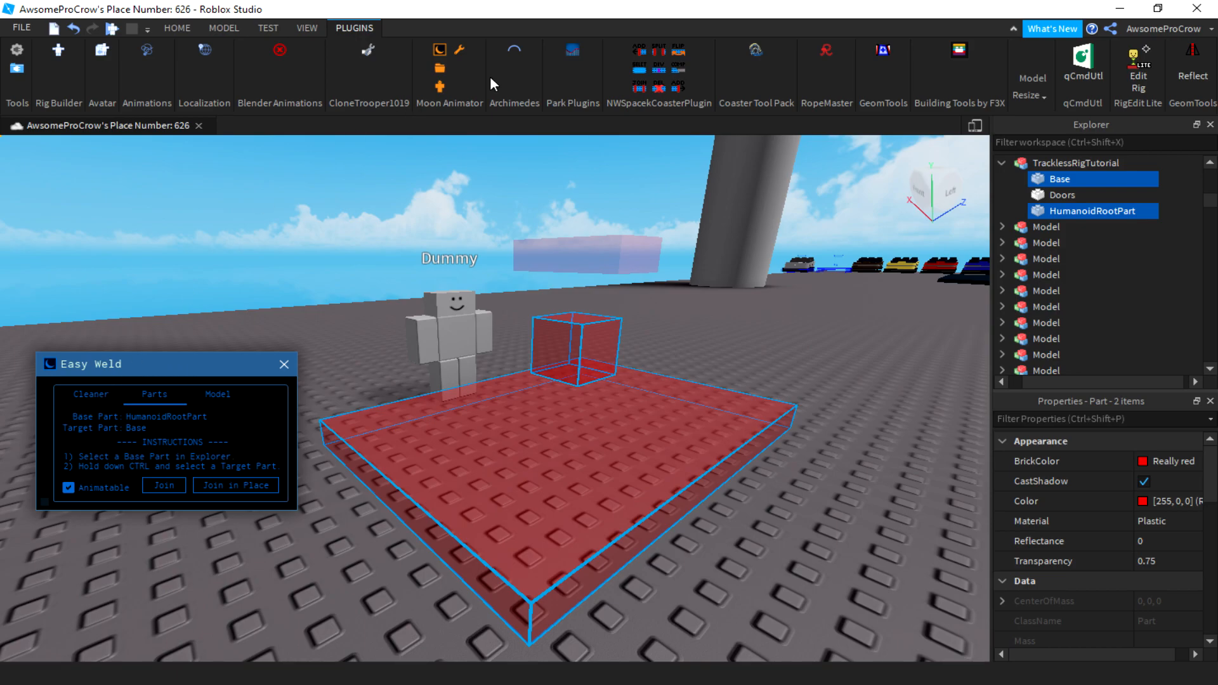
pyautogui.moveTo(127, 417)
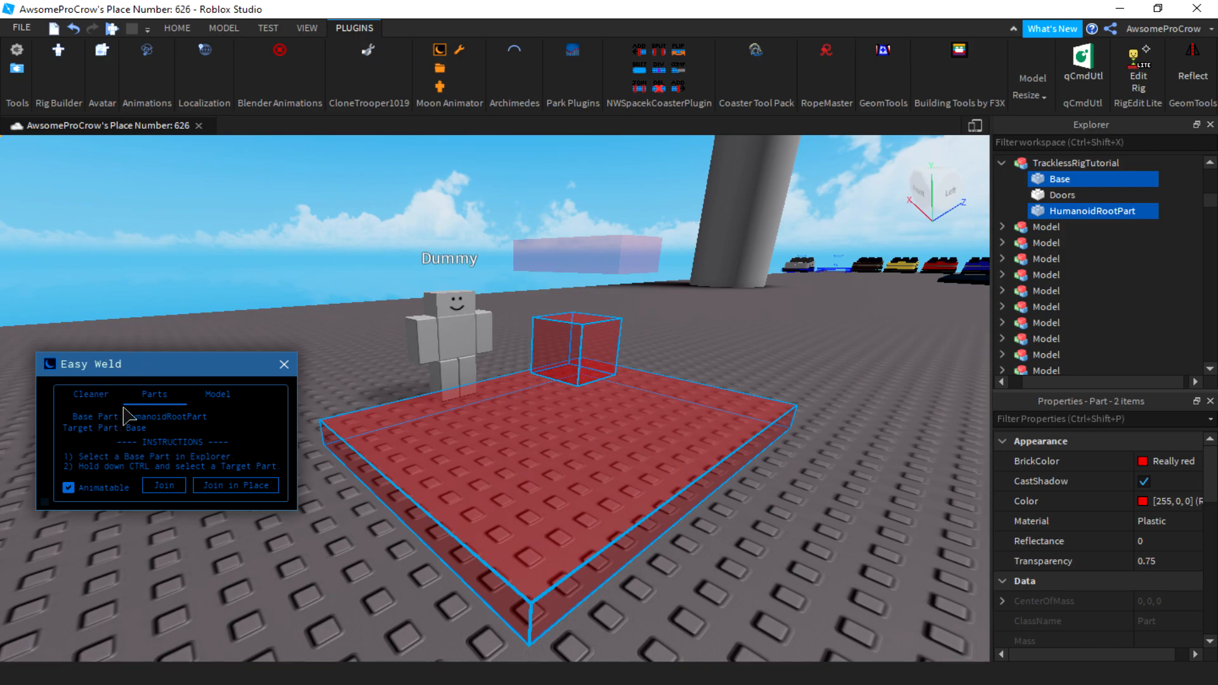
pyautogui.moveTo(162, 486)
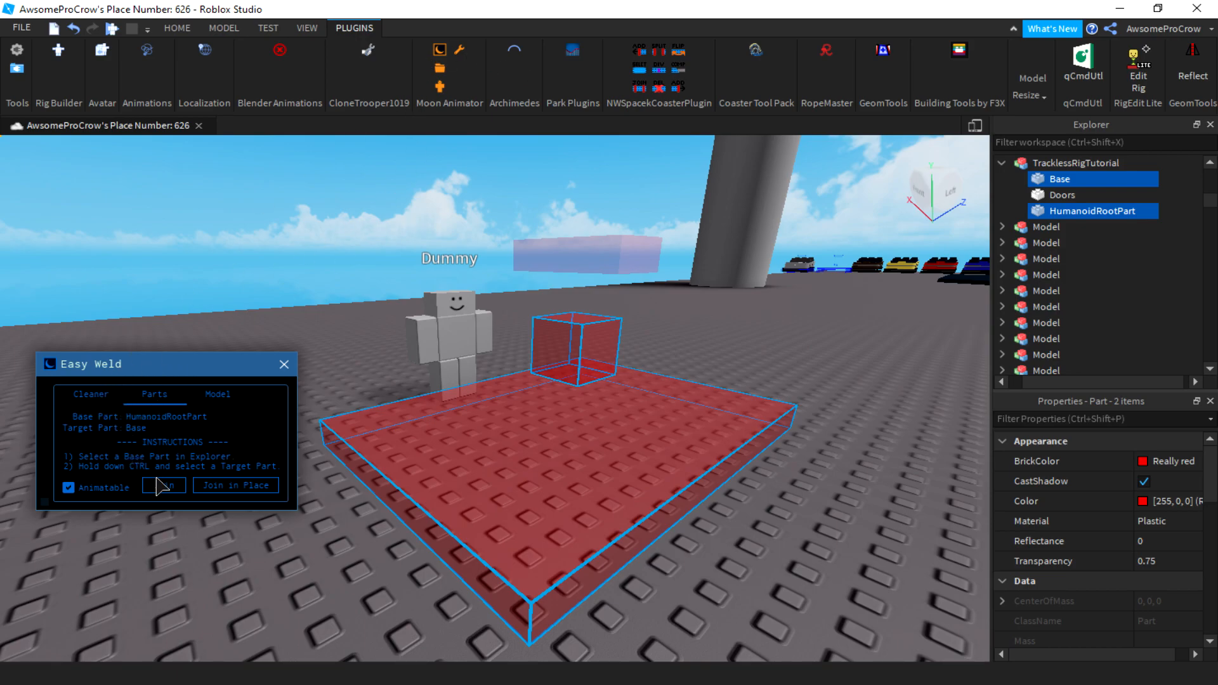
pyautogui.moveTo(223, 497)
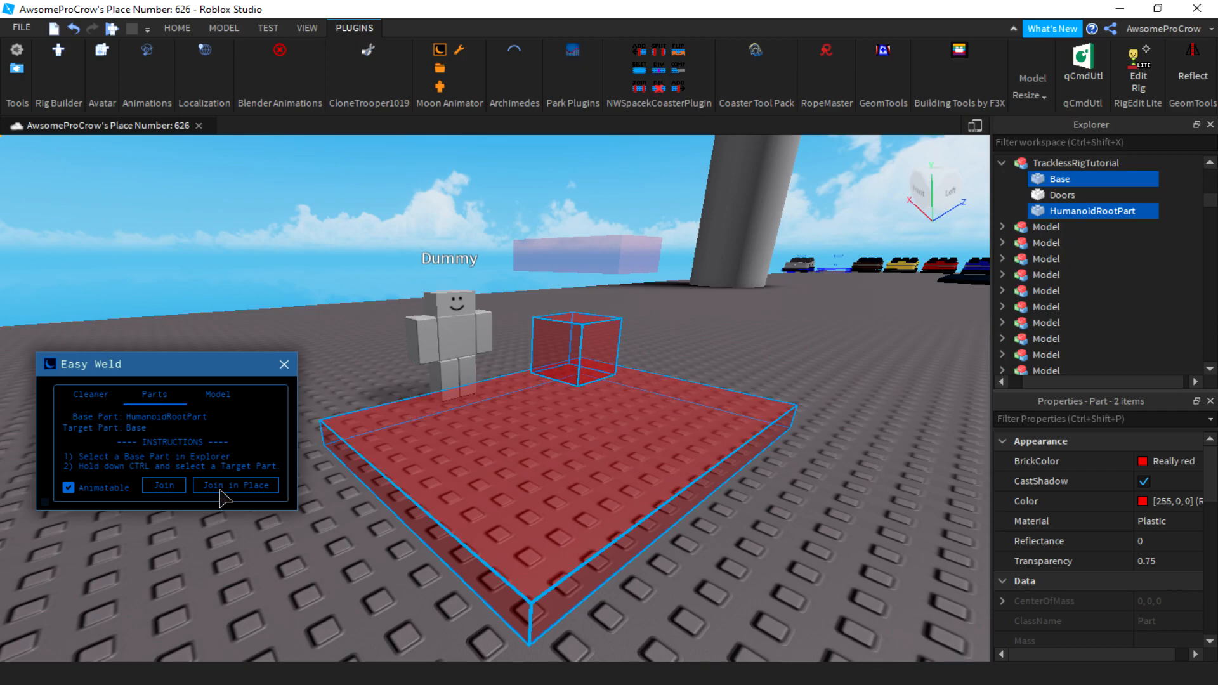
pyautogui.click(235, 484)
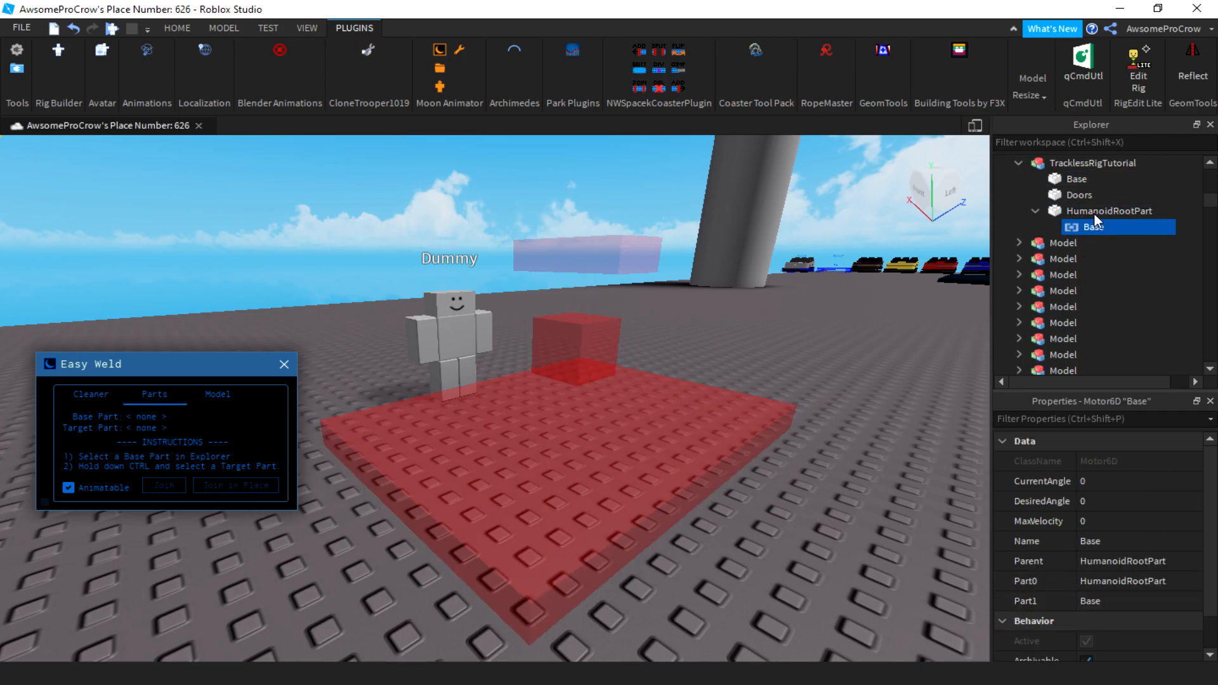
pyautogui.moveTo(1111, 373)
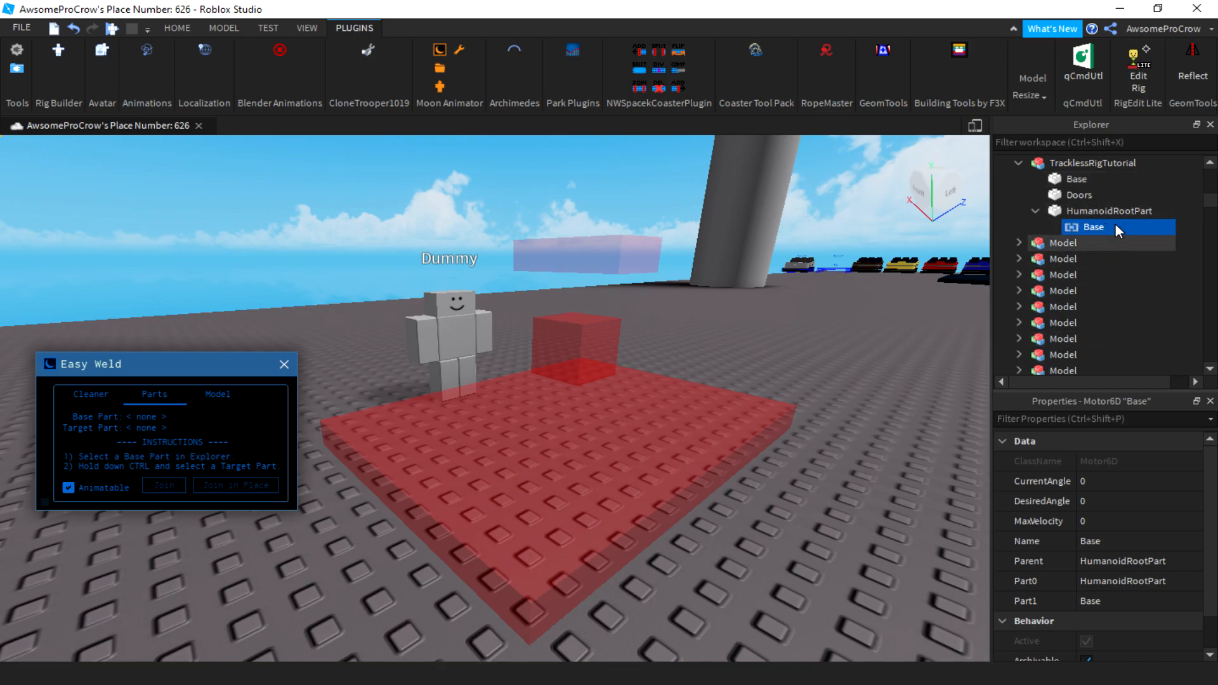
pyautogui.moveTo(1087, 240)
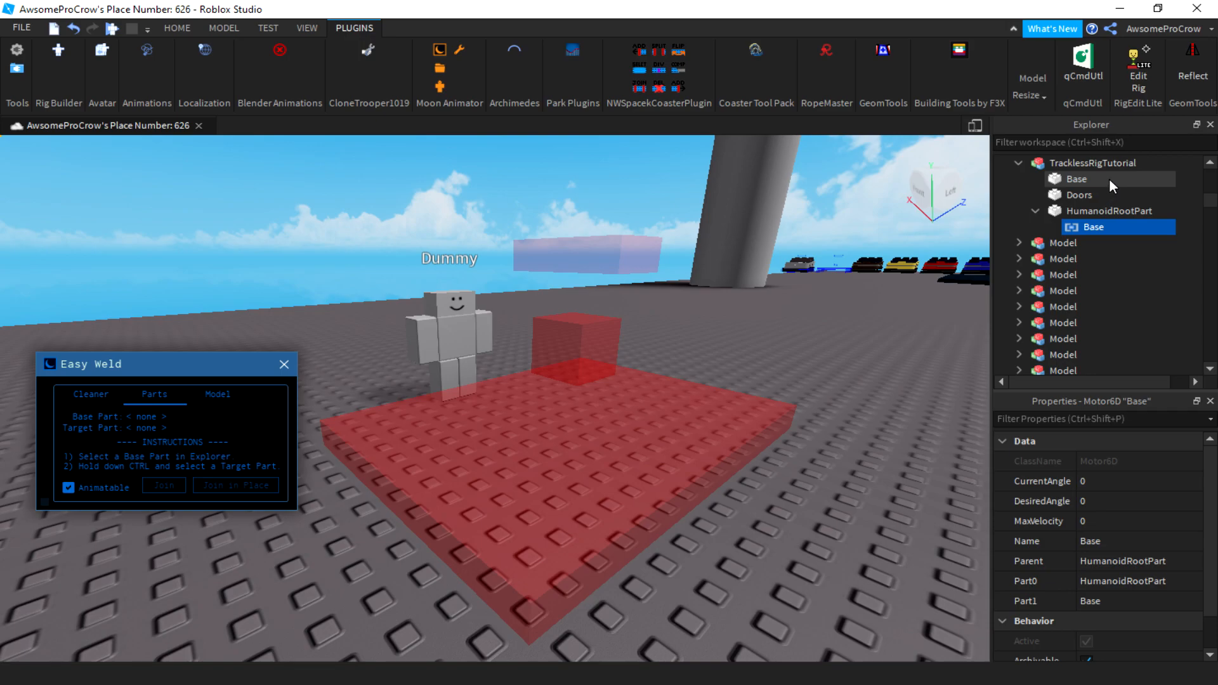
# Step: Join Base to Doors in place with a second animatable joint
pyautogui.click(1076, 178)
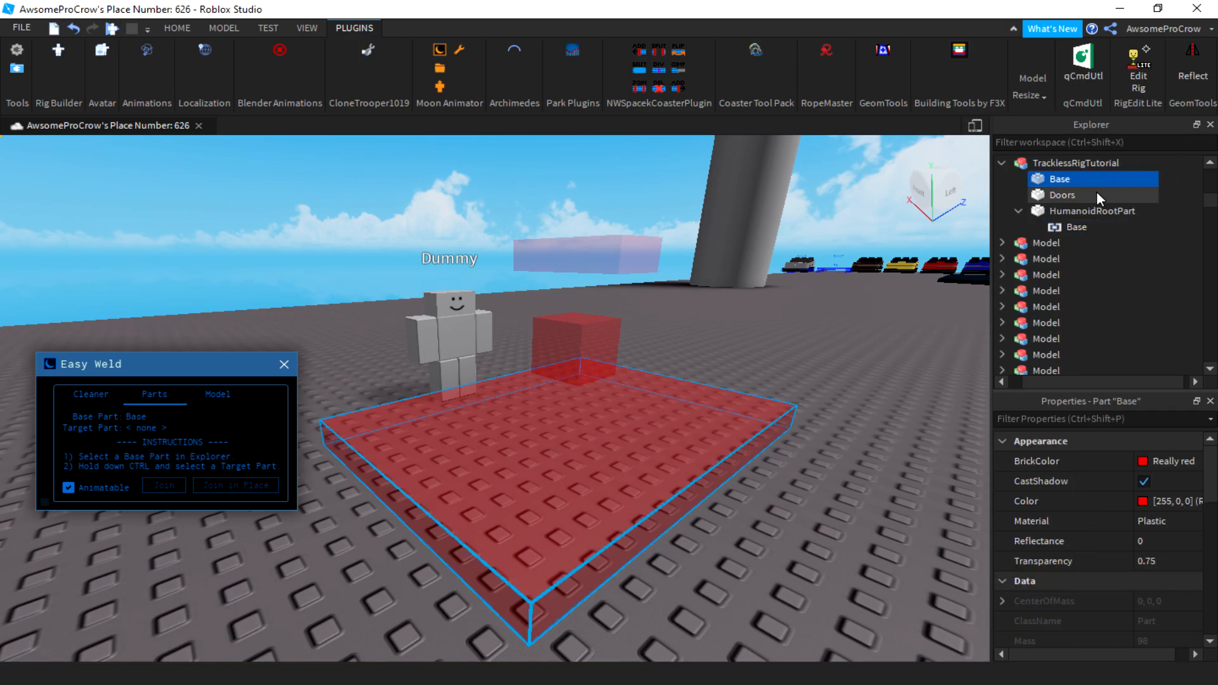
pyautogui.click(1063, 195)
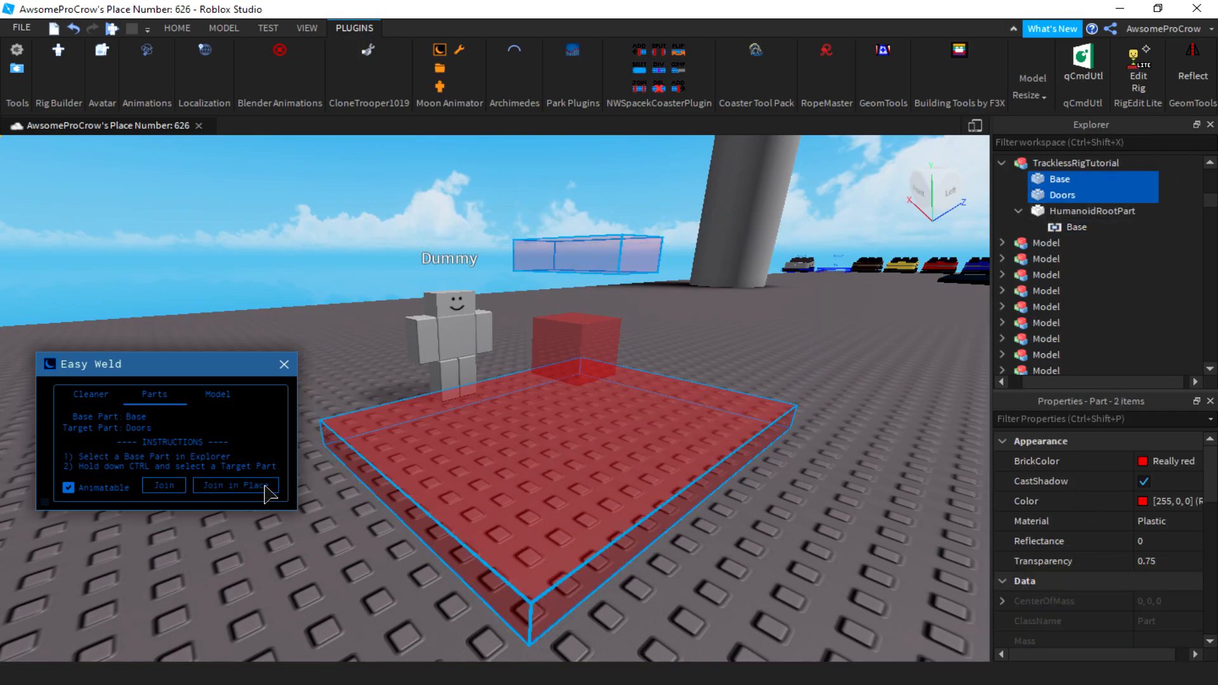
pyautogui.click(235, 485)
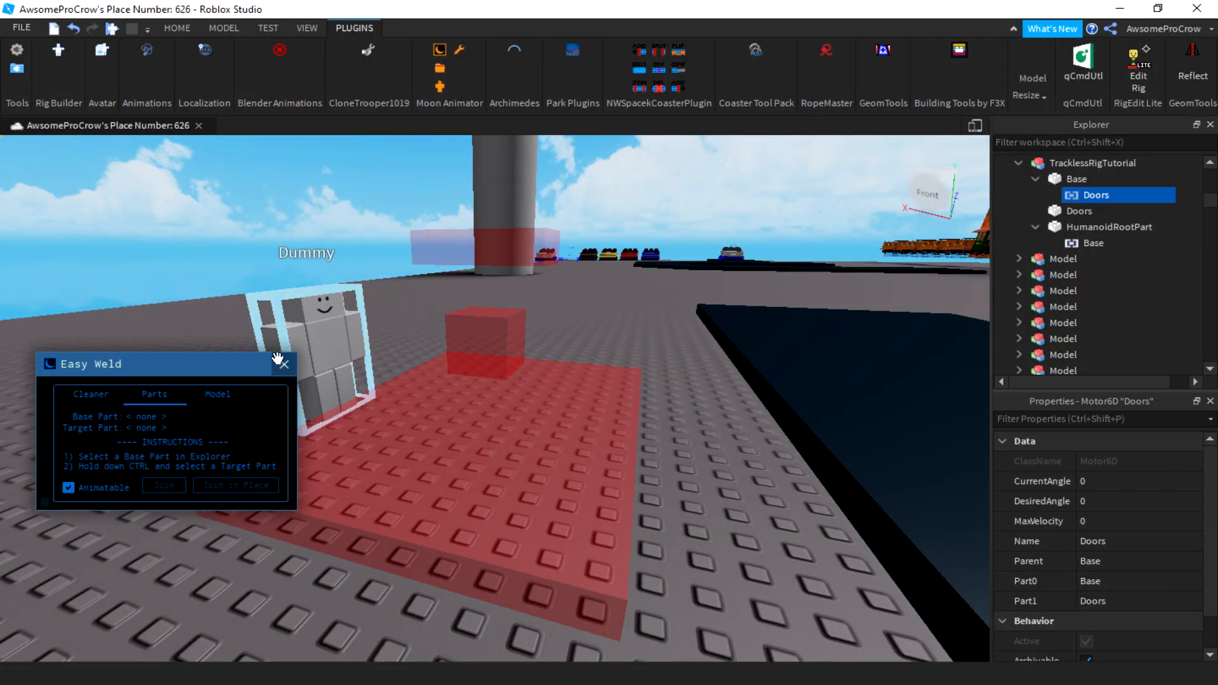
# Step: Close Easy Weld, select Doors and Base in the rig and change their anchoring
pyautogui.click(177, 28)
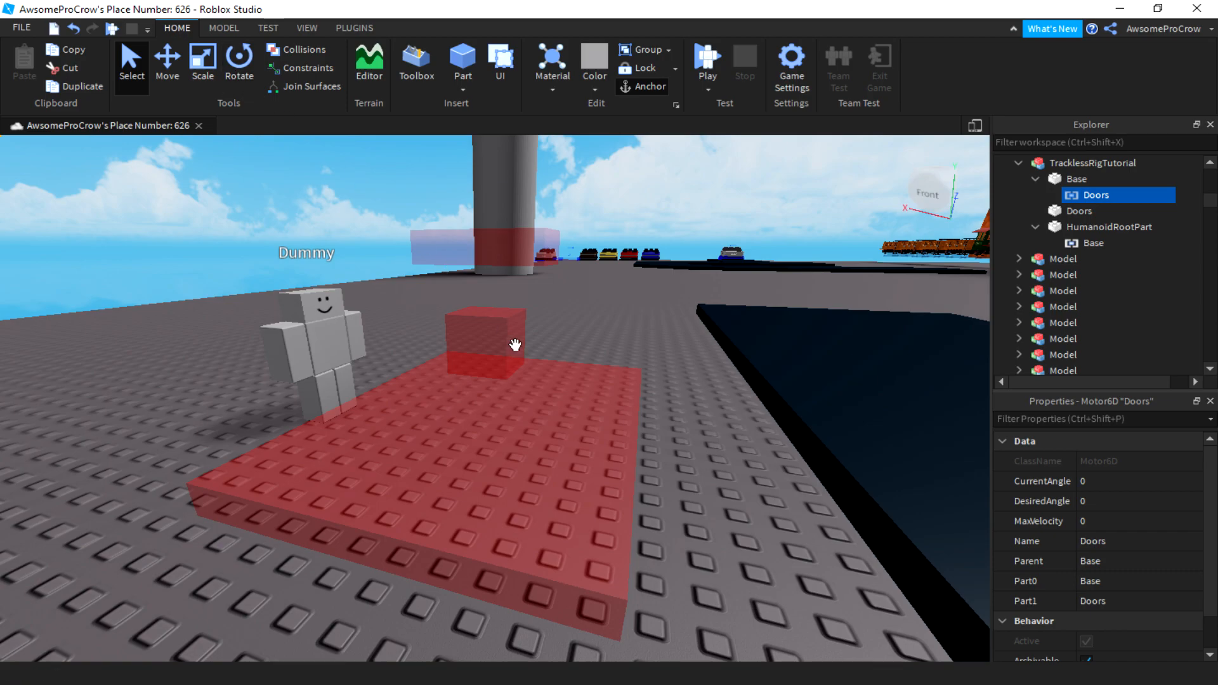
pyautogui.click(1095, 164)
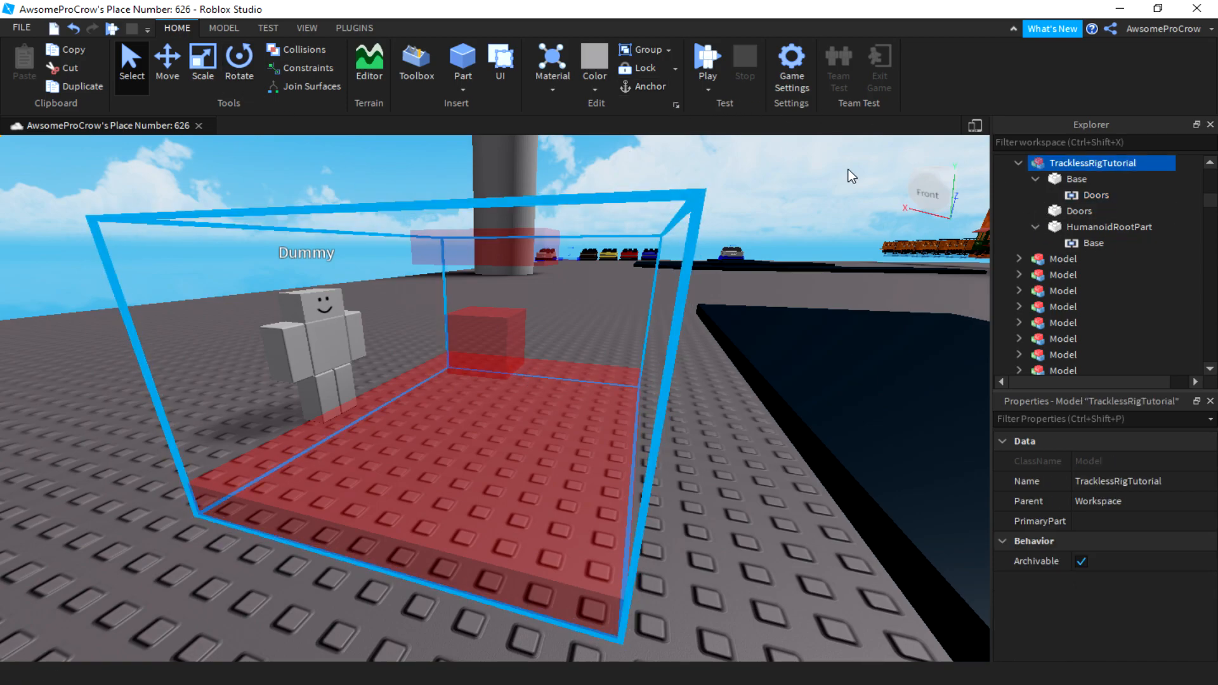
pyautogui.click(1113, 226)
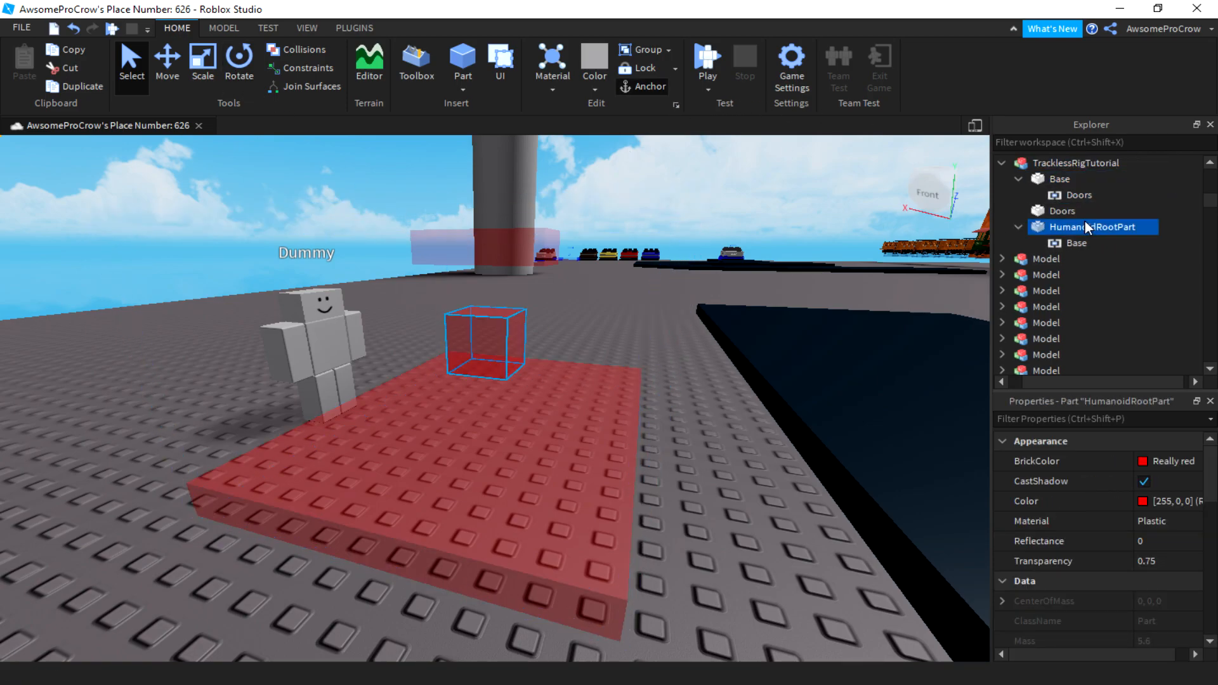
pyautogui.click(1061, 211)
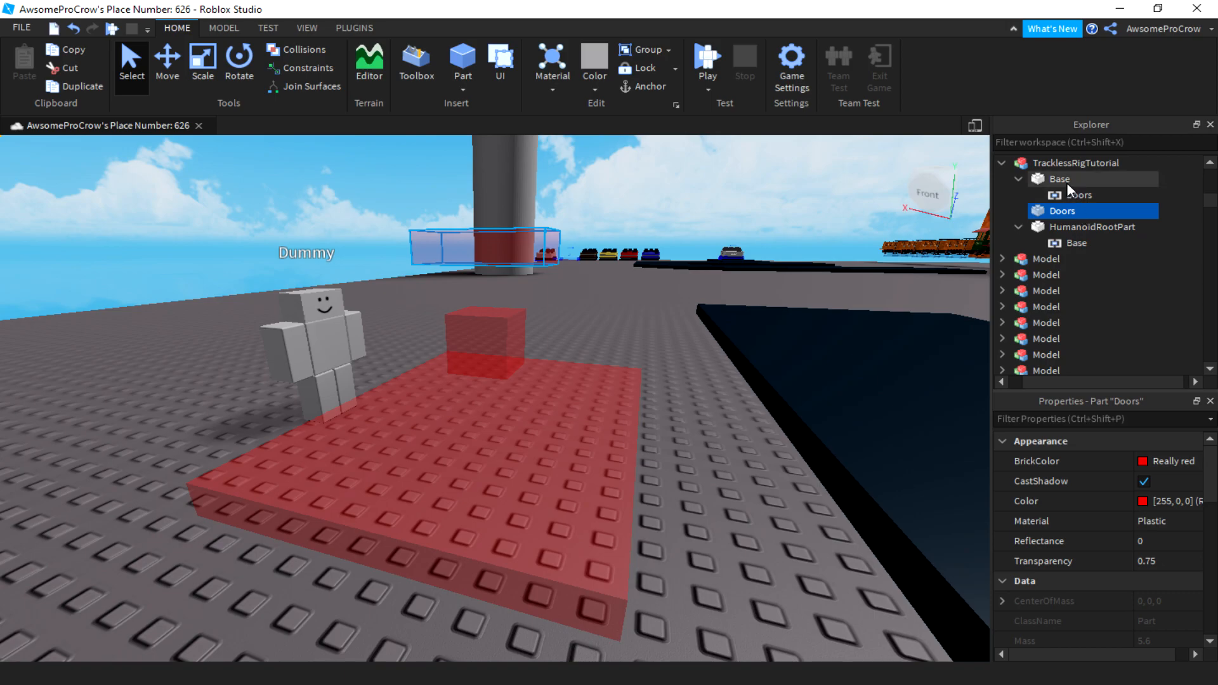
pyautogui.click(1058, 179)
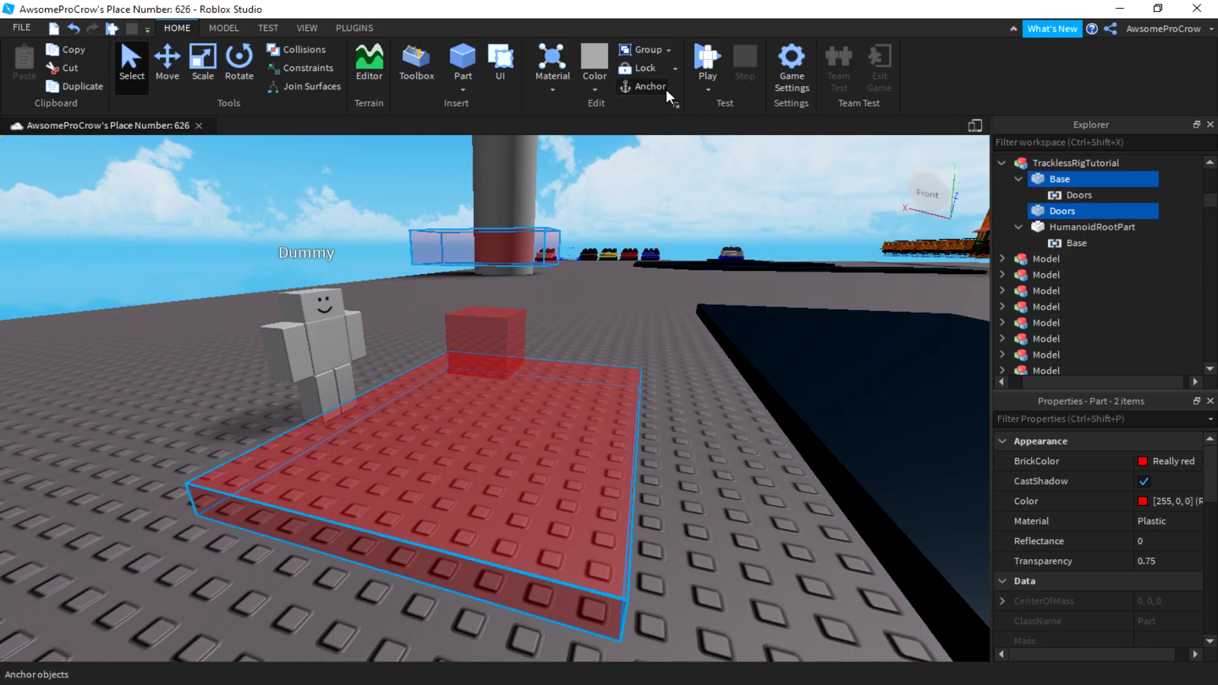
pyautogui.click(1095, 226)
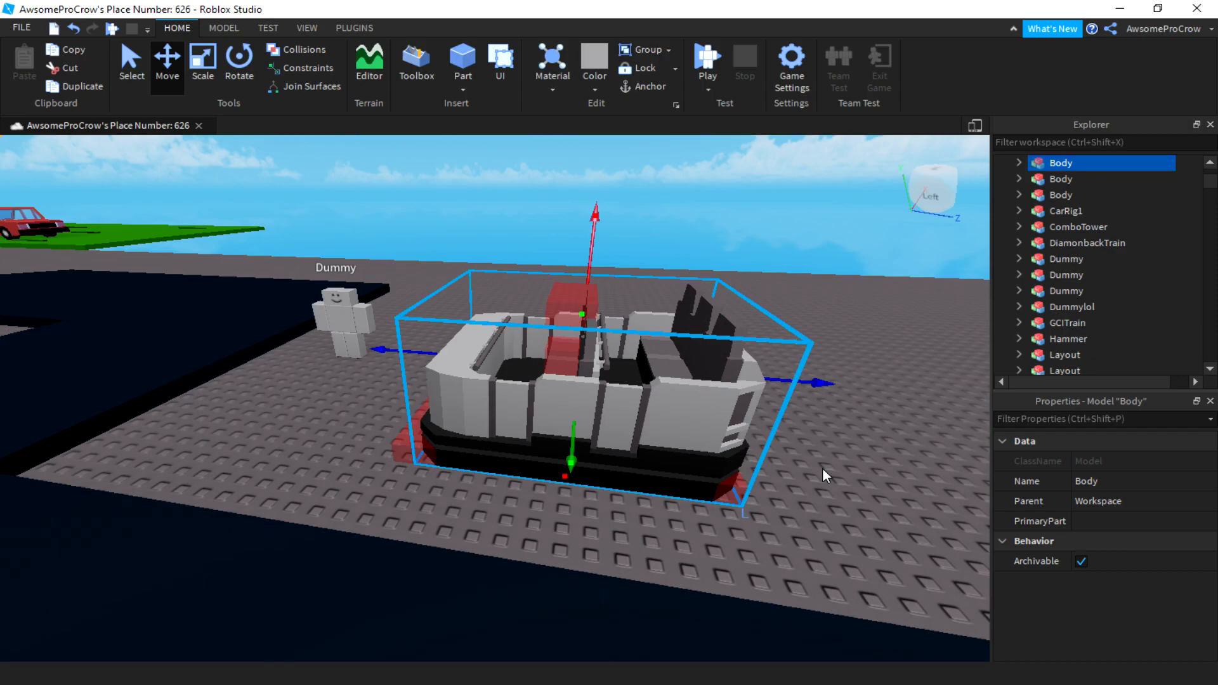
# Step: Select the inserted car Body model positioned over the red rig base
pyautogui.click(1095, 354)
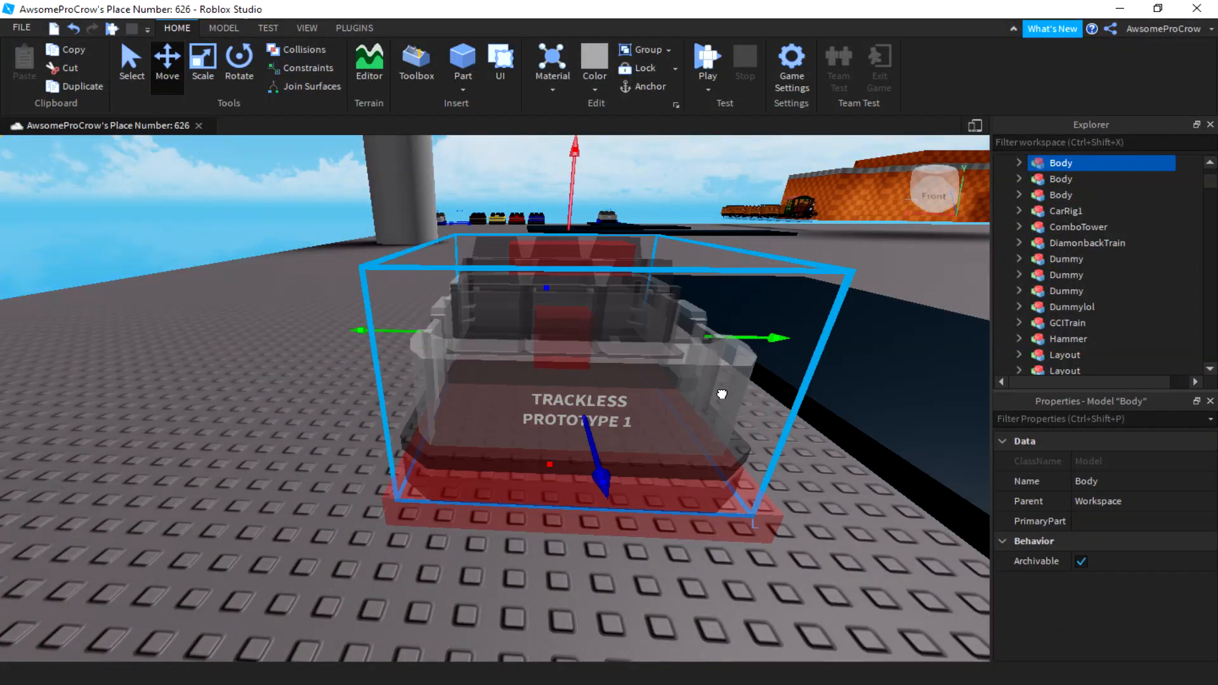
# Step: Group the Body's hinge and base parts into a model named Base and move SurfaceGui into it
pyautogui.click(1020, 164)
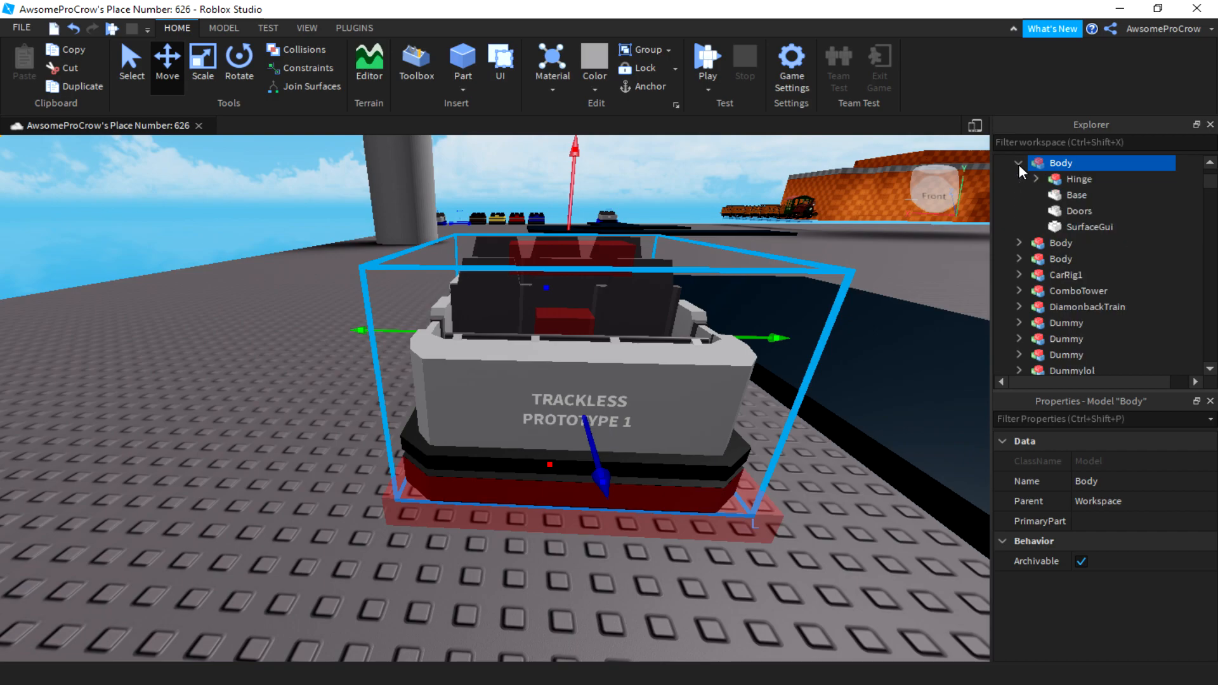
pyautogui.moveTo(1078, 179)
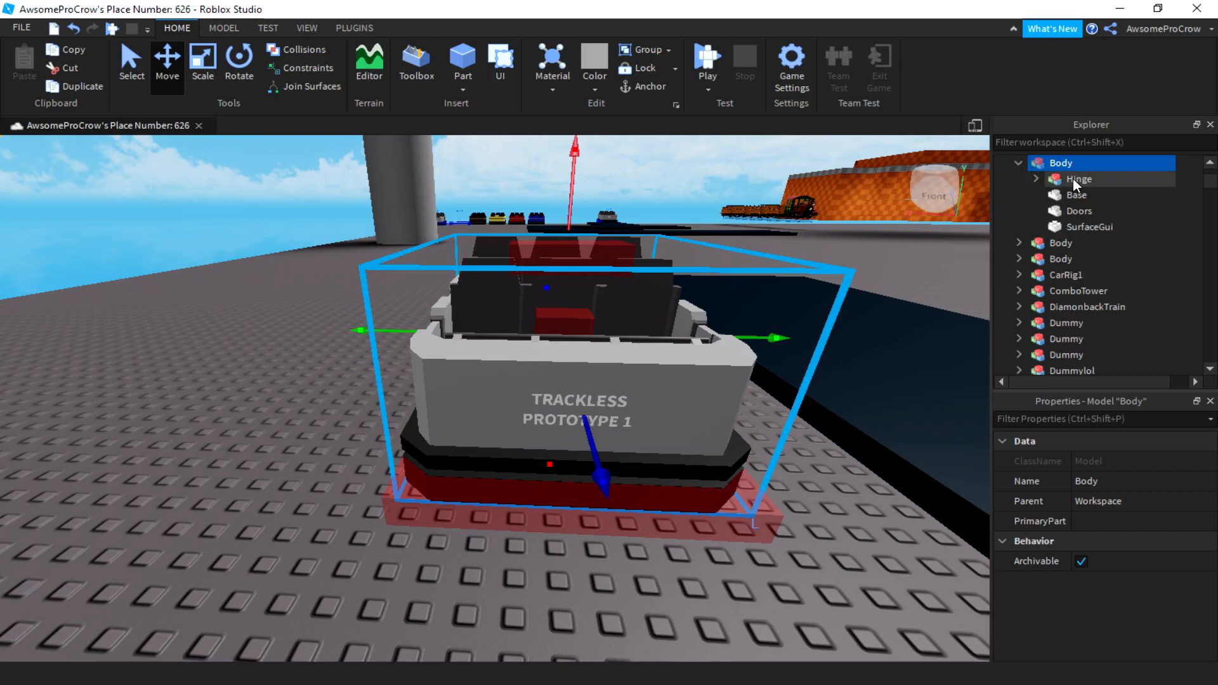
pyautogui.click(1075, 226)
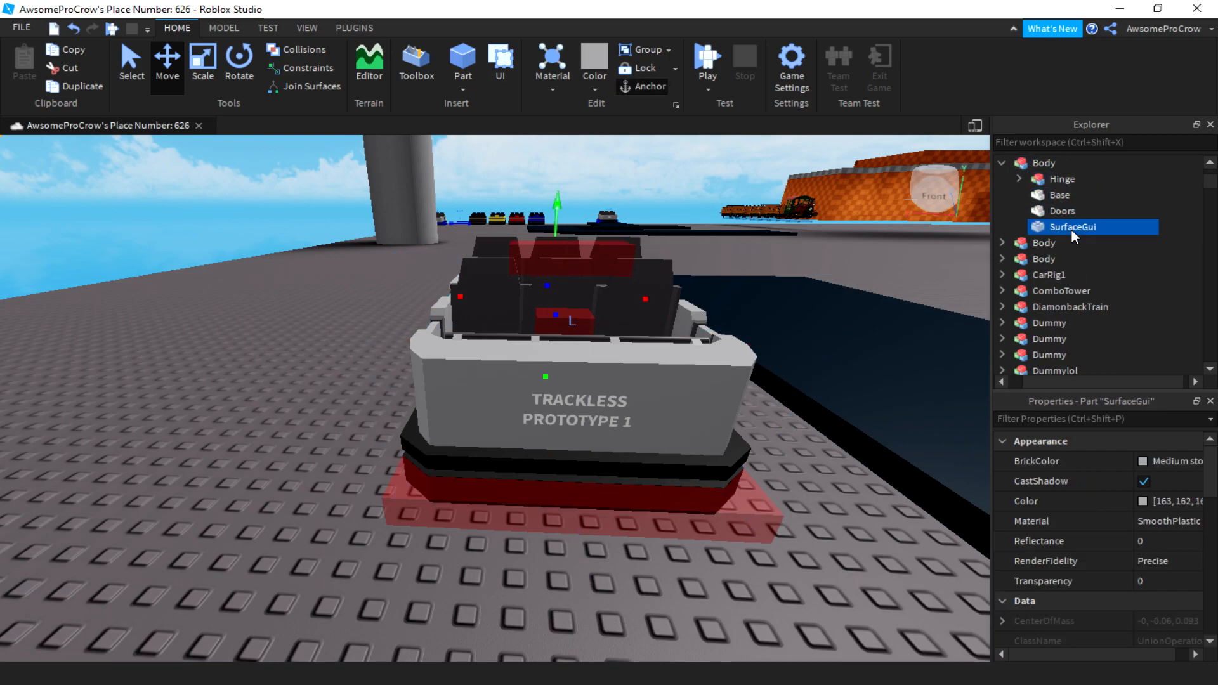
pyautogui.click(1063, 179)
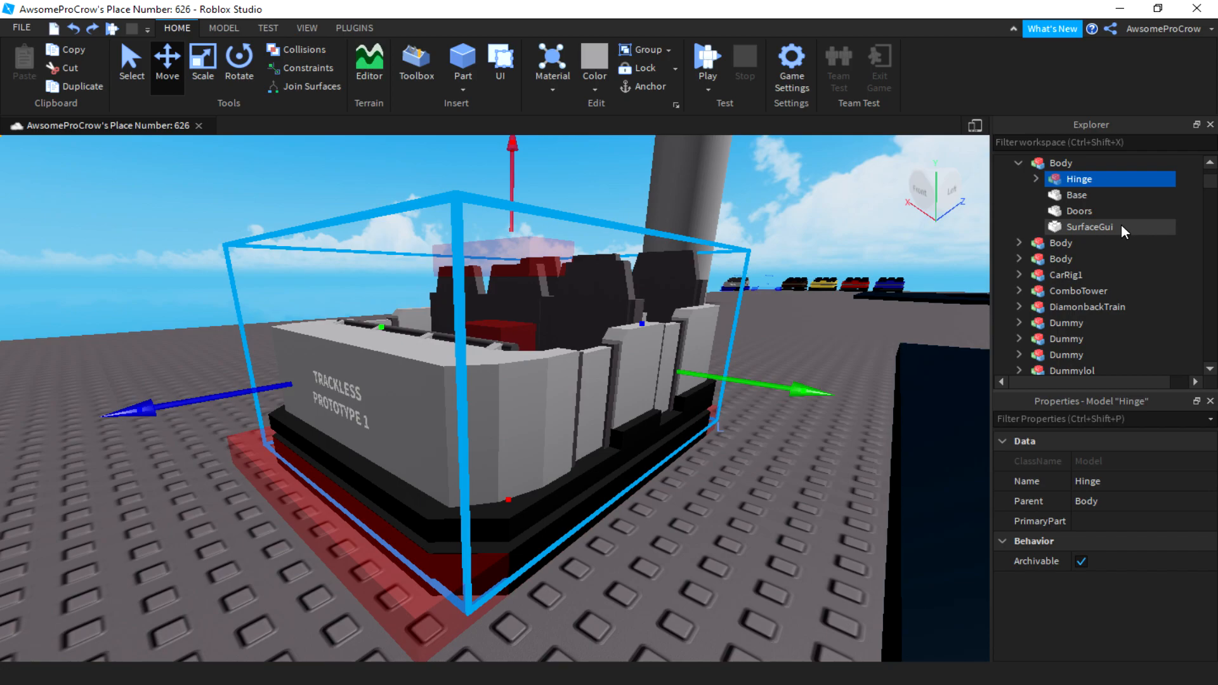
pyautogui.click(1076, 195)
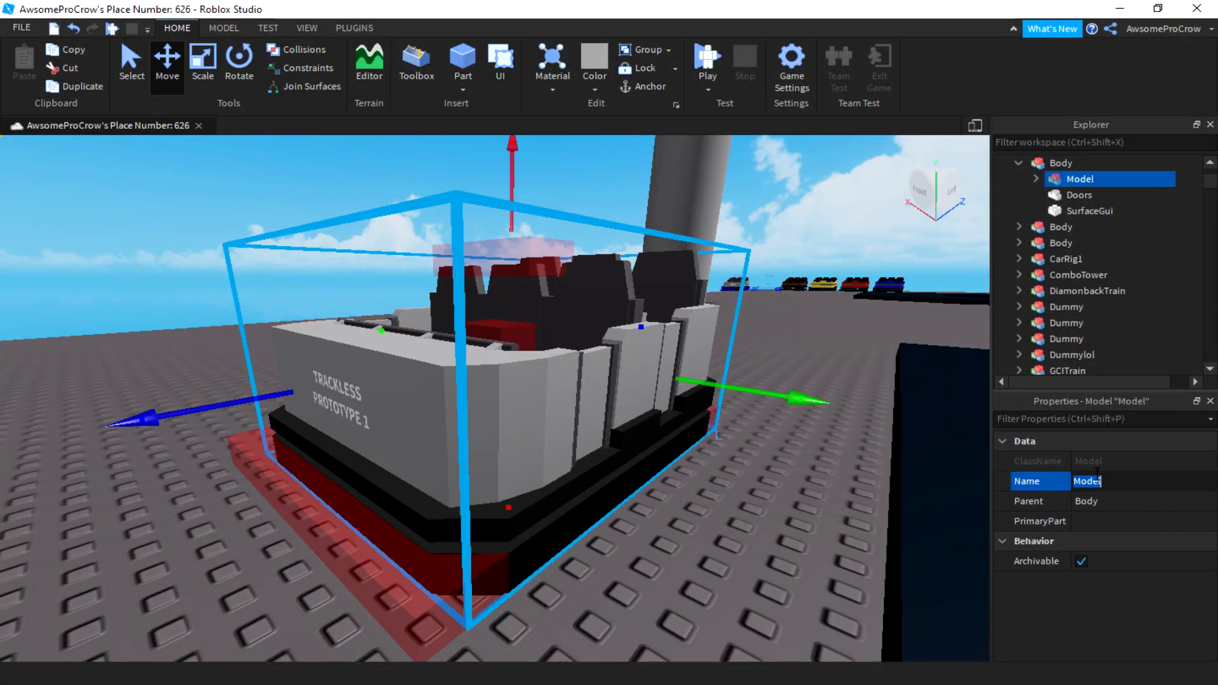
pyautogui.write('Base')
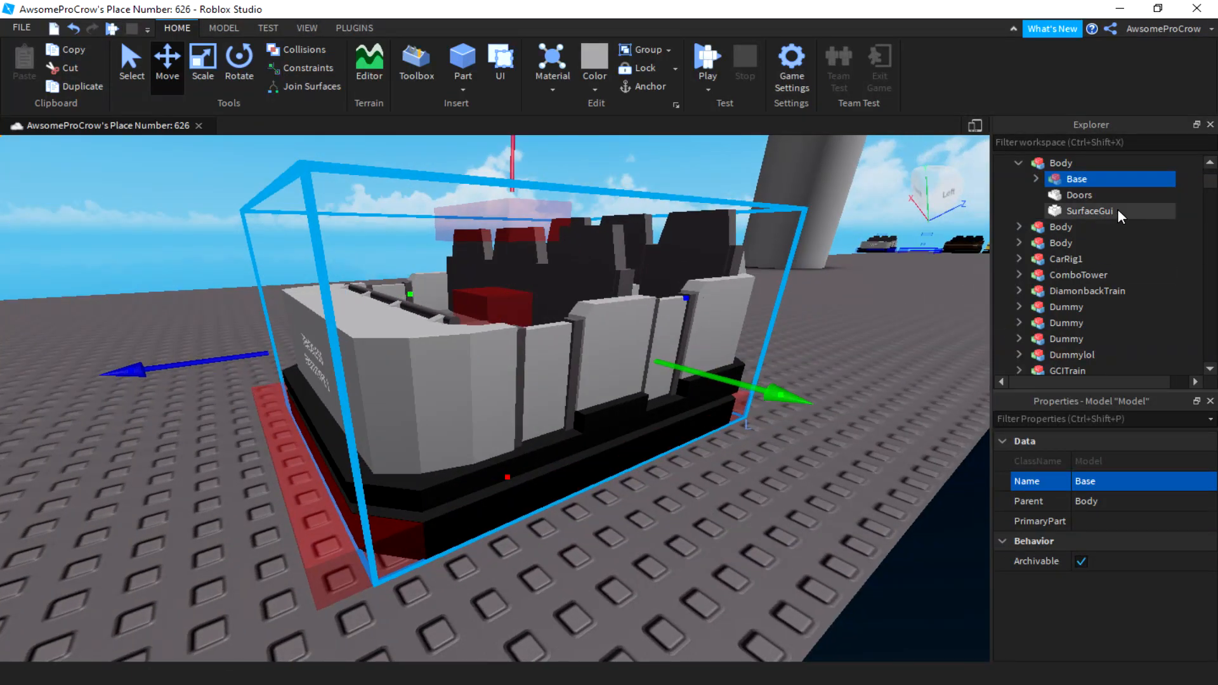
pyautogui.click(1089, 211)
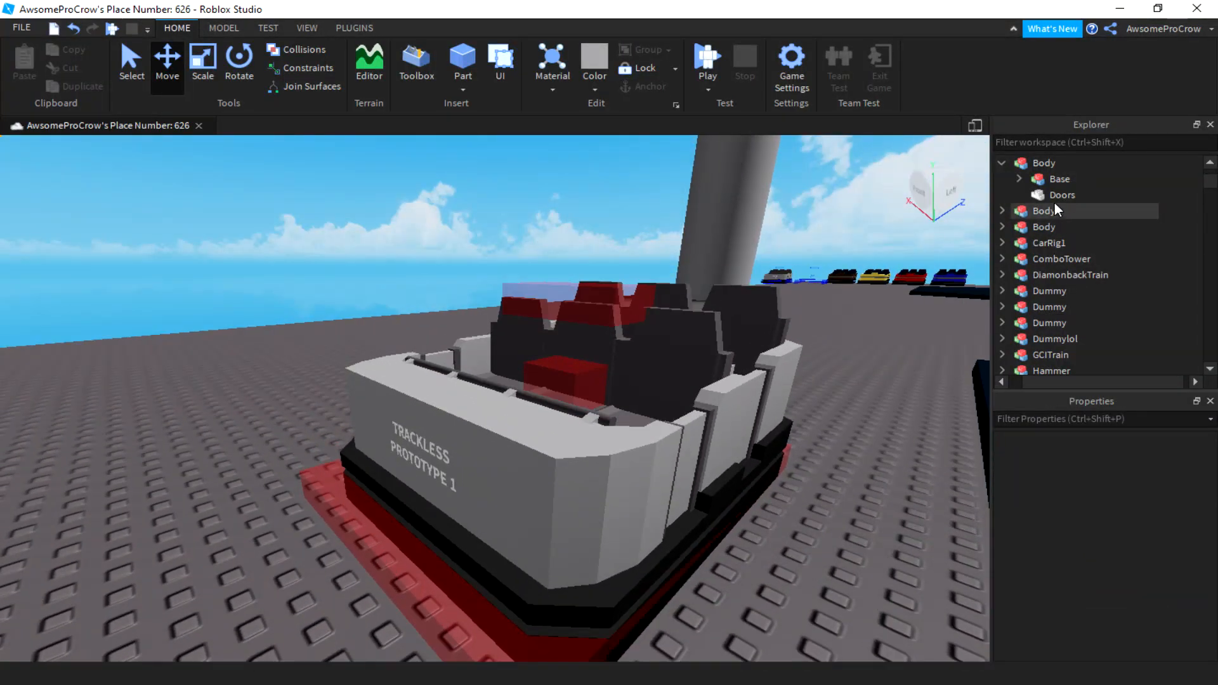
pyautogui.click(1060, 195)
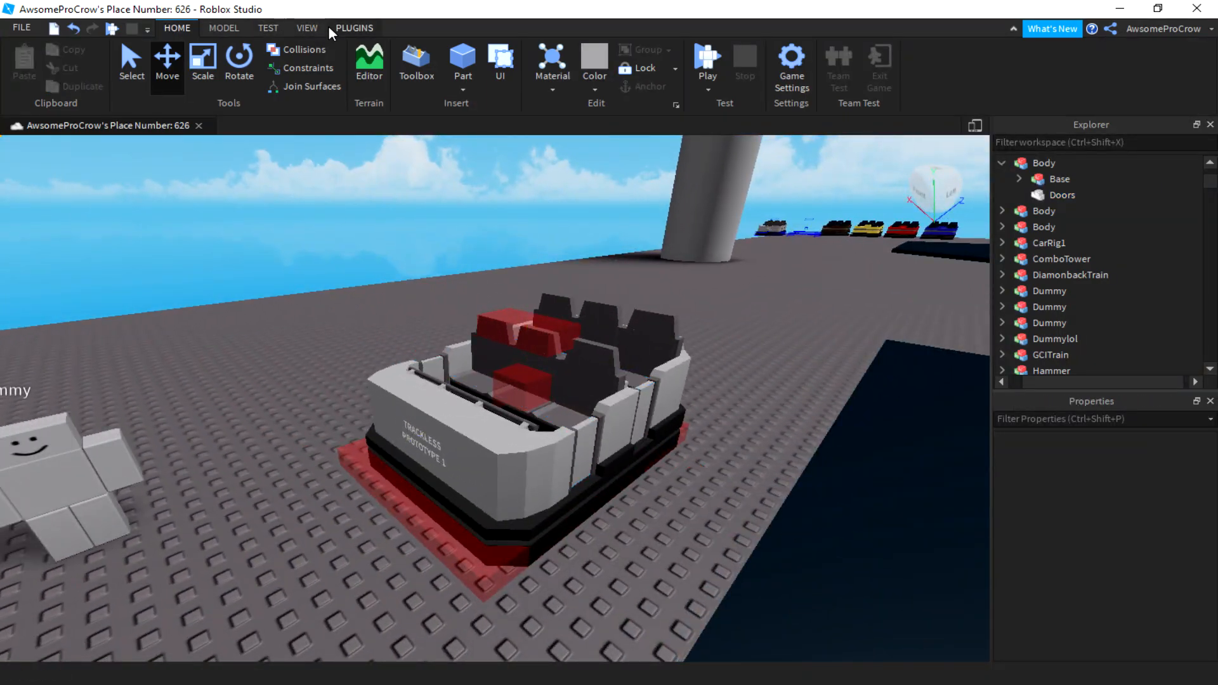
# Step: Weld the selected car body parts together with the F3X plugin, then clear the selection
pyautogui.click(354, 28)
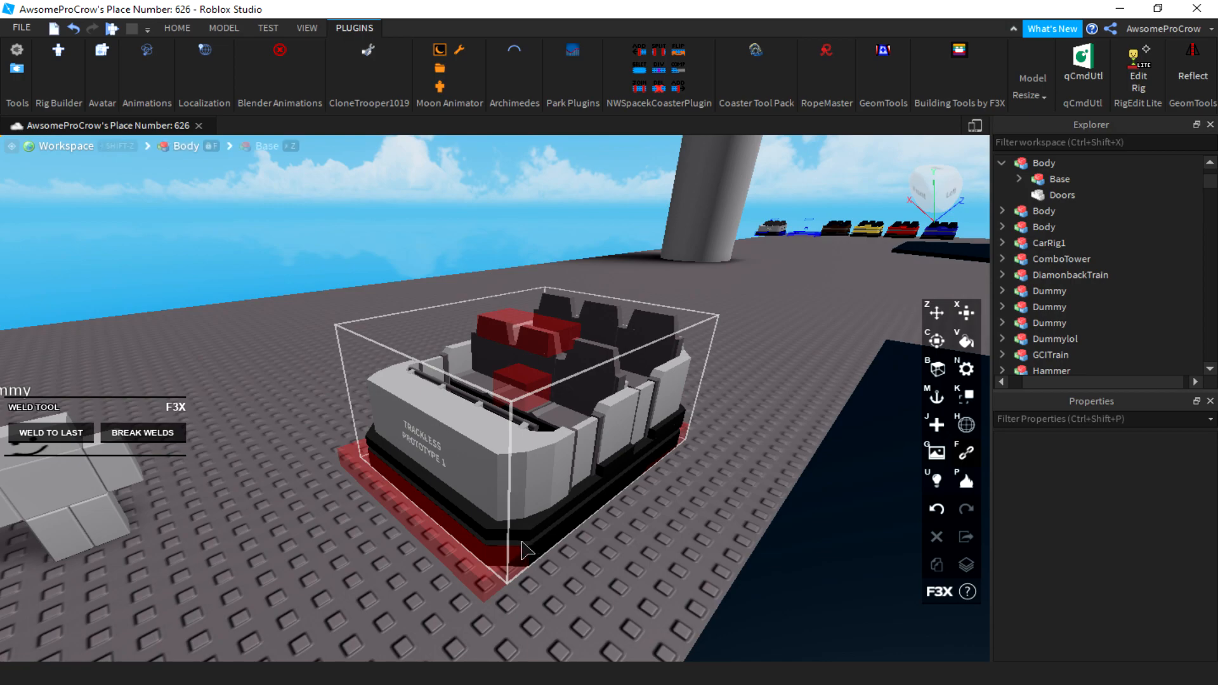
pyautogui.click(509, 552)
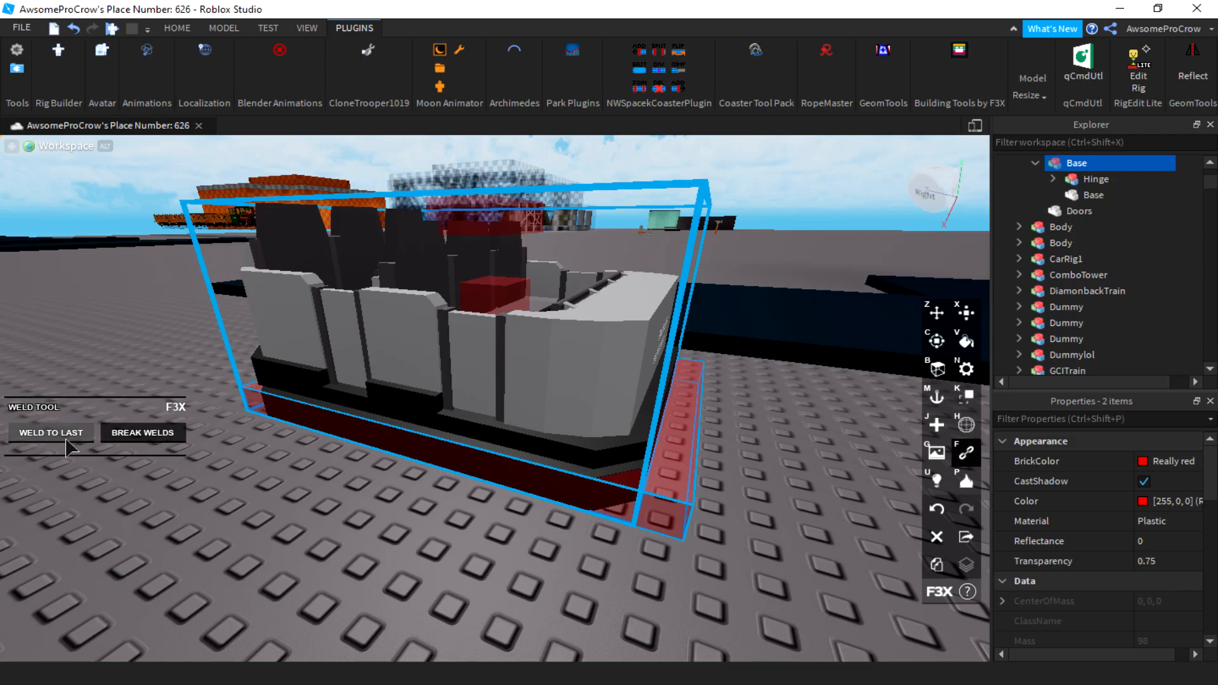
pyautogui.click(935, 312)
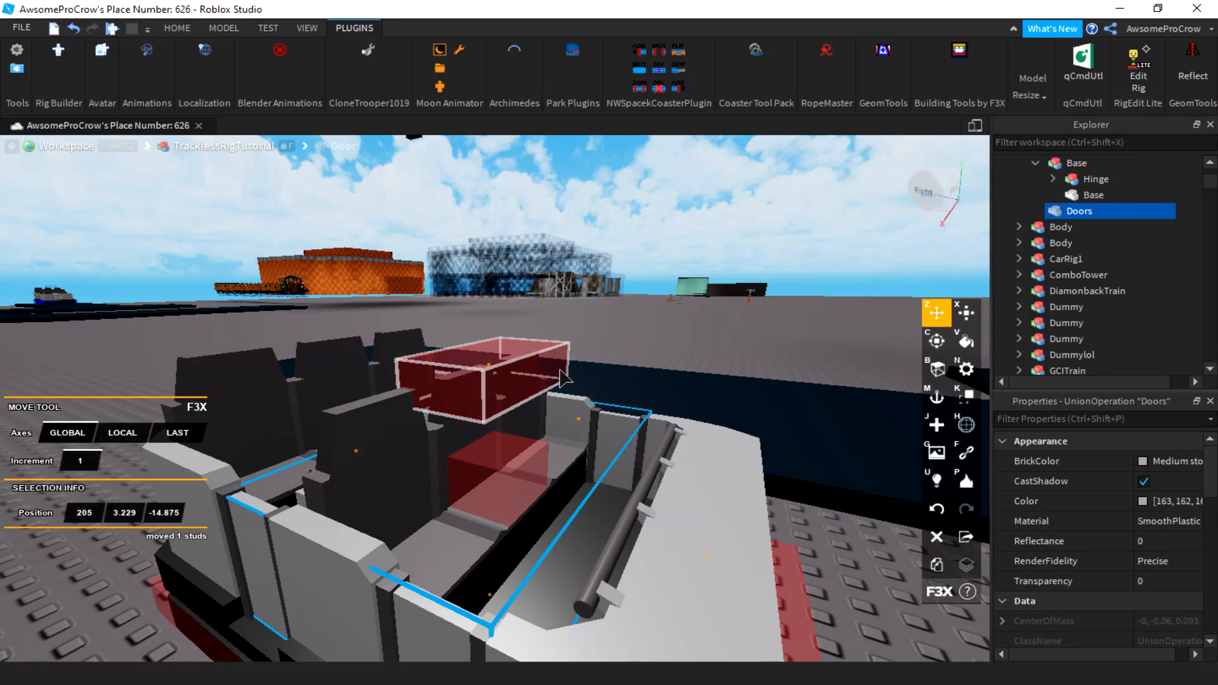
pyautogui.moveTo(540, 365)
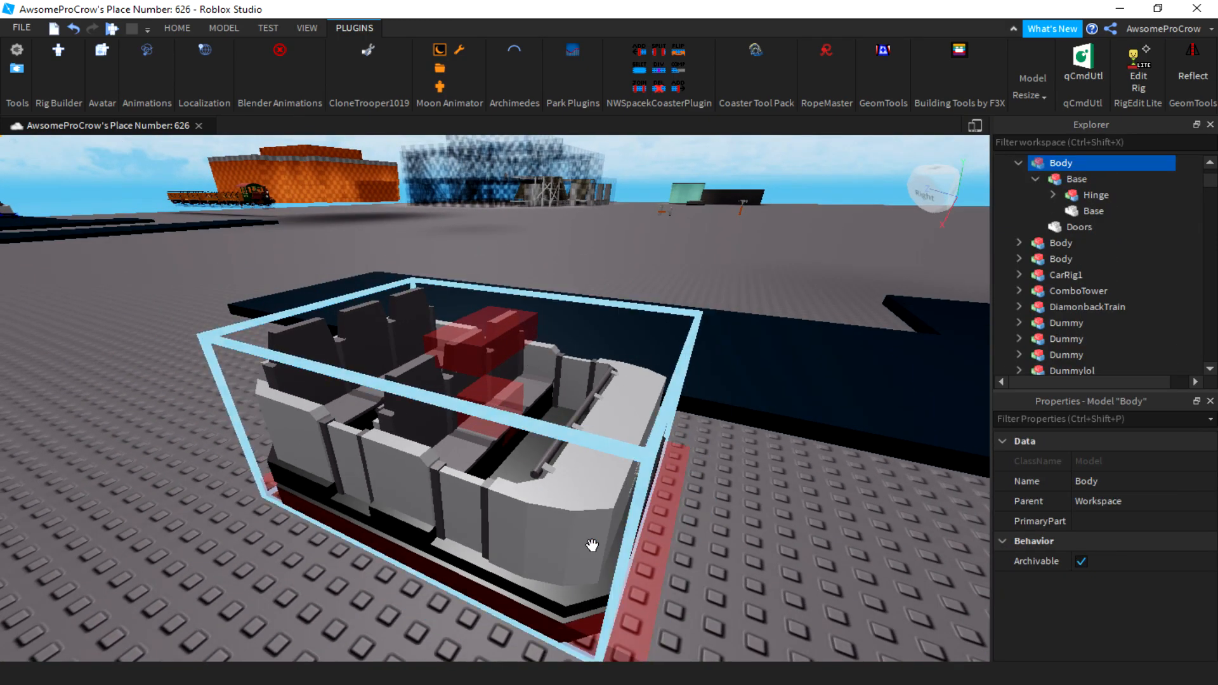
pyautogui.click(176, 28)
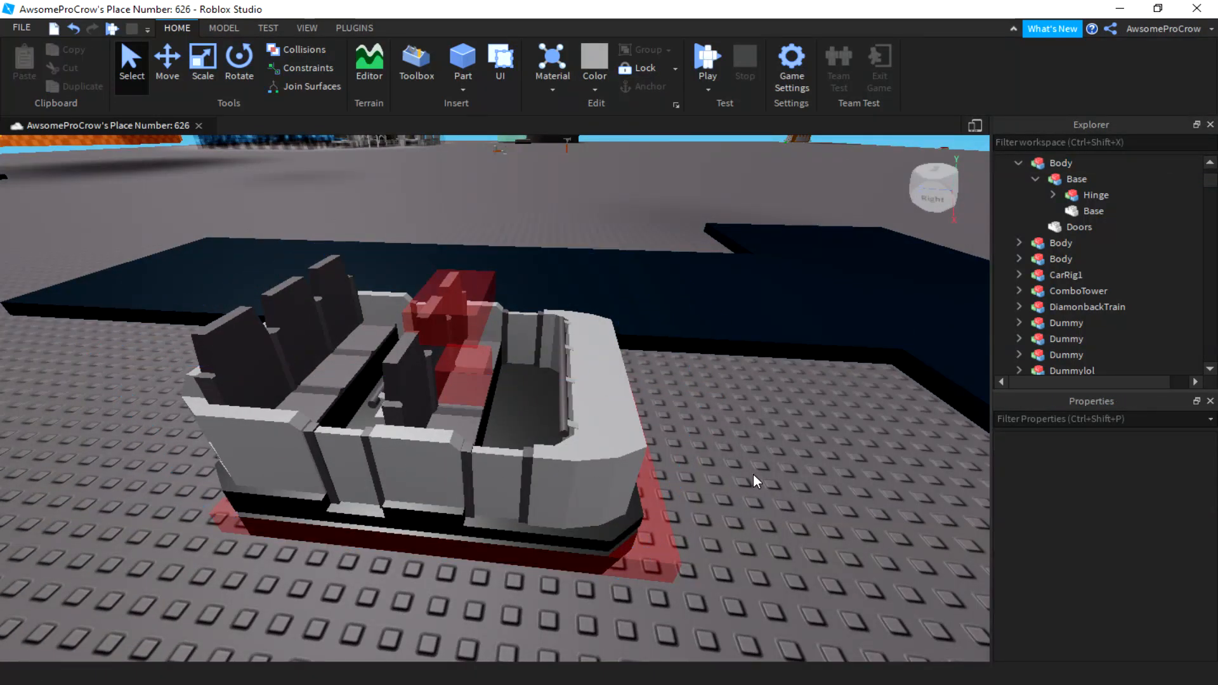
# Step: Switch to the Plugins ribbon to reach Moon Animator
pyautogui.click(1058, 162)
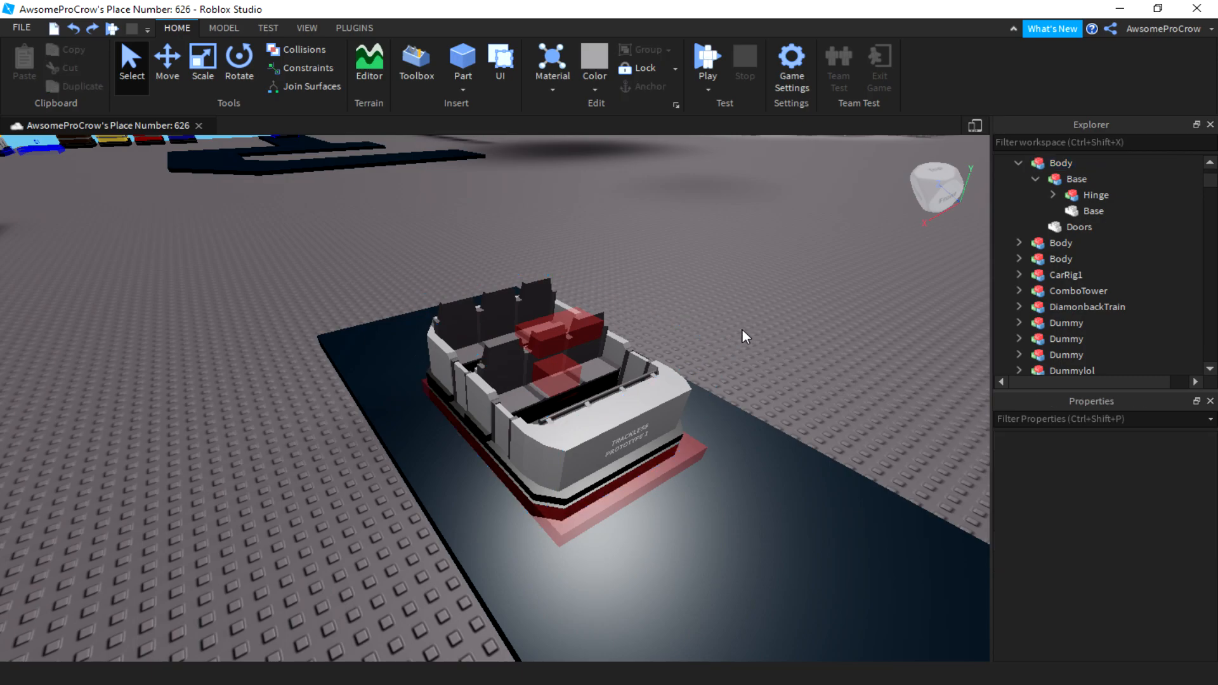
pyautogui.click(354, 28)
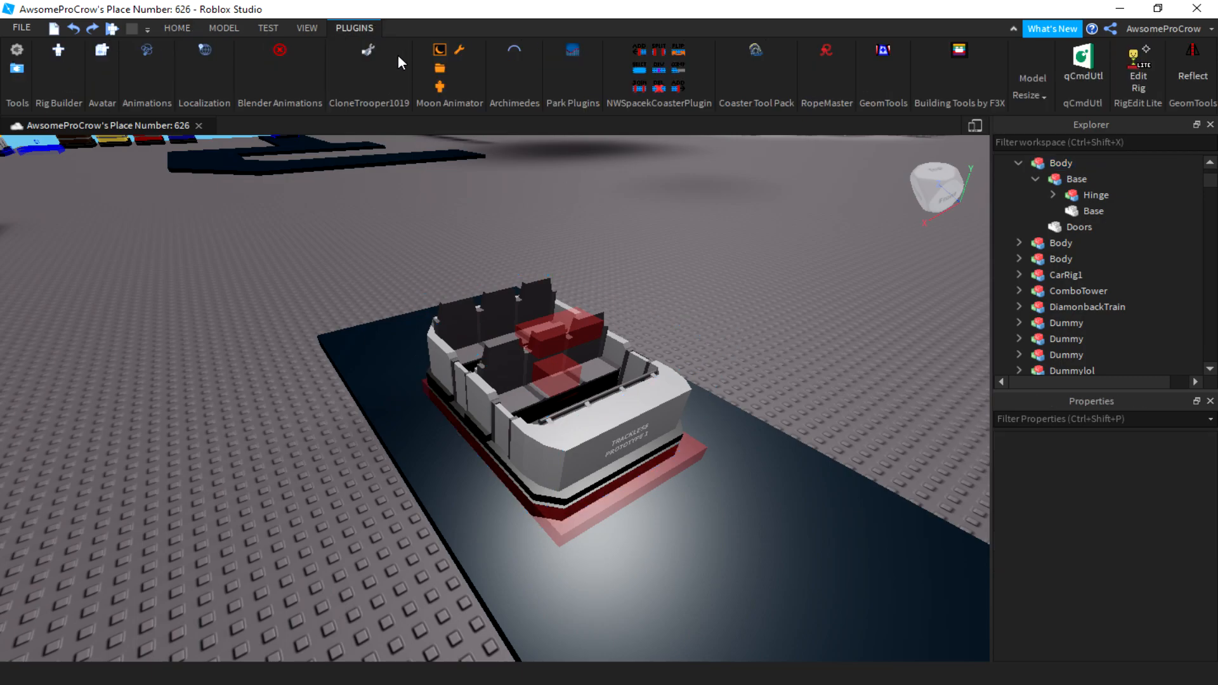
pyautogui.moveTo(417, 71)
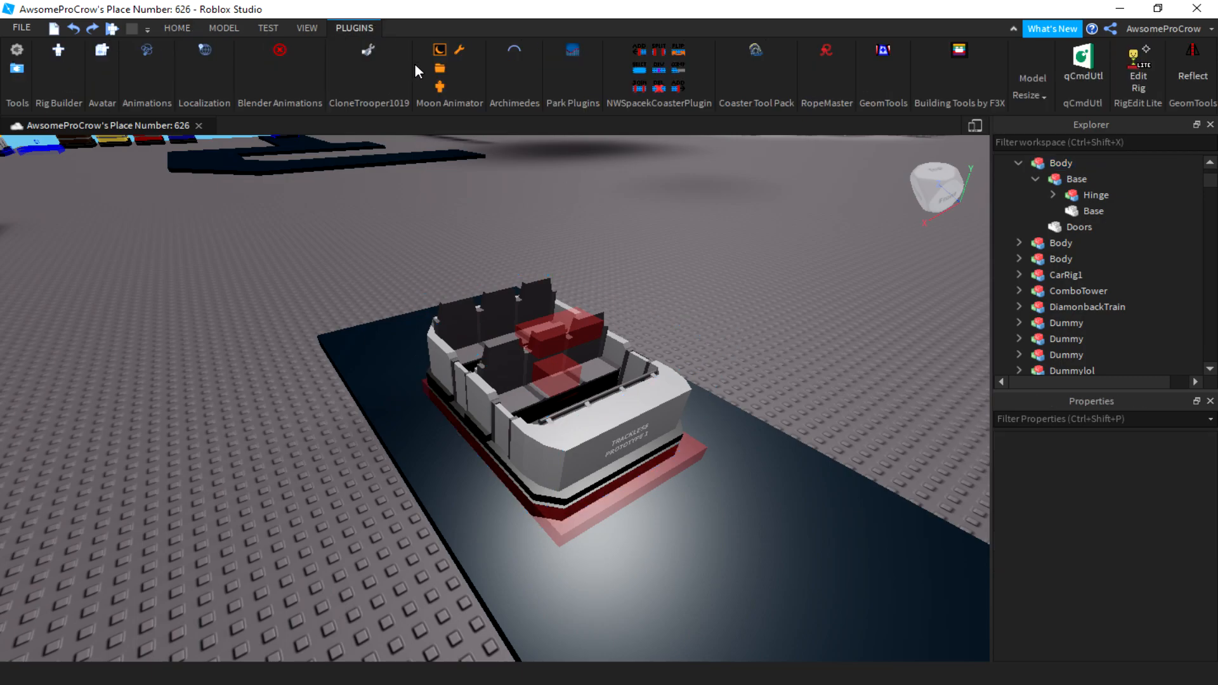
pyautogui.moveTo(440, 64)
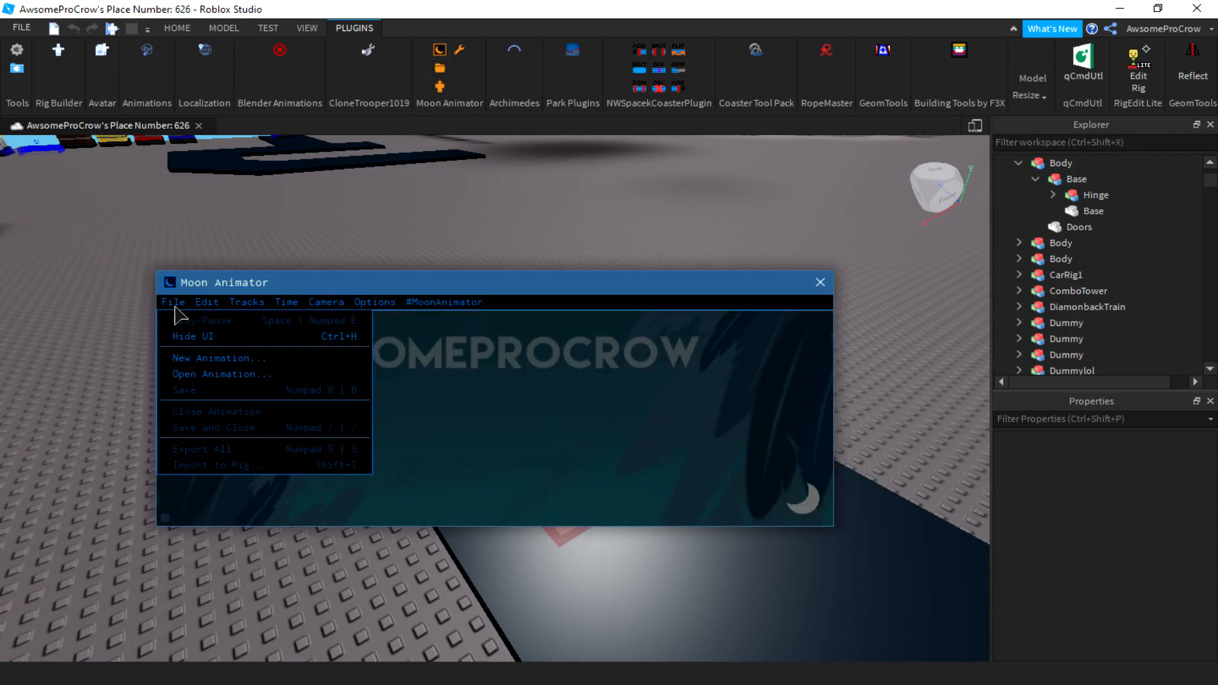
# Step: Create a new animation named 'Tutorial Trackless' and start adding the TracklessRigTutorial rig
pyautogui.click(219, 358)
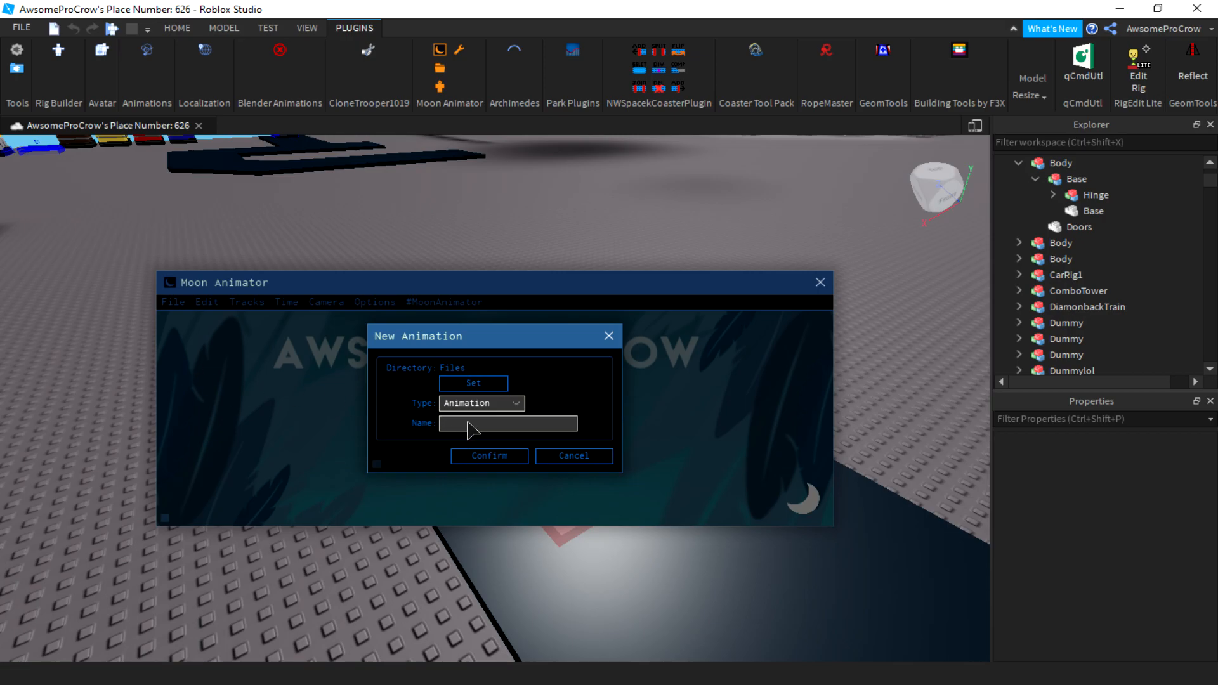
pyautogui.write('T')
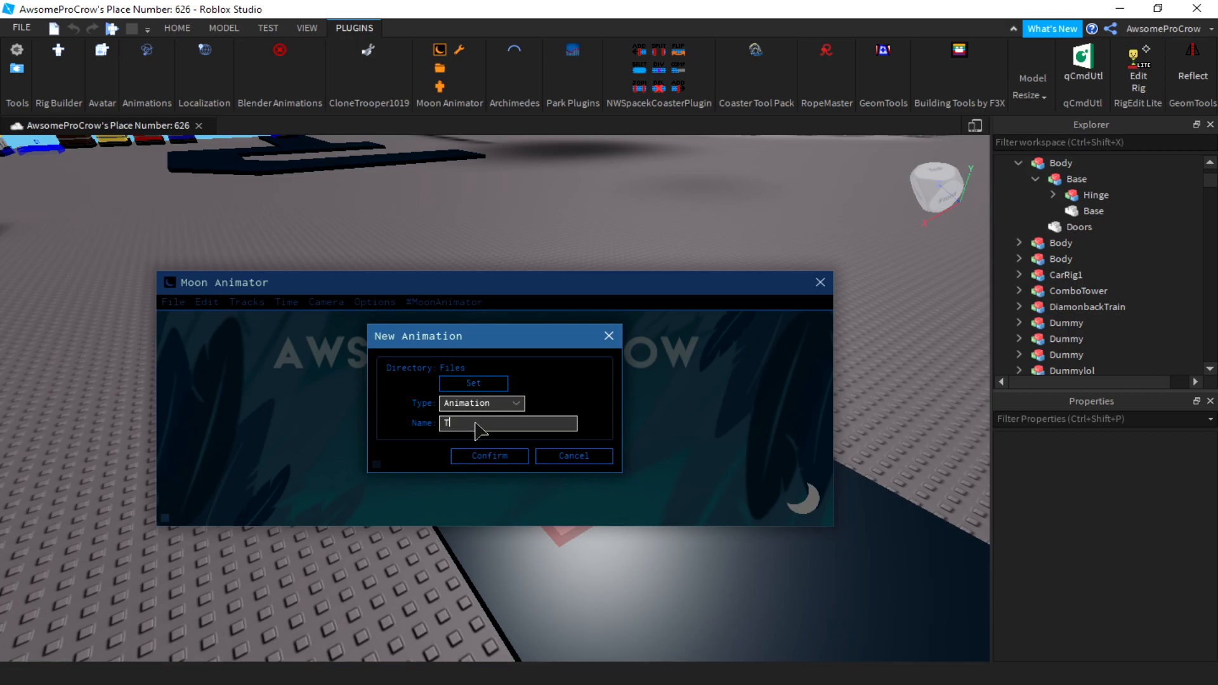
pyautogui.write('utorial Trac')
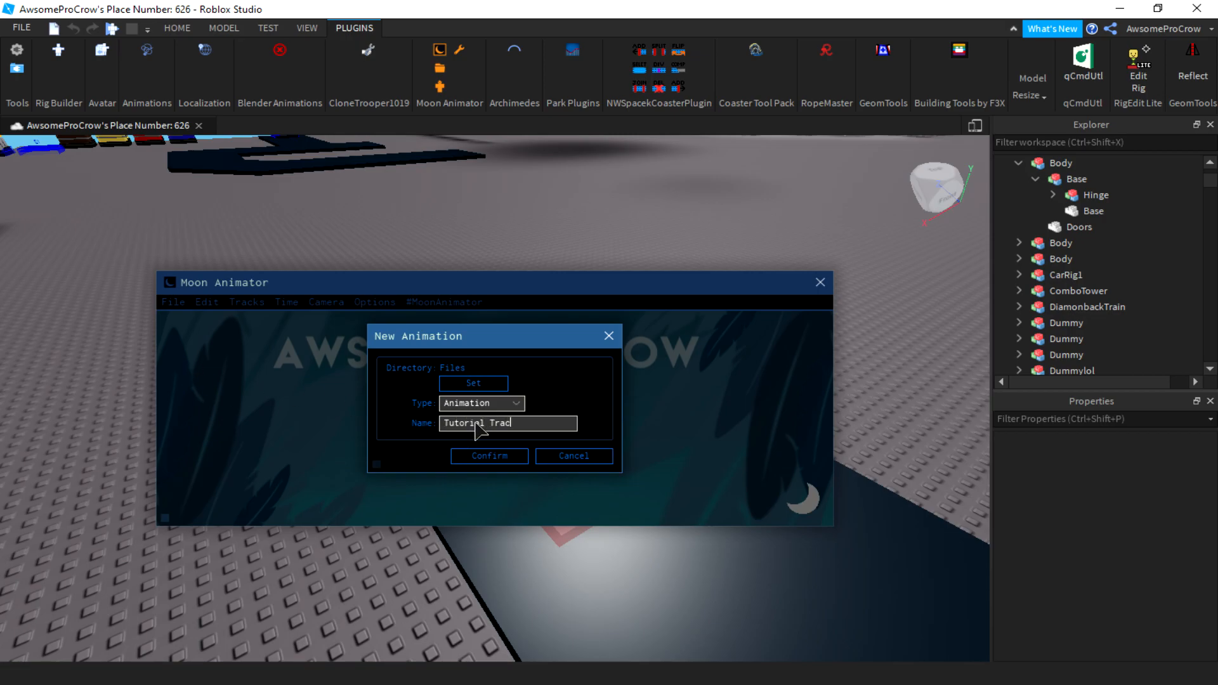
pyautogui.click(488, 455)
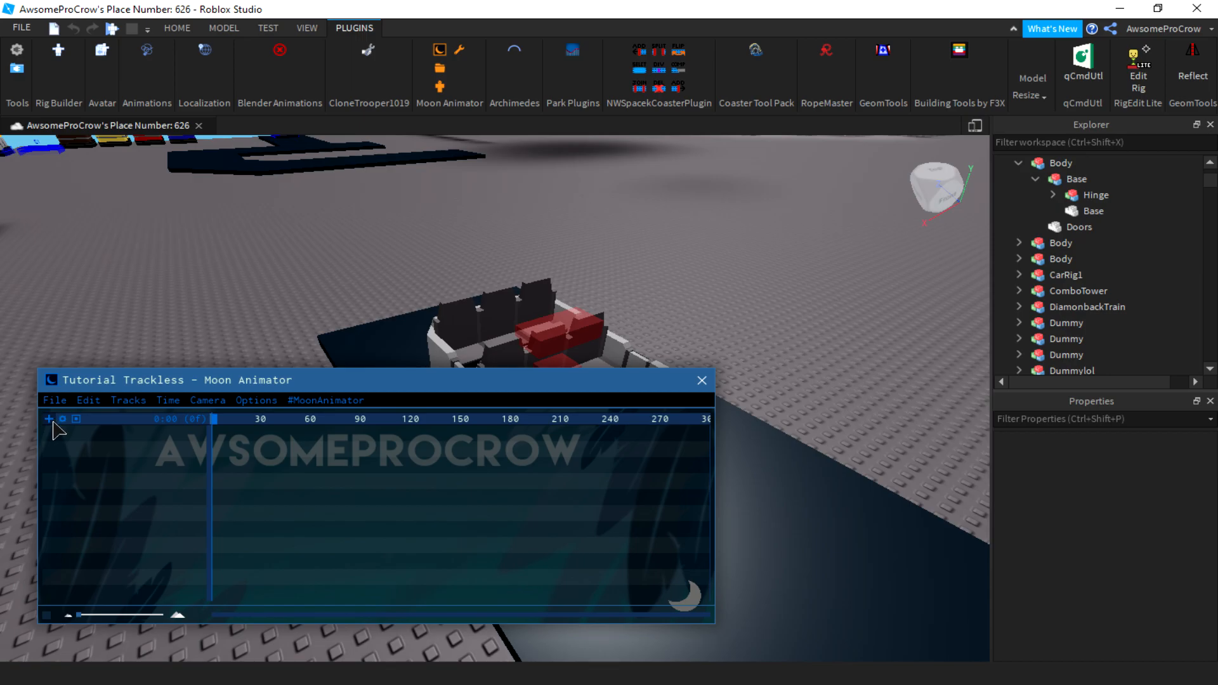
pyautogui.click(49, 419)
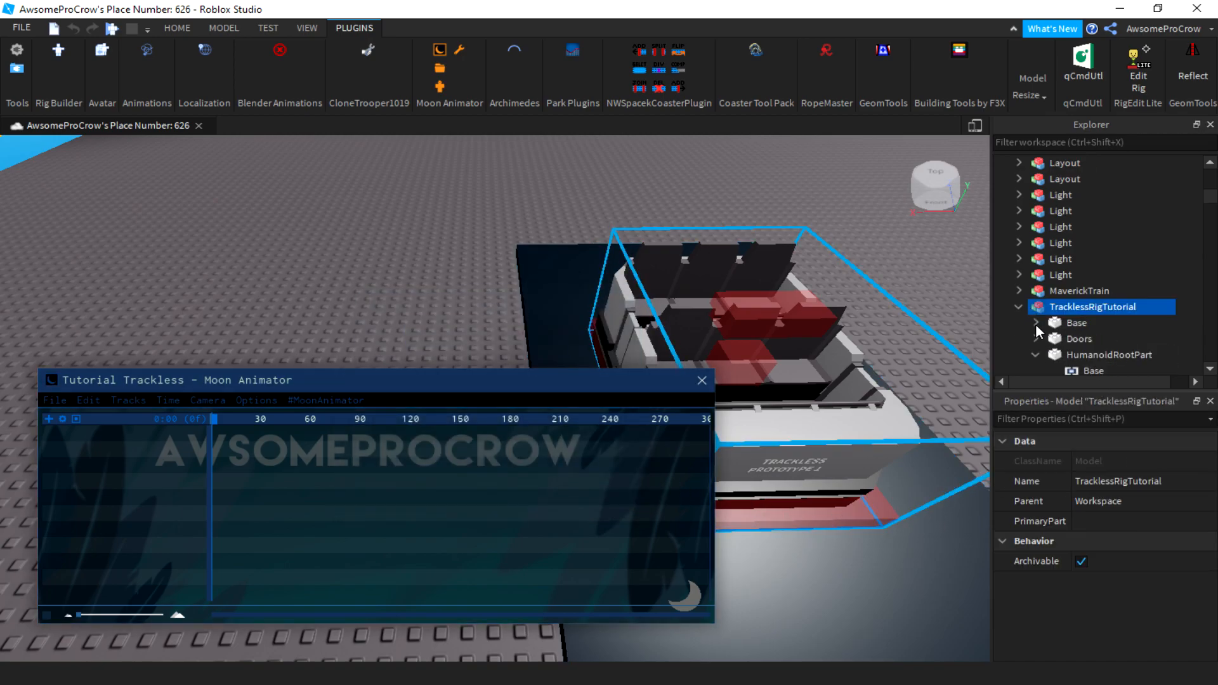
# Step: Set PrimaryPart to HumanoidRootPart and add the TracklessRigTutorial rig as an animated item
pyautogui.click(1039, 521)
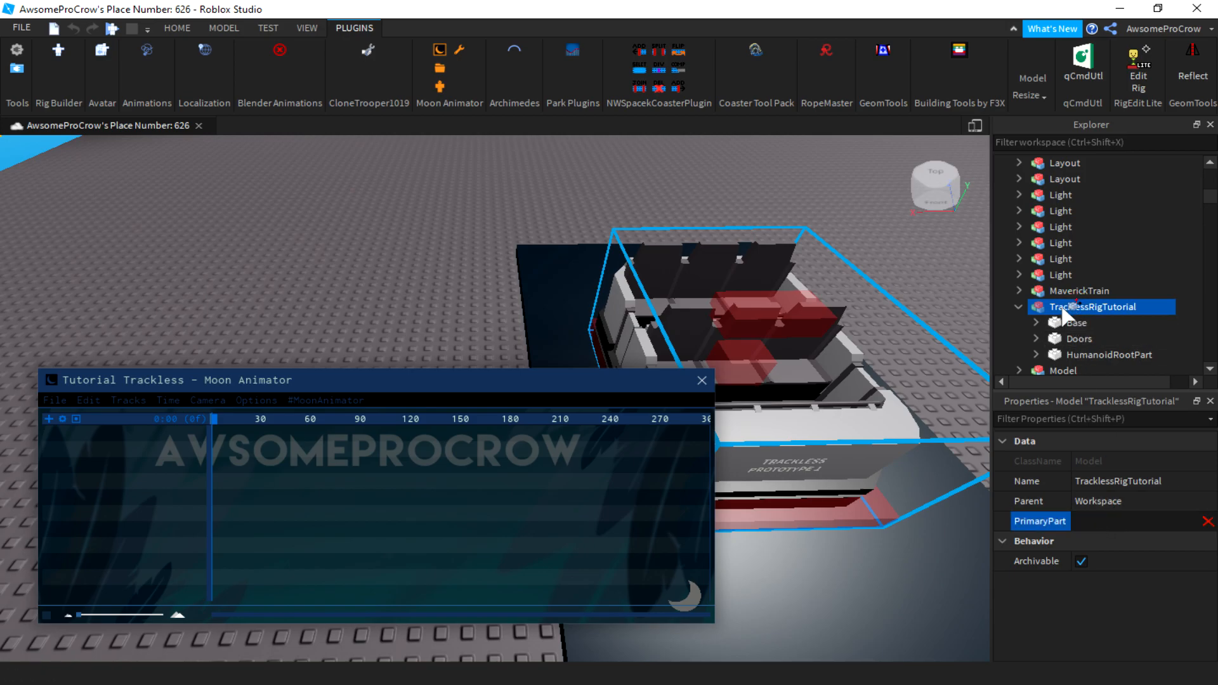
pyautogui.click(1106, 354)
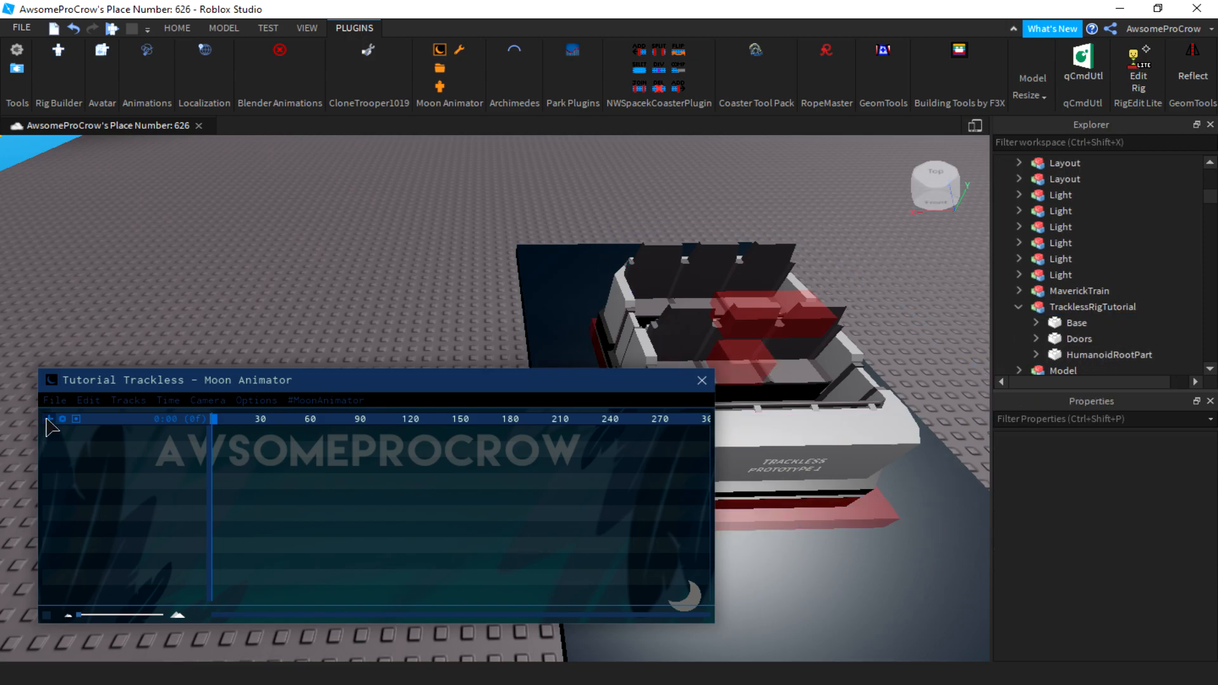
pyautogui.click(48, 419)
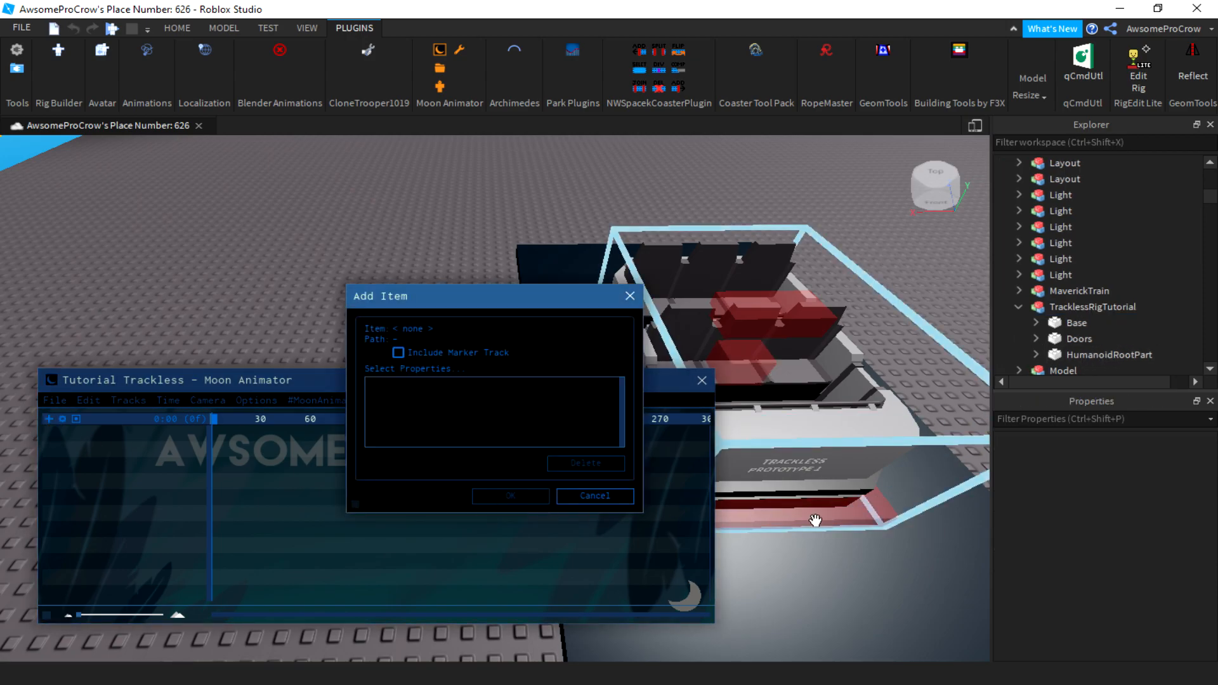
pyautogui.click(1092, 305)
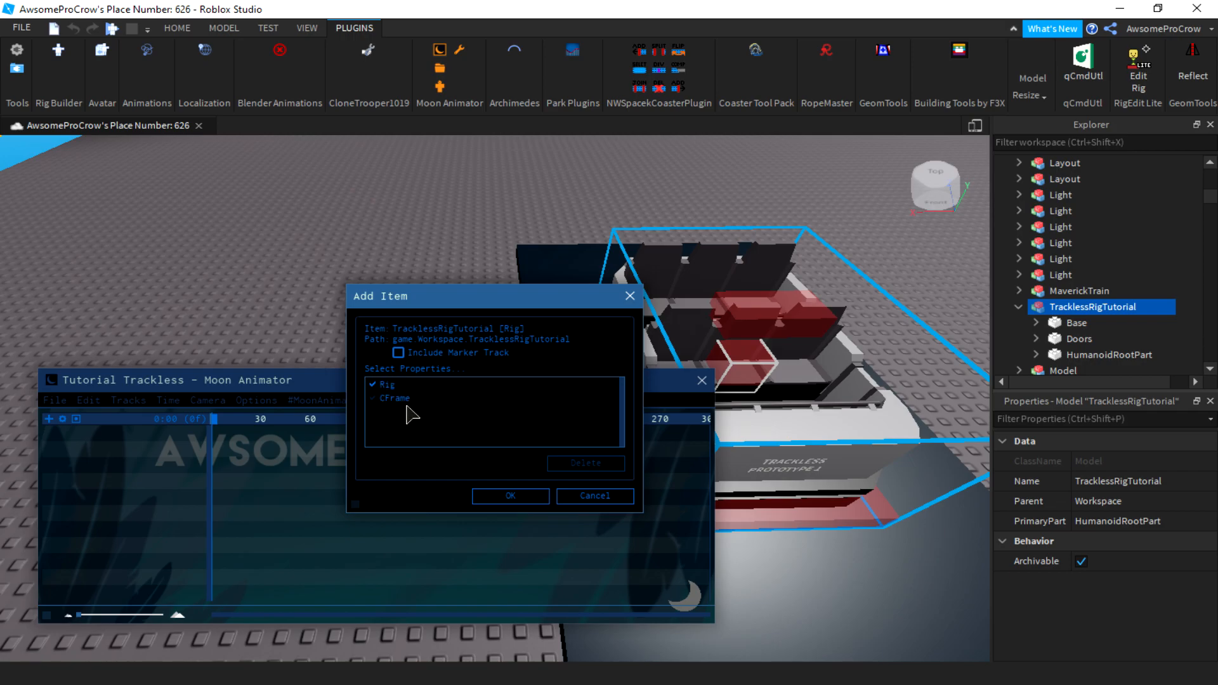
pyautogui.moveTo(524, 512)
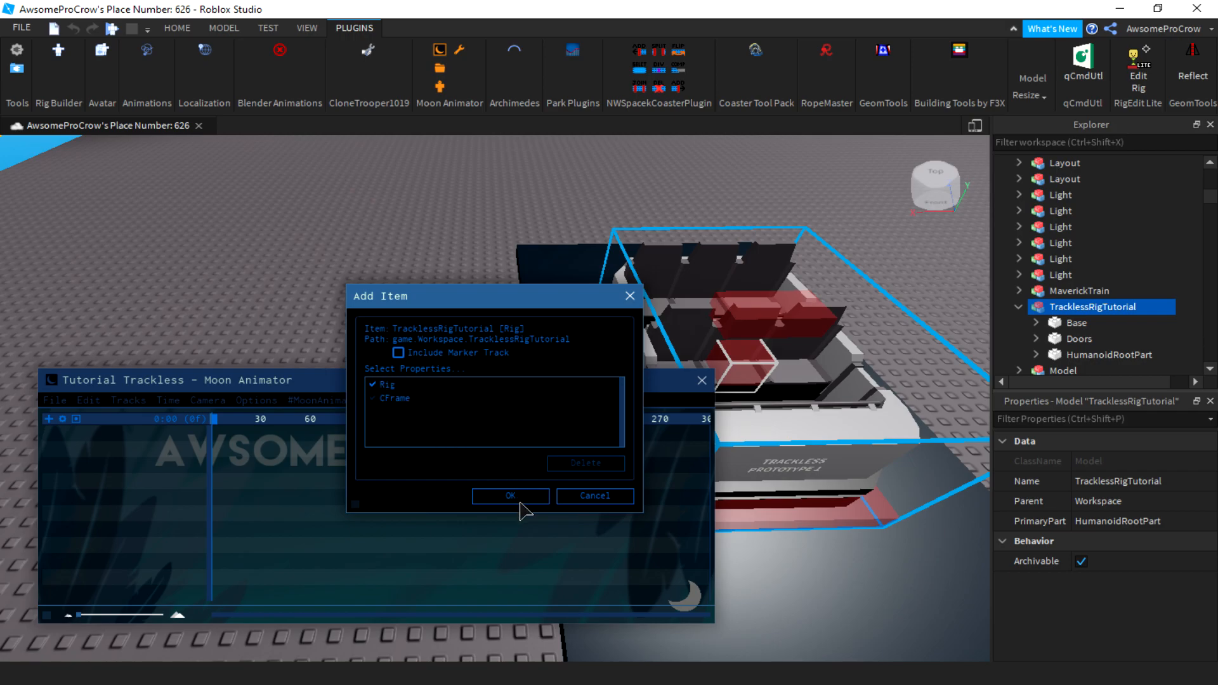
pyautogui.click(510, 496)
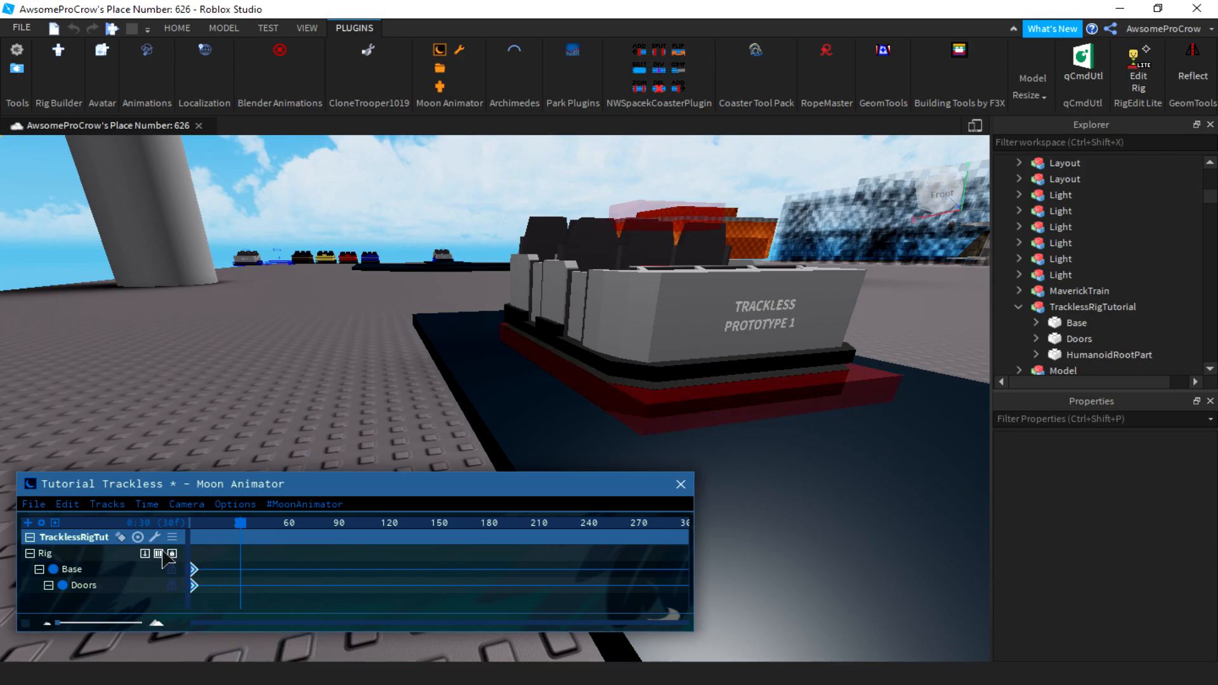
pyautogui.moveTo(287, 427)
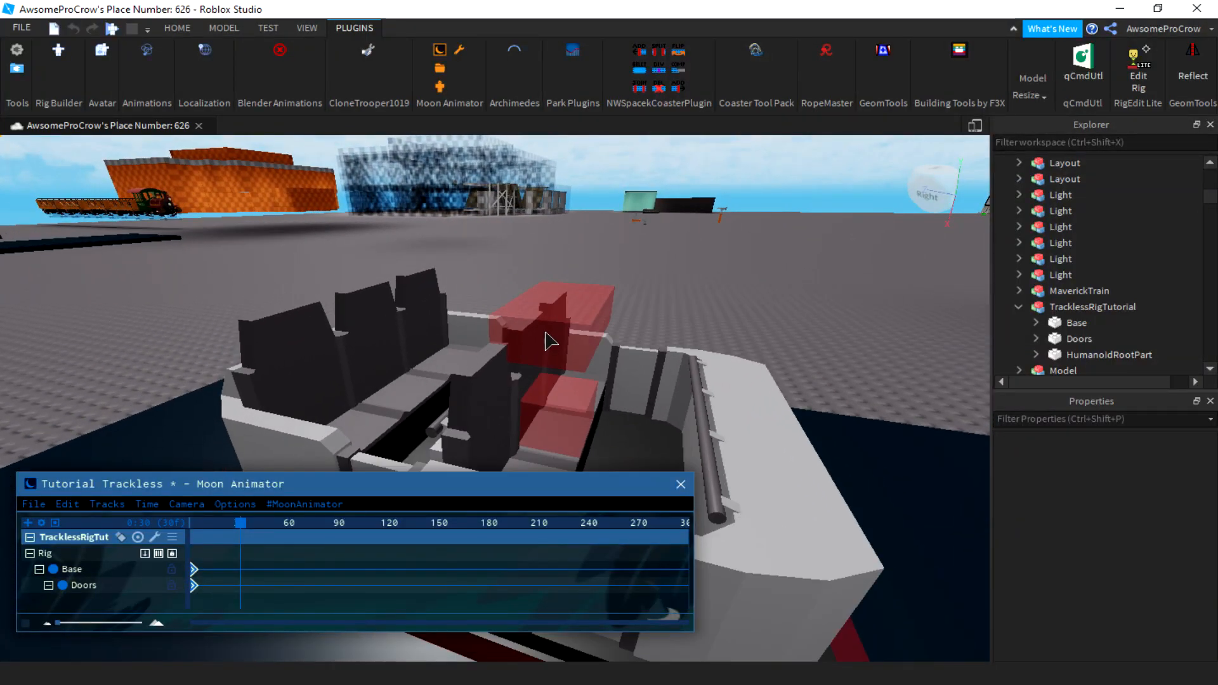
# Step: Select the Doors piece in the viewport to keyframe its movement
pyautogui.click(544, 333)
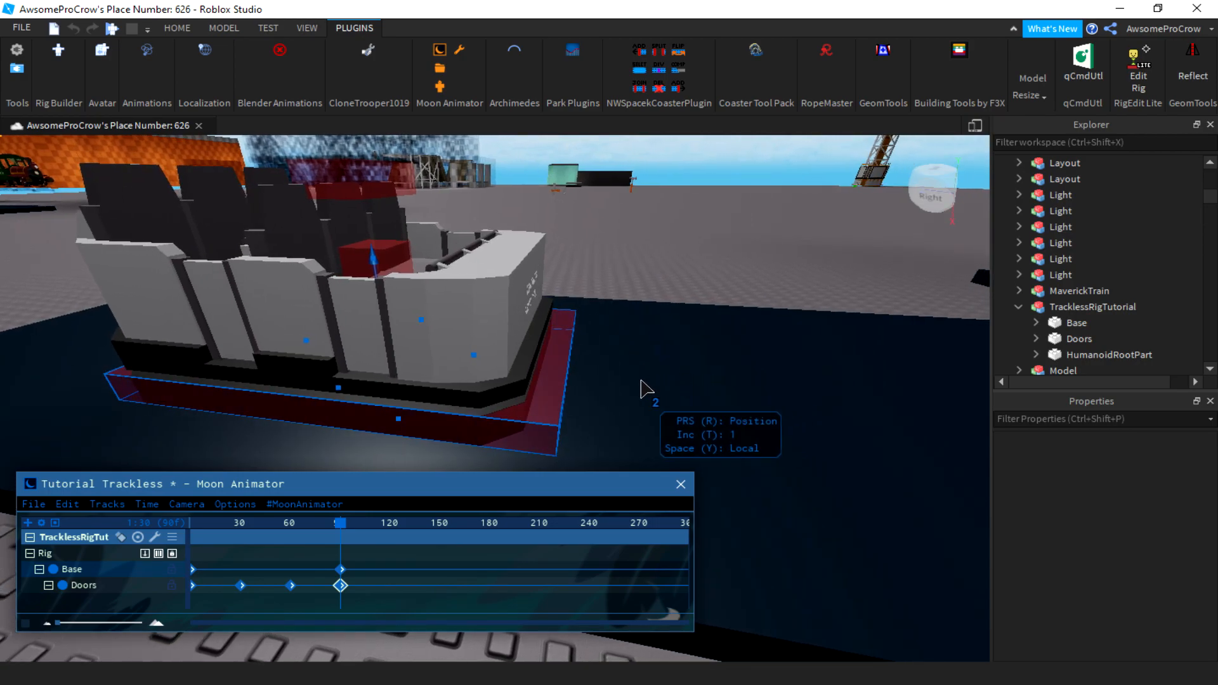
# Step: Move the Base forward along the track at a later frame, then scrub to frame 180
pyautogui.click(380, 522)
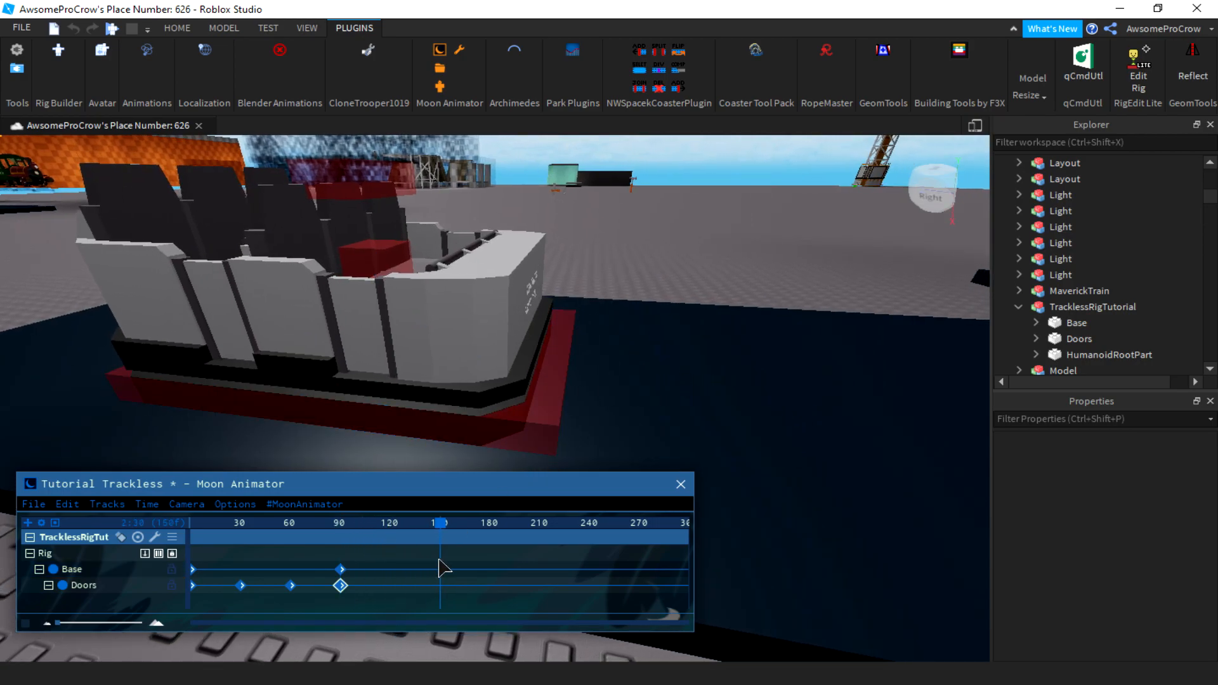
pyautogui.moveTo(519, 443)
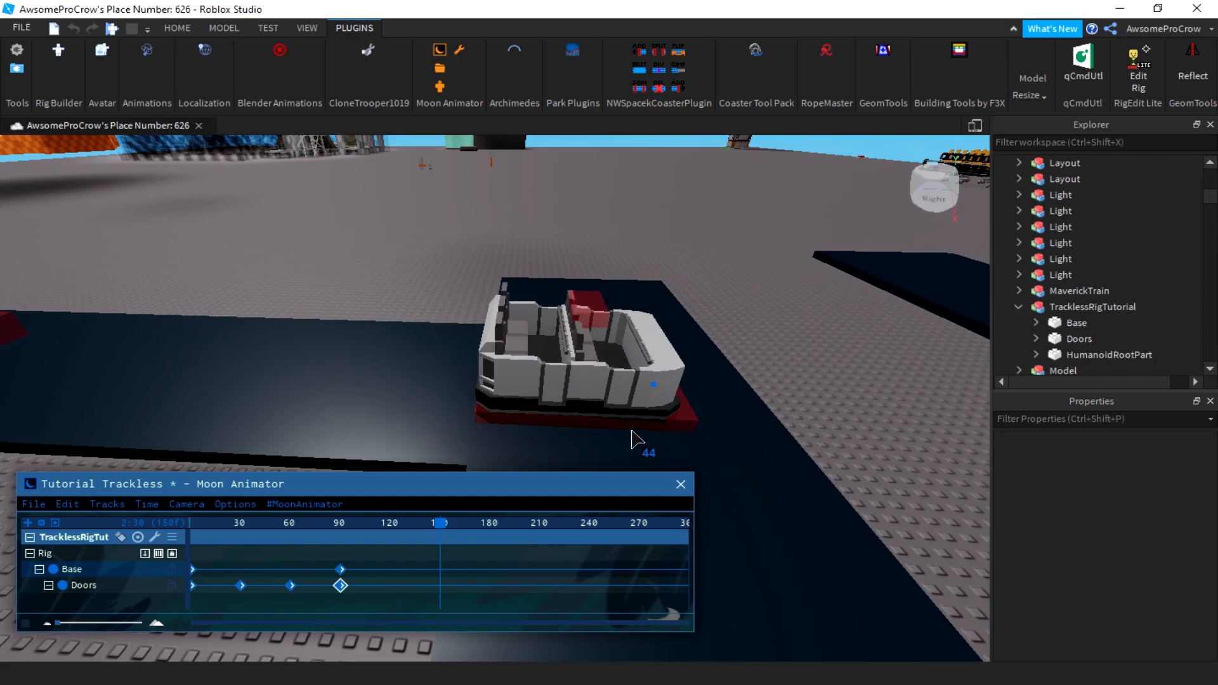
pyautogui.click(590, 350)
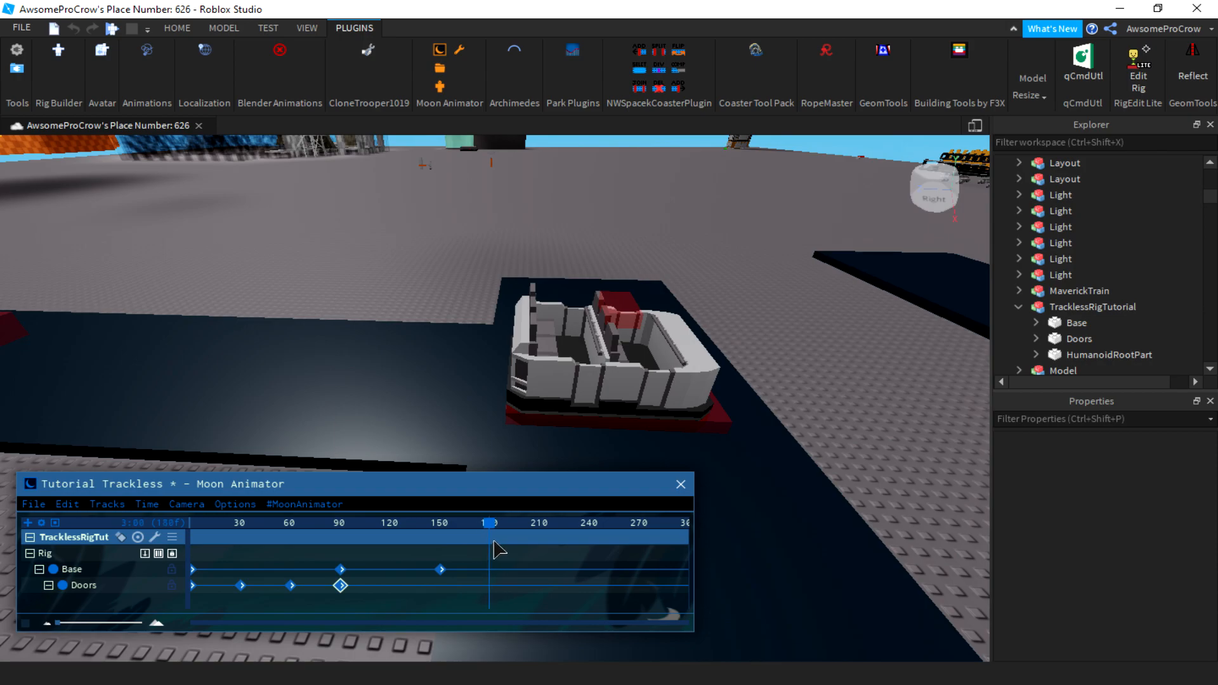
pyautogui.click(618, 366)
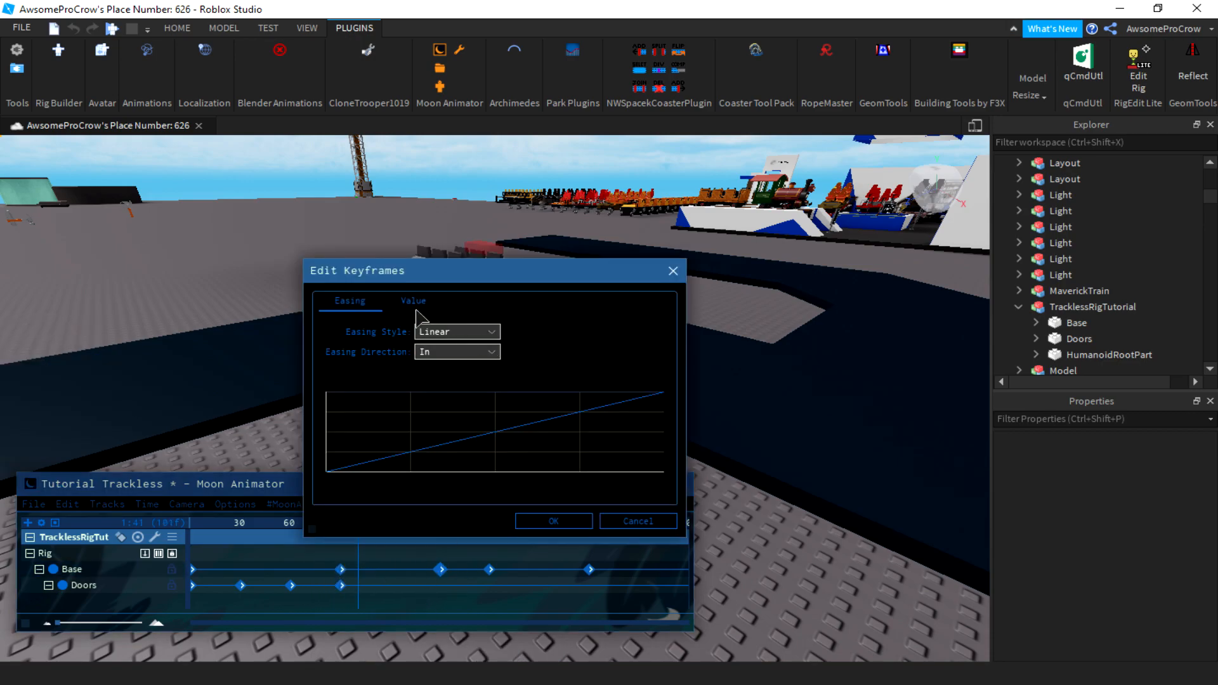
# Step: Change the Base keyframes' easing style from Linear to Sine InOut and confirm
pyautogui.click(551, 520)
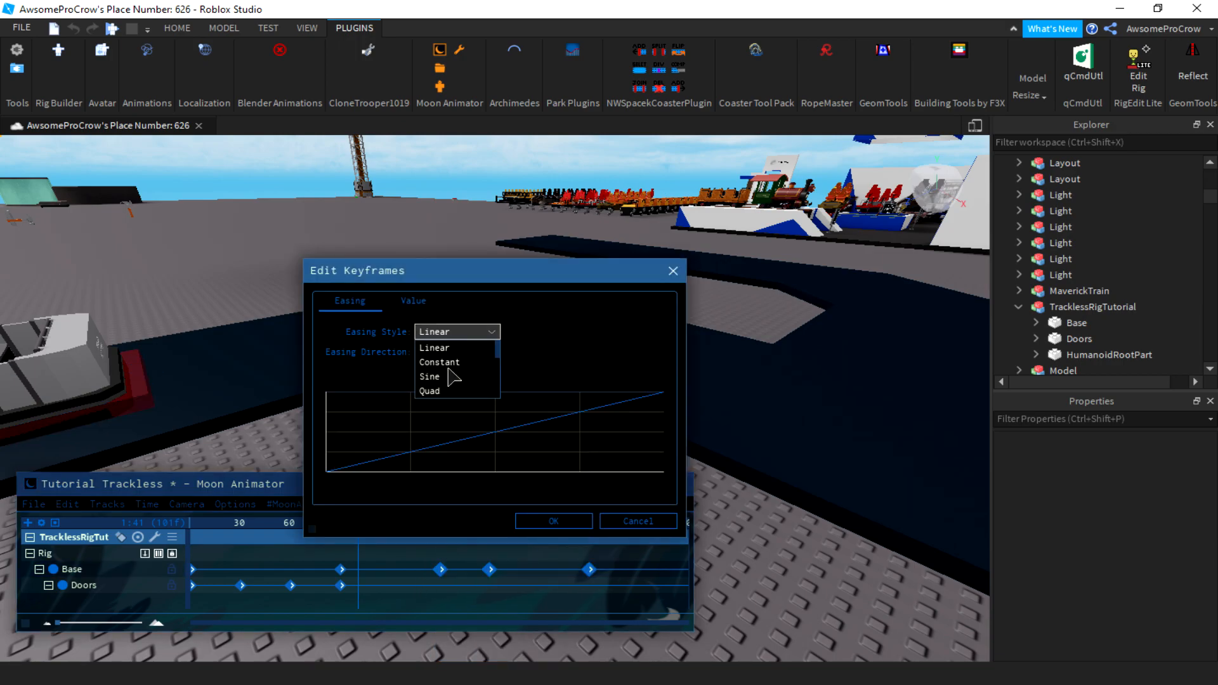
pyautogui.click(430, 377)
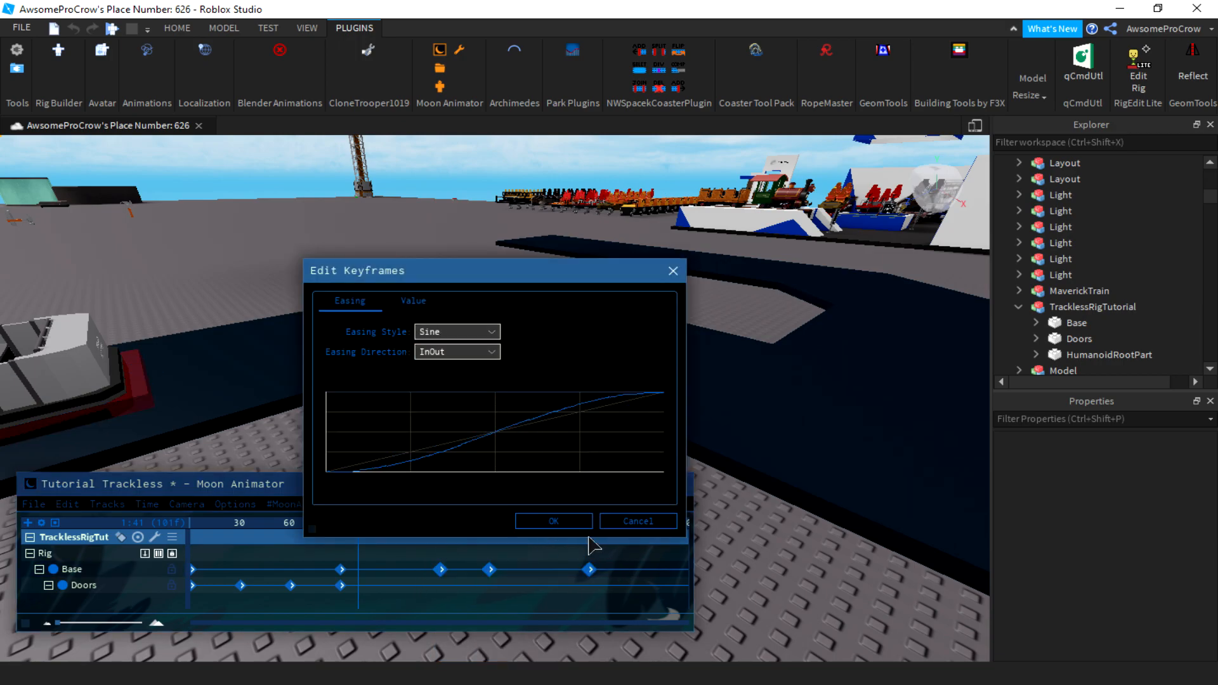
pyautogui.click(551, 520)
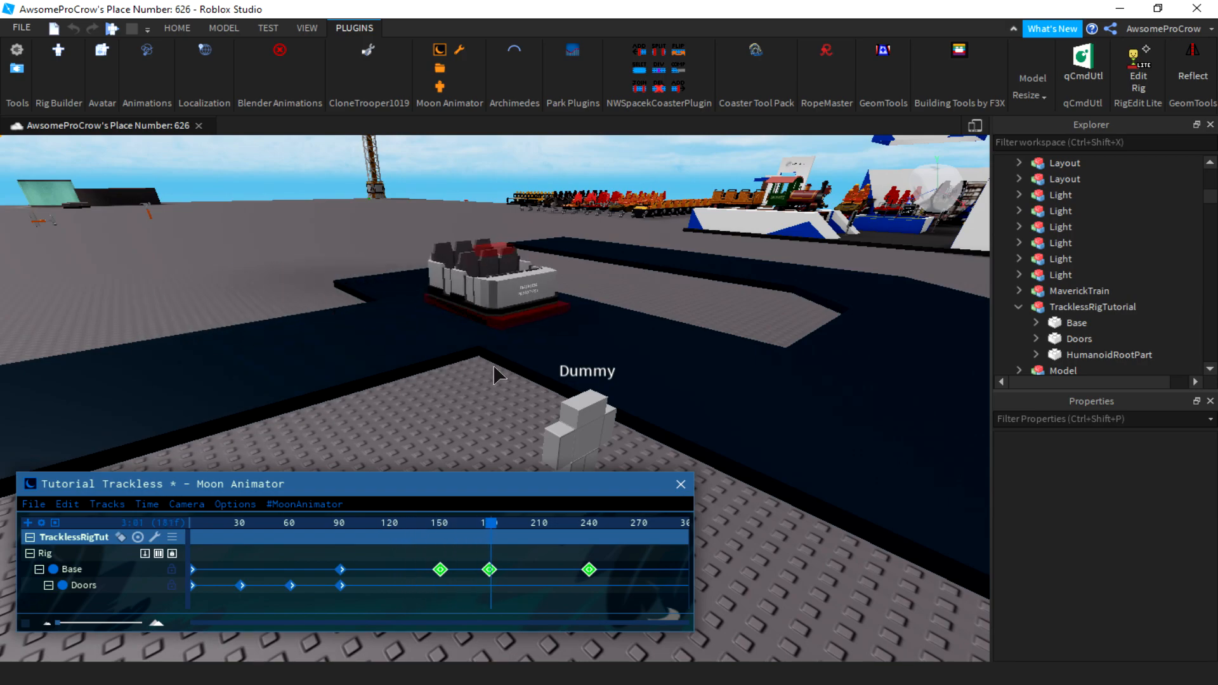